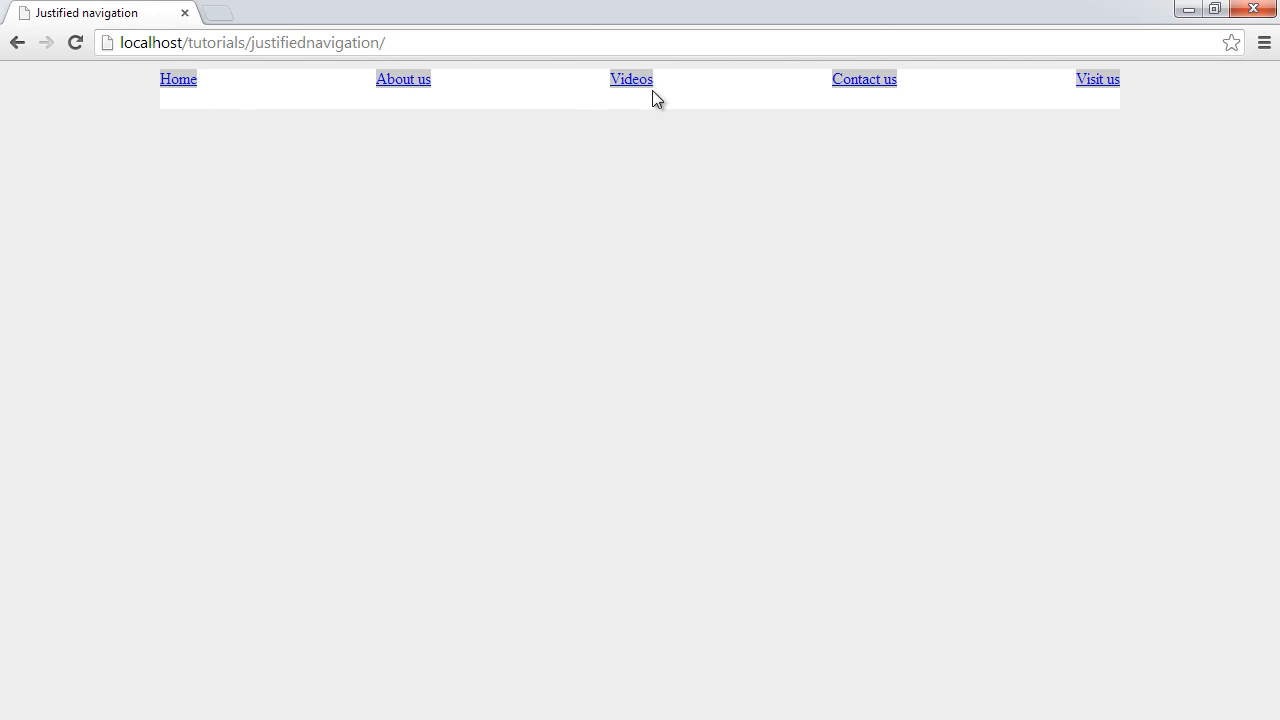
pyautogui.moveTo(777, 288)
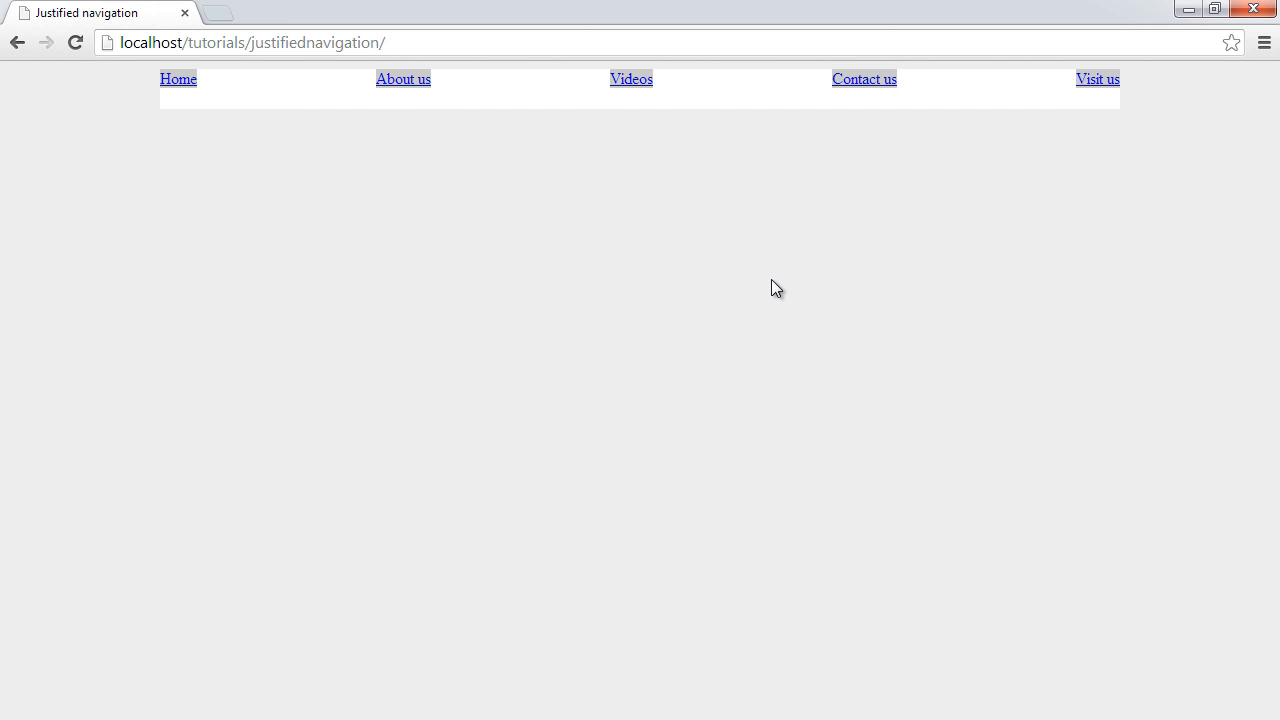
pyautogui.moveTo(167, 157)
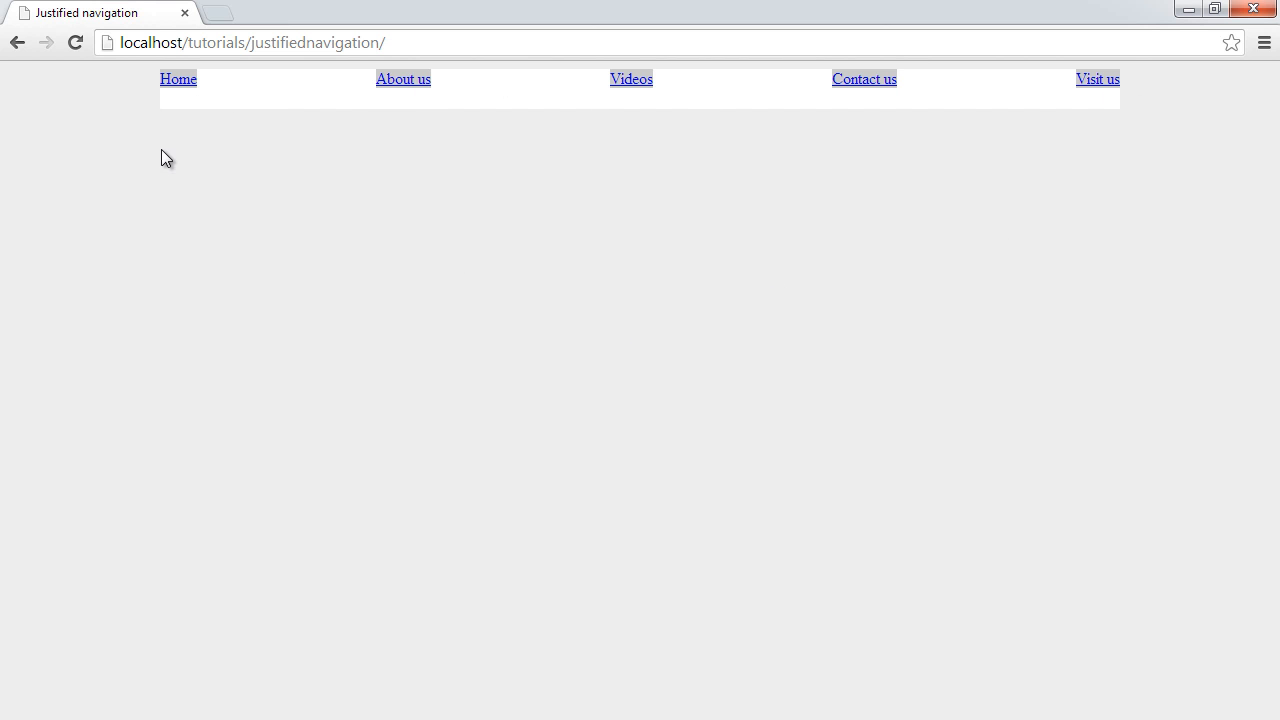
pyautogui.moveTo(1151, 91)
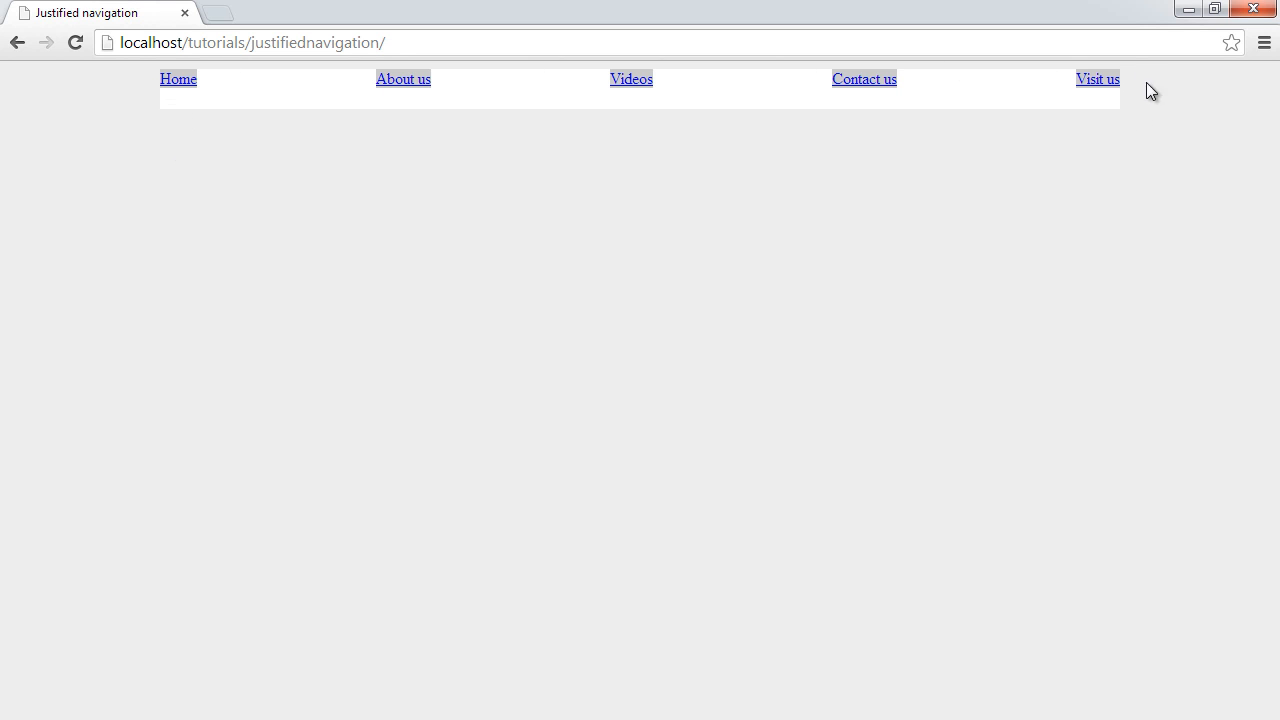
pyautogui.moveTo(182, 85)
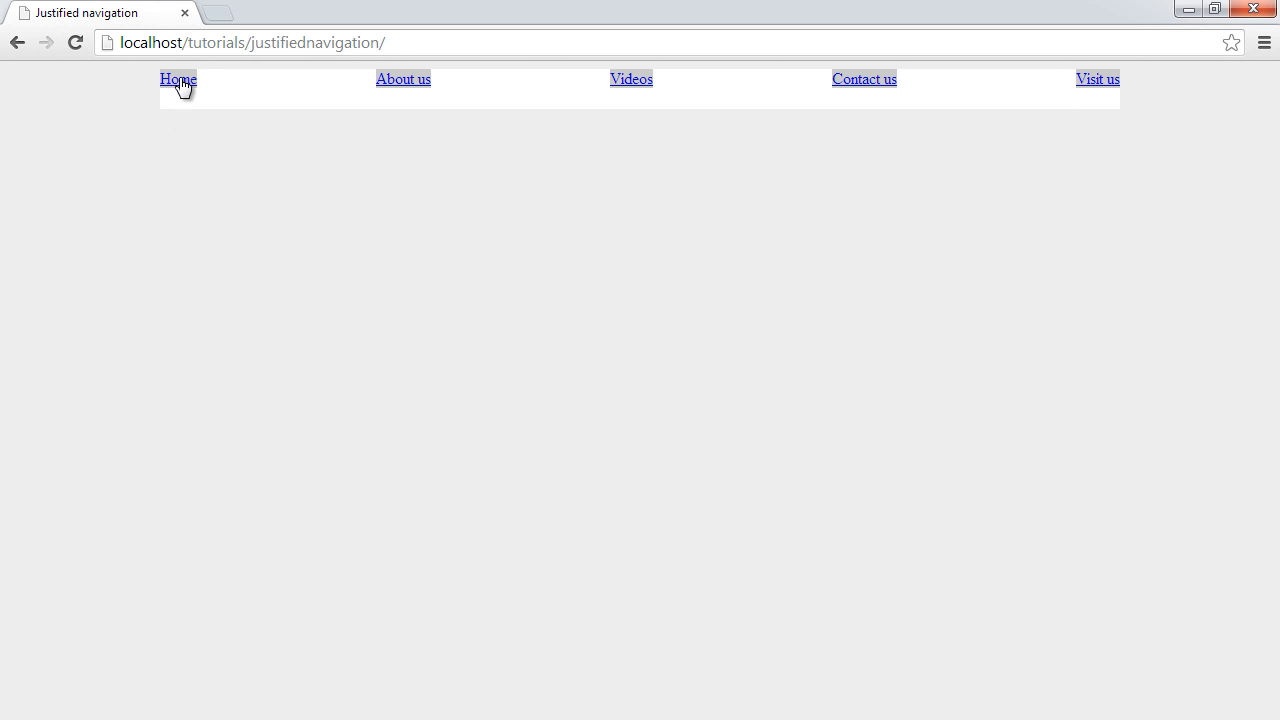
pyautogui.moveTo(1097, 79)
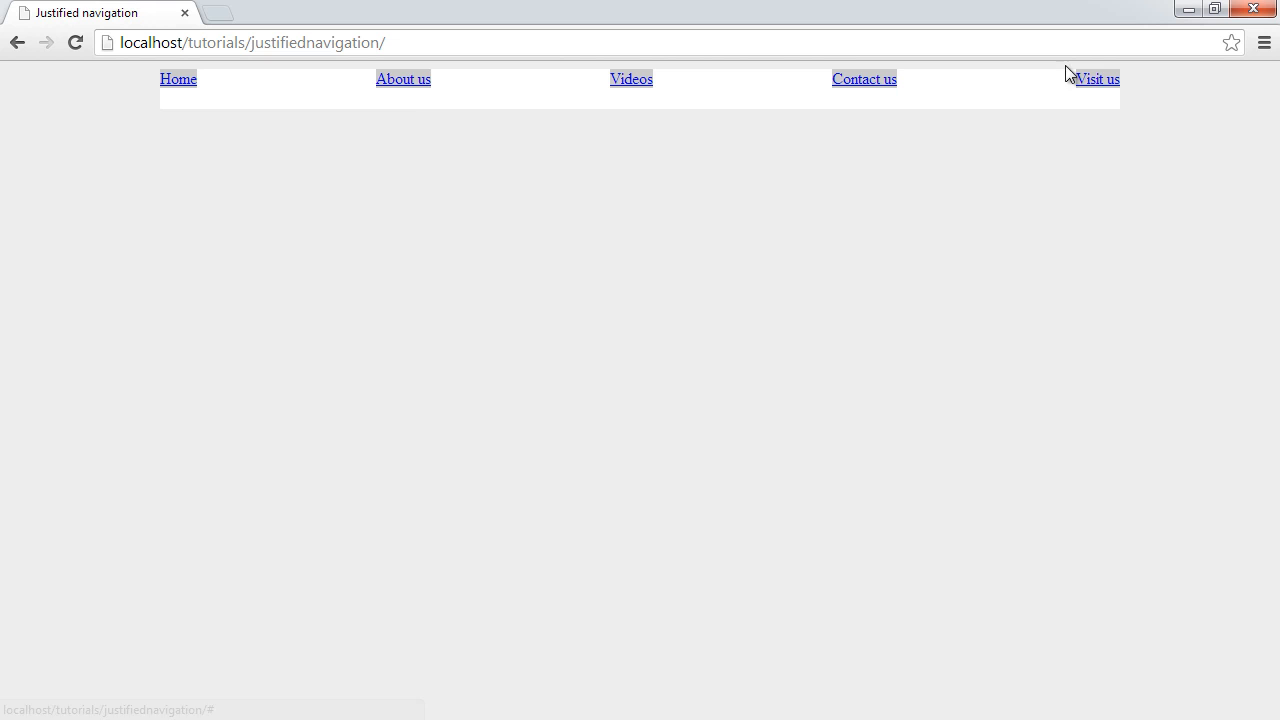
pyautogui.moveTo(210, 80)
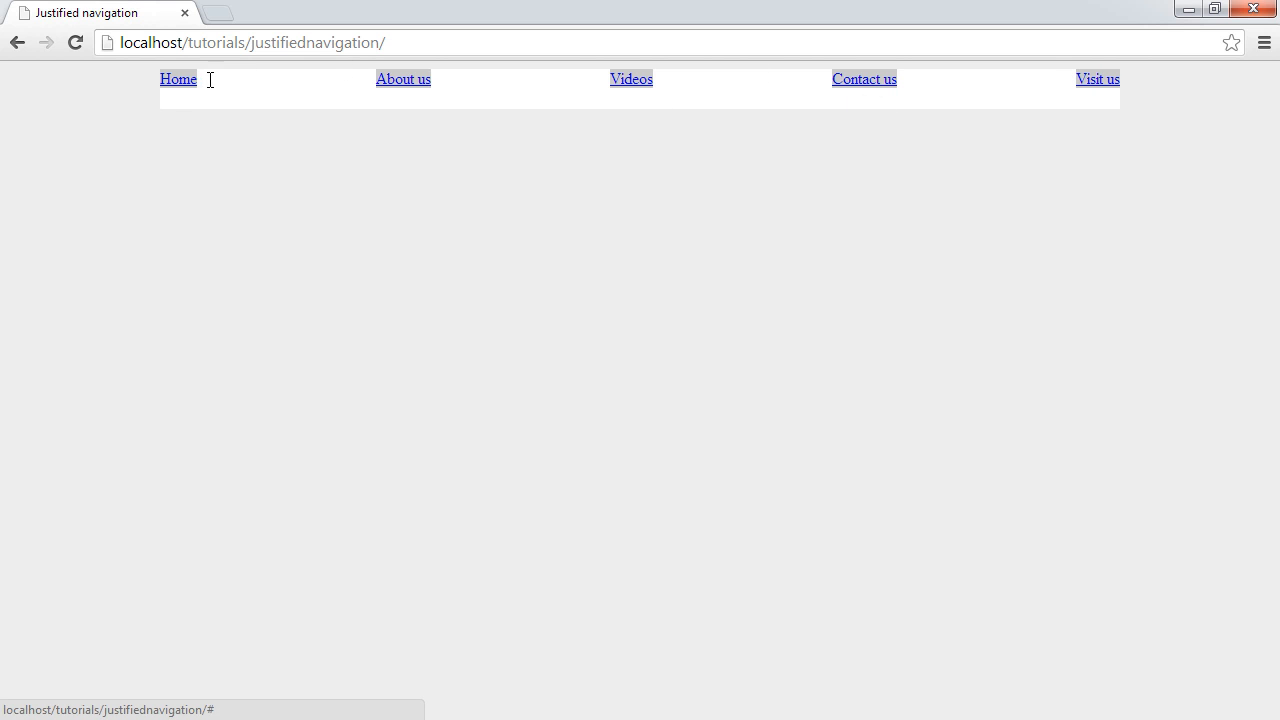
pyautogui.moveTo(403, 110)
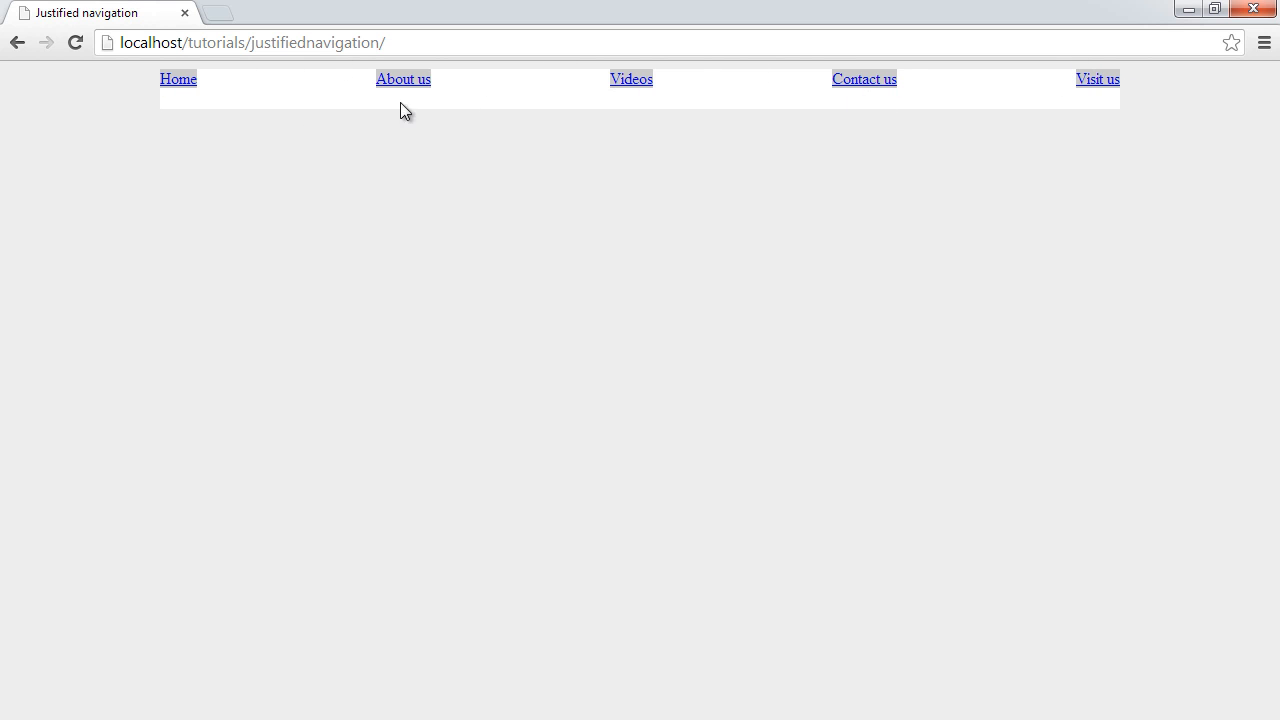
pyautogui.moveTo(178, 79)
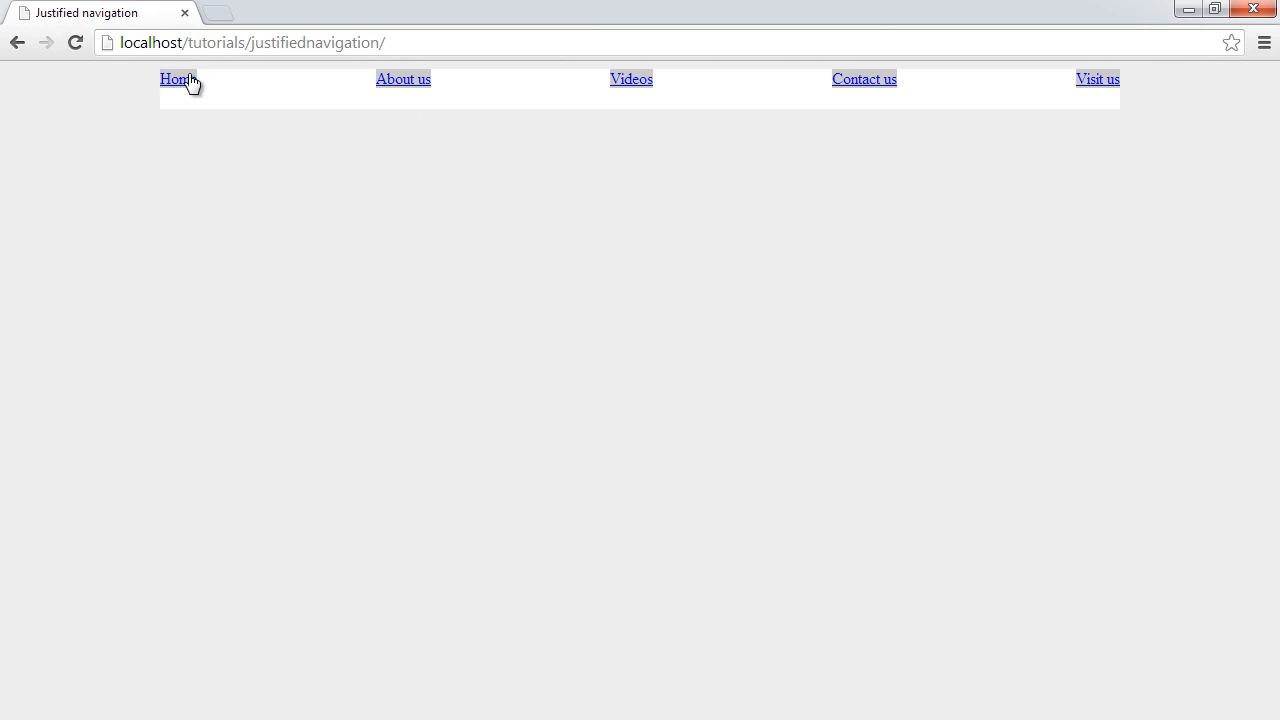
pyautogui.moveTo(198, 78)
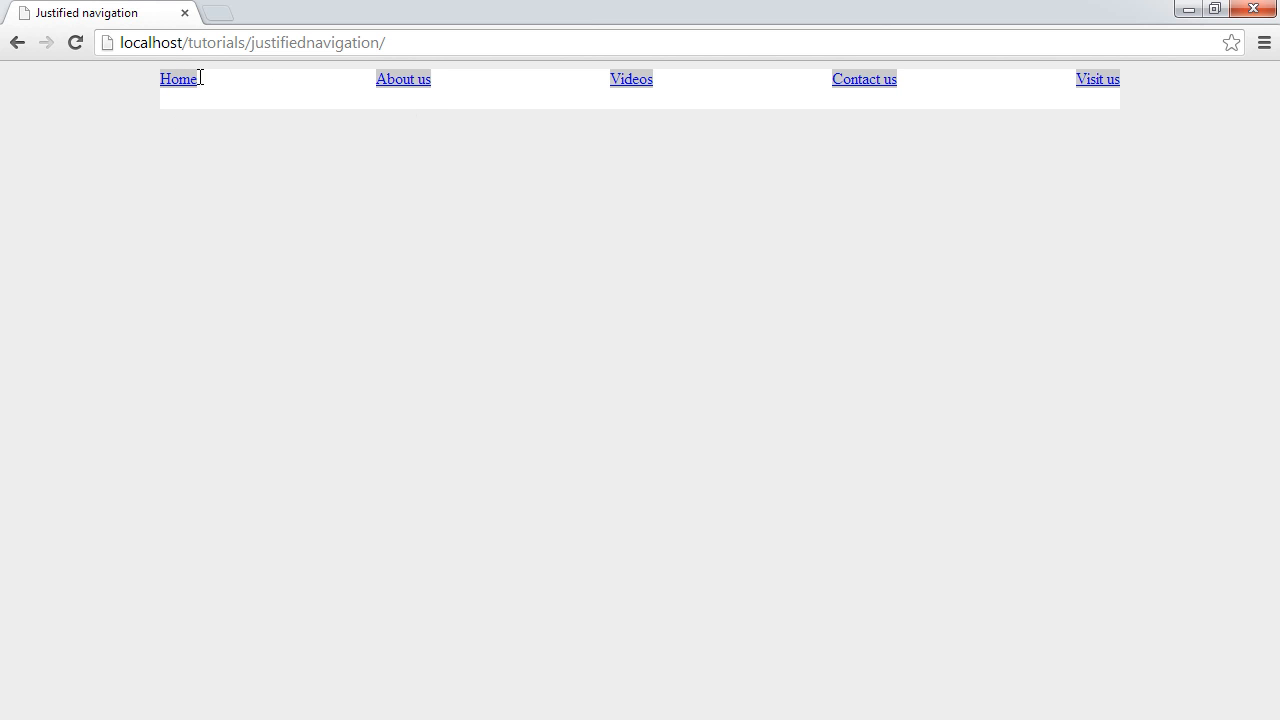
pyautogui.moveTo(180, 85)
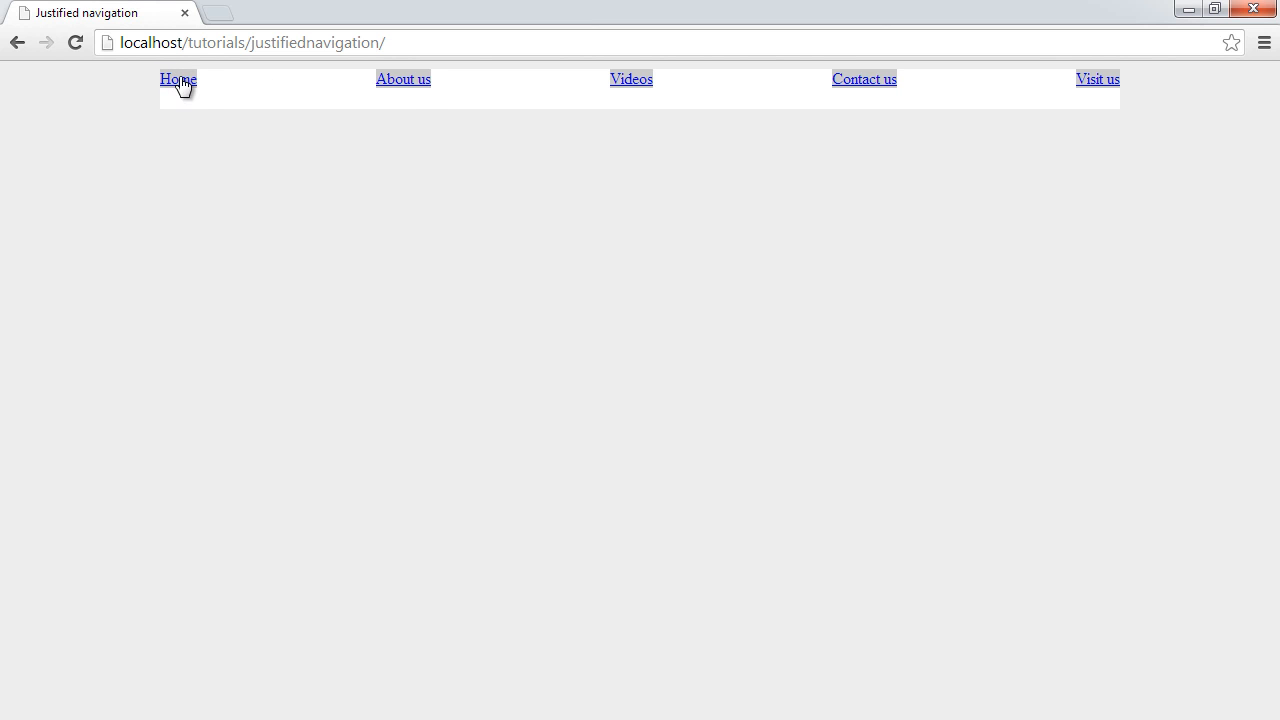
pyautogui.moveTo(902, 77)
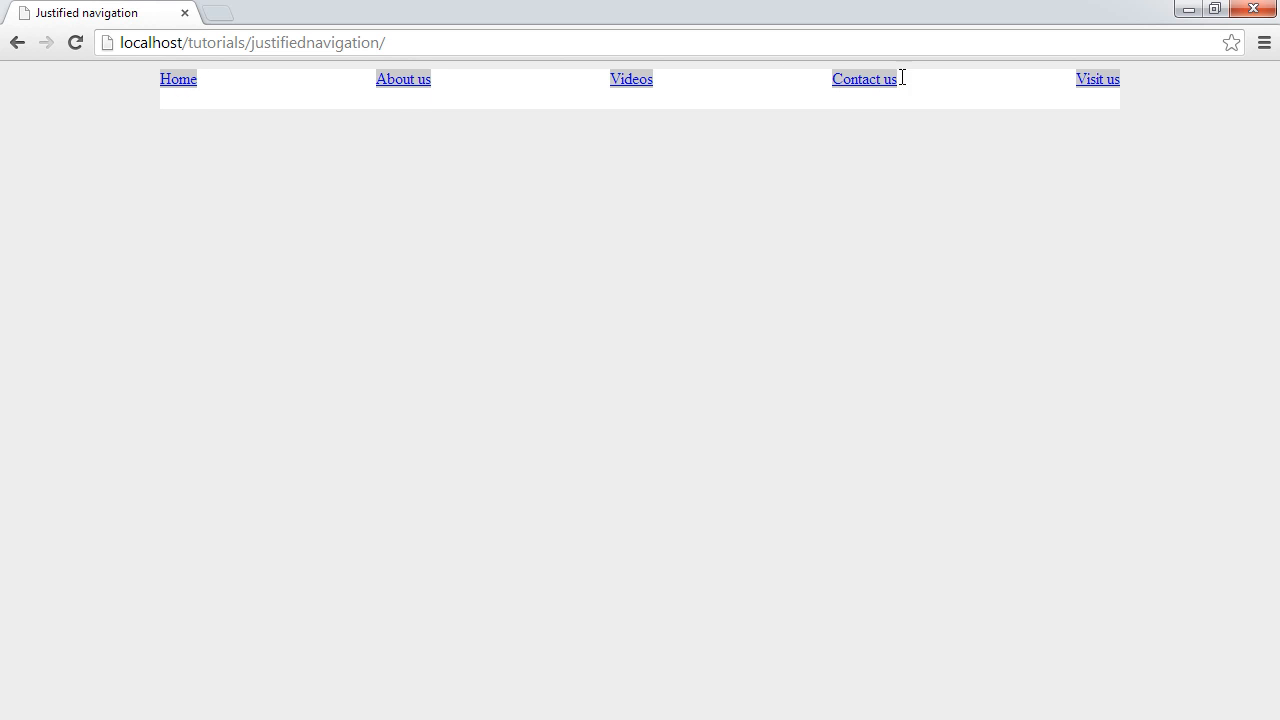
pyautogui.moveTo(164, 96)
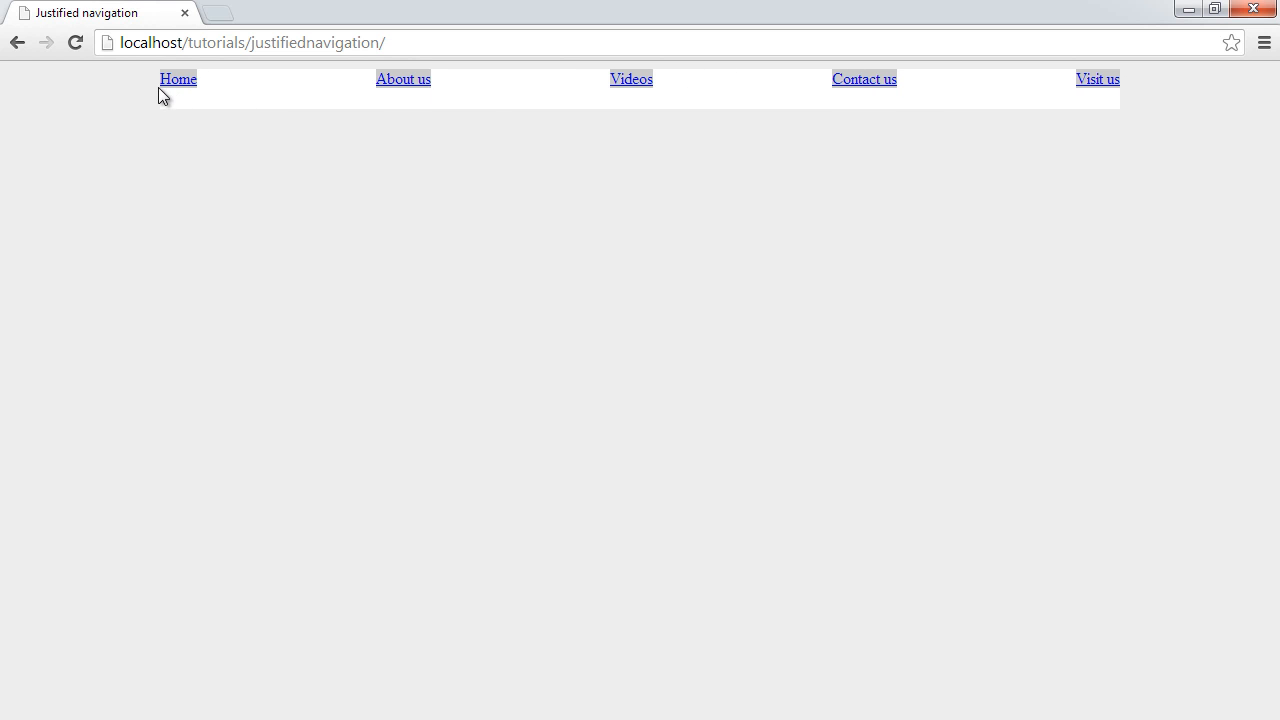
pyautogui.moveTo(822, 244)
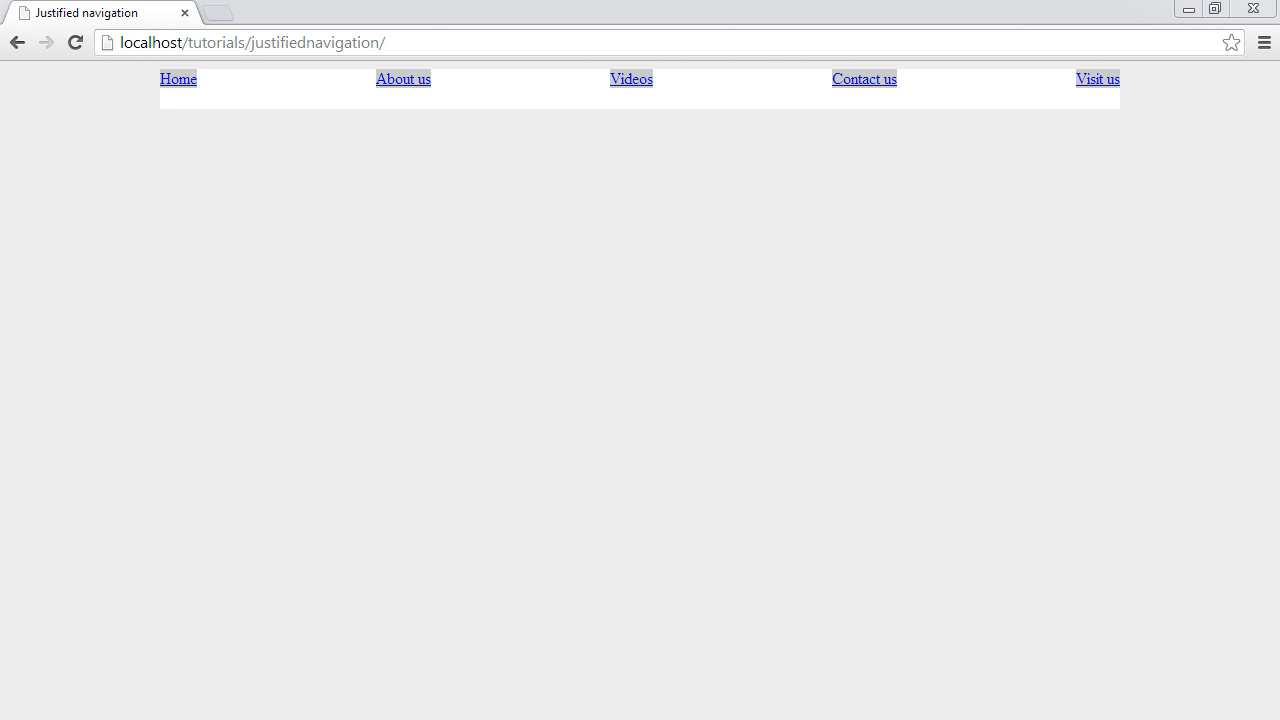
pyautogui.moveTo(185, 90)
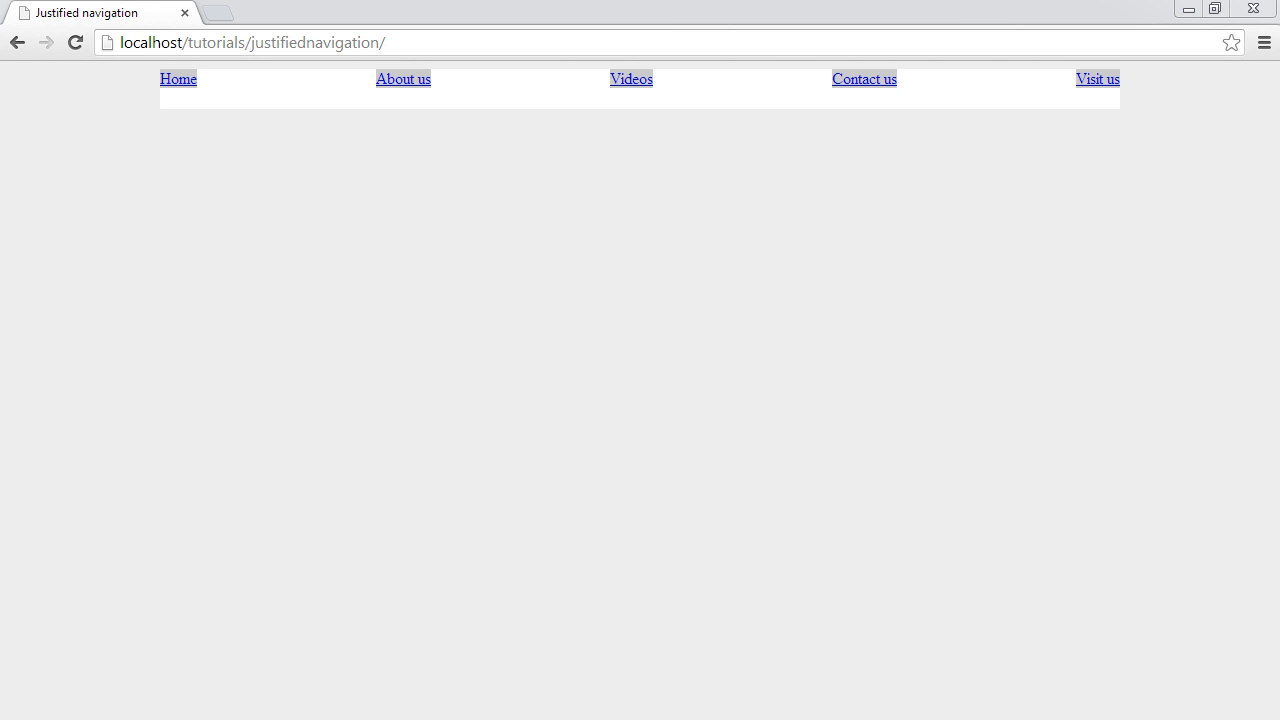
pyautogui.moveTo(378, 9)
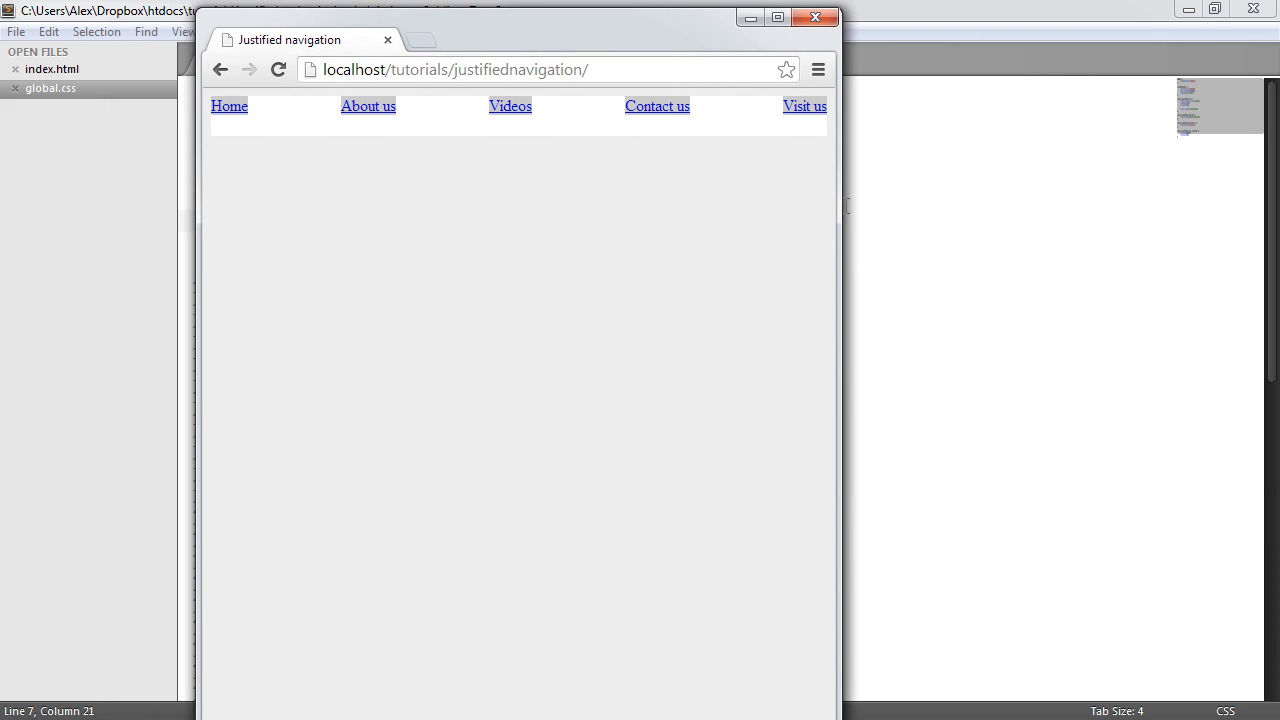
# - Narrow and widen the Chrome window to confirm the links stay evenly spread
pyautogui.moveTo(830, 221); pyautogui.dragTo(558, 221)
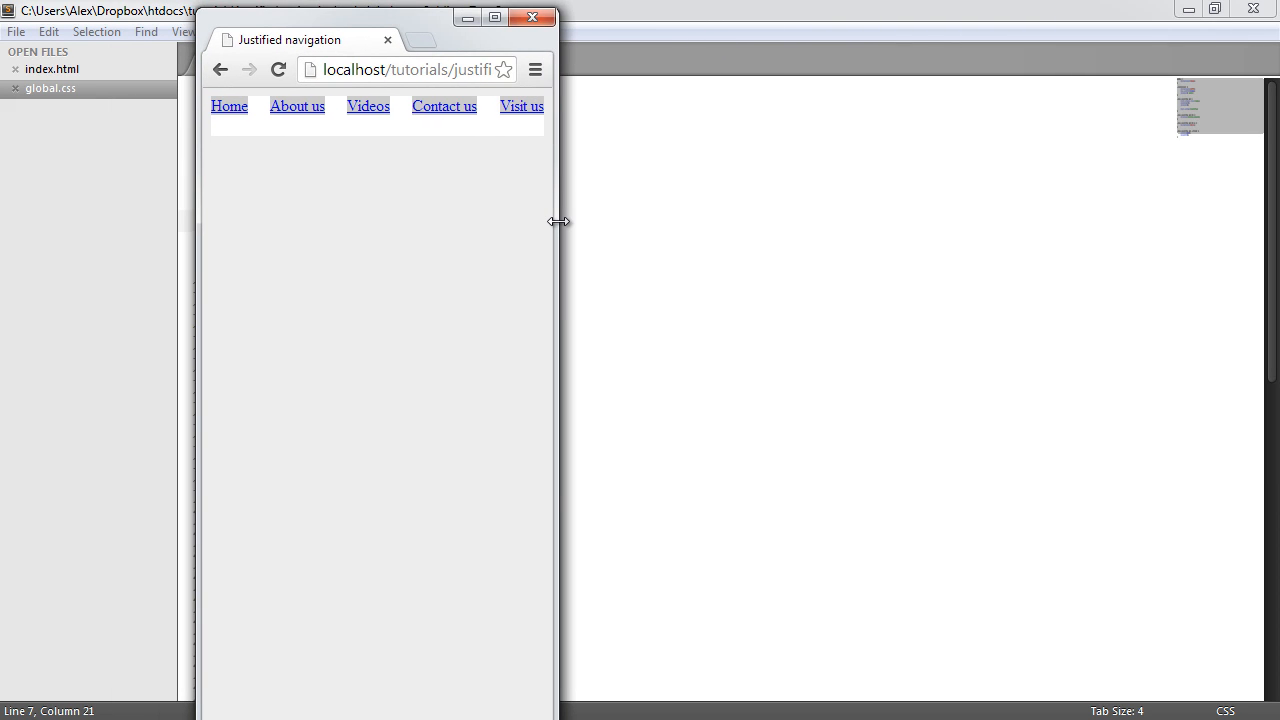
pyautogui.moveTo(558, 221); pyautogui.dragTo(985, 221)
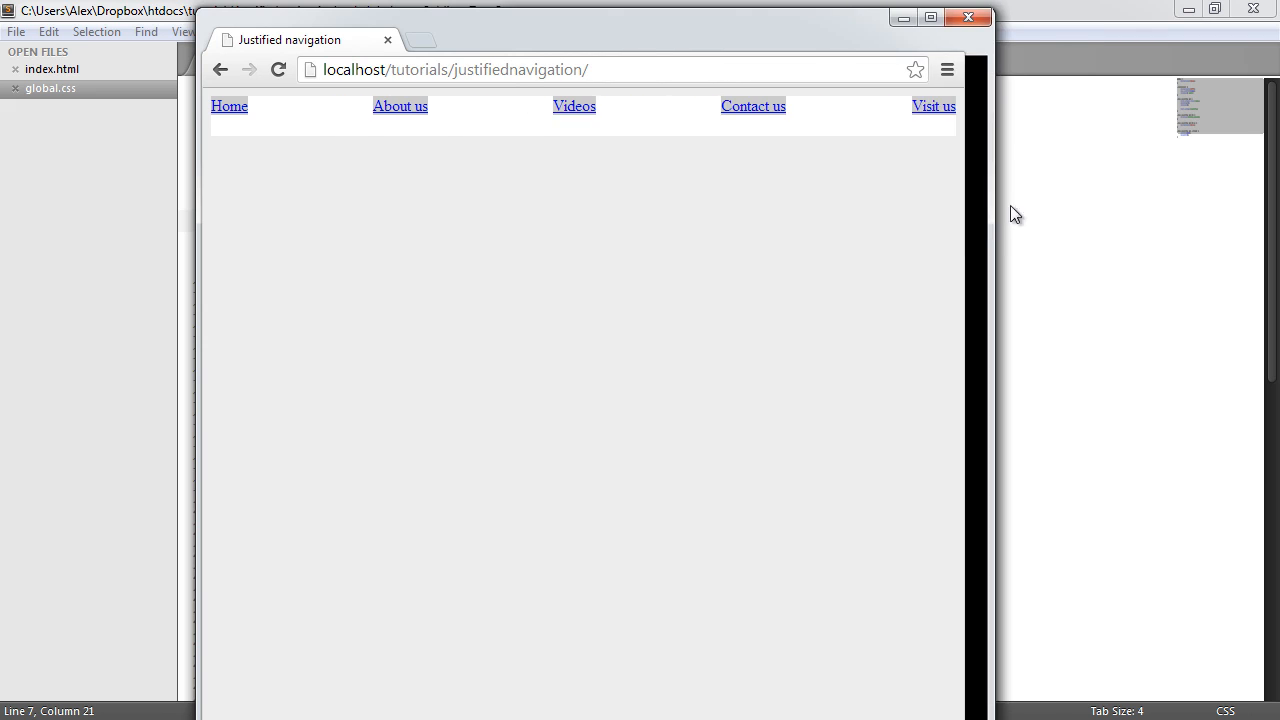
pyautogui.click(930, 17)
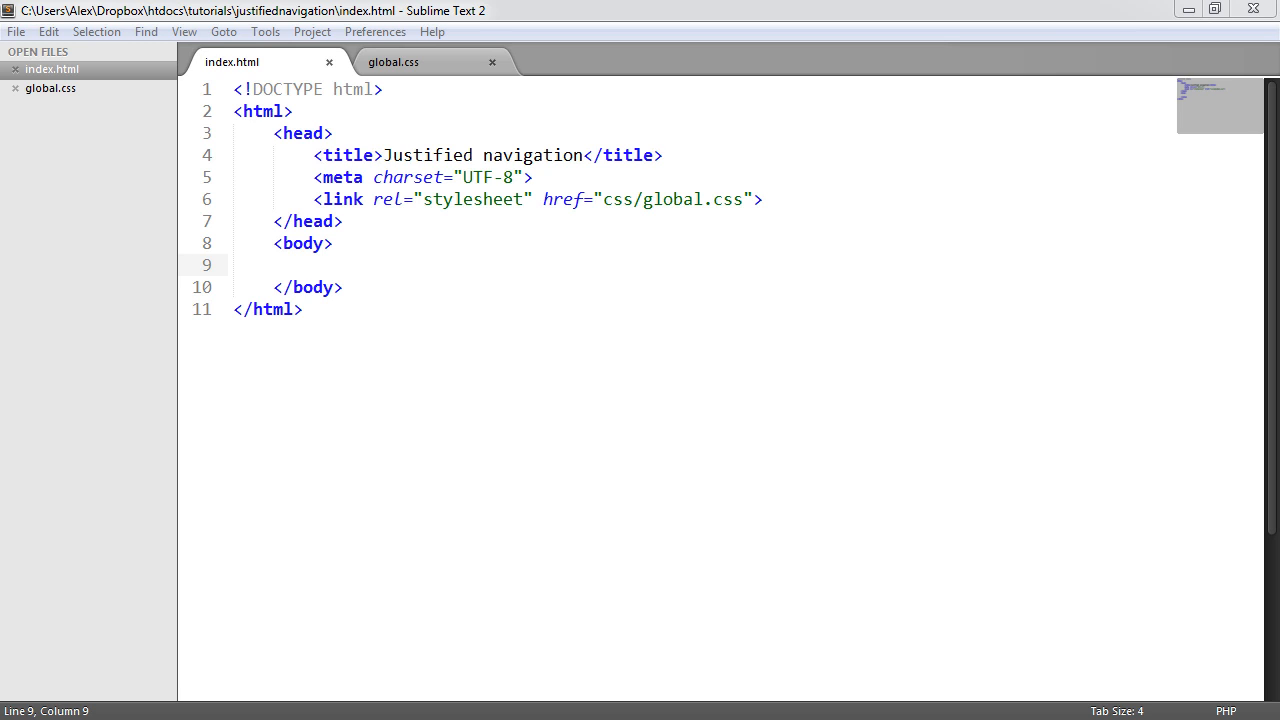
# - Save index.html and type <div class="container"></div> inside the body
pyautogui.press('ctrl+s')
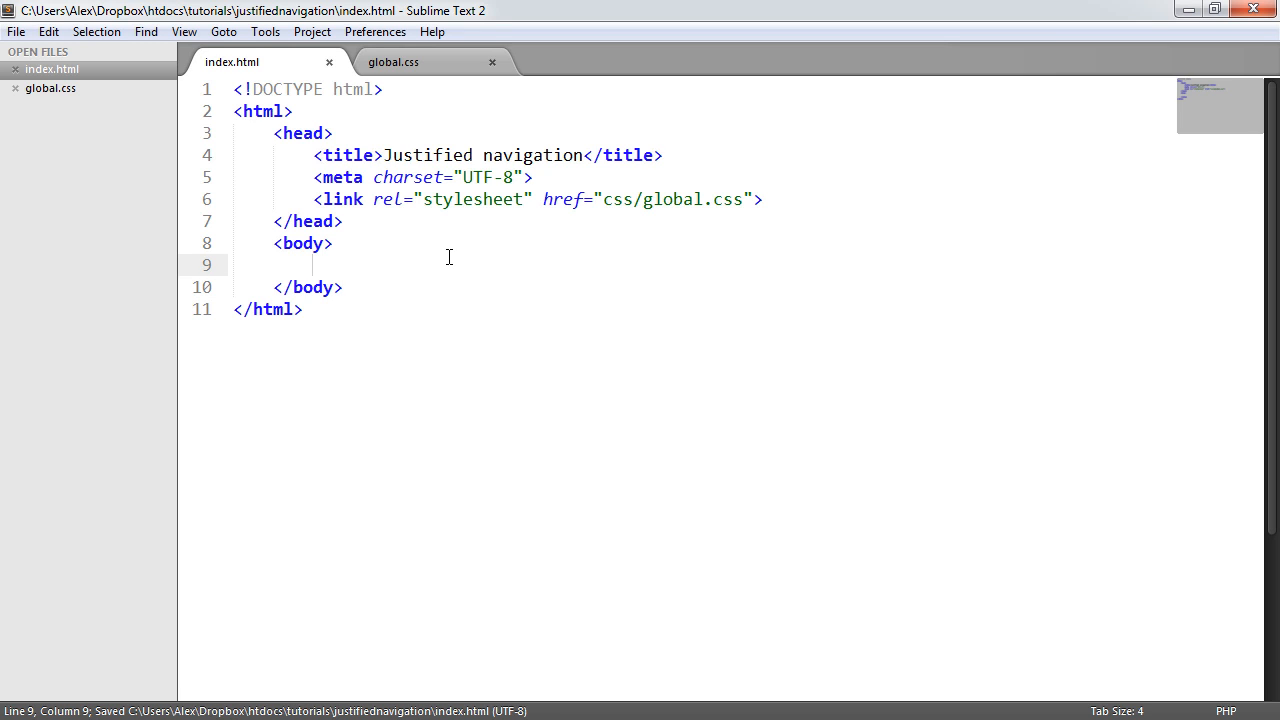
pyautogui.write('<div class="">')
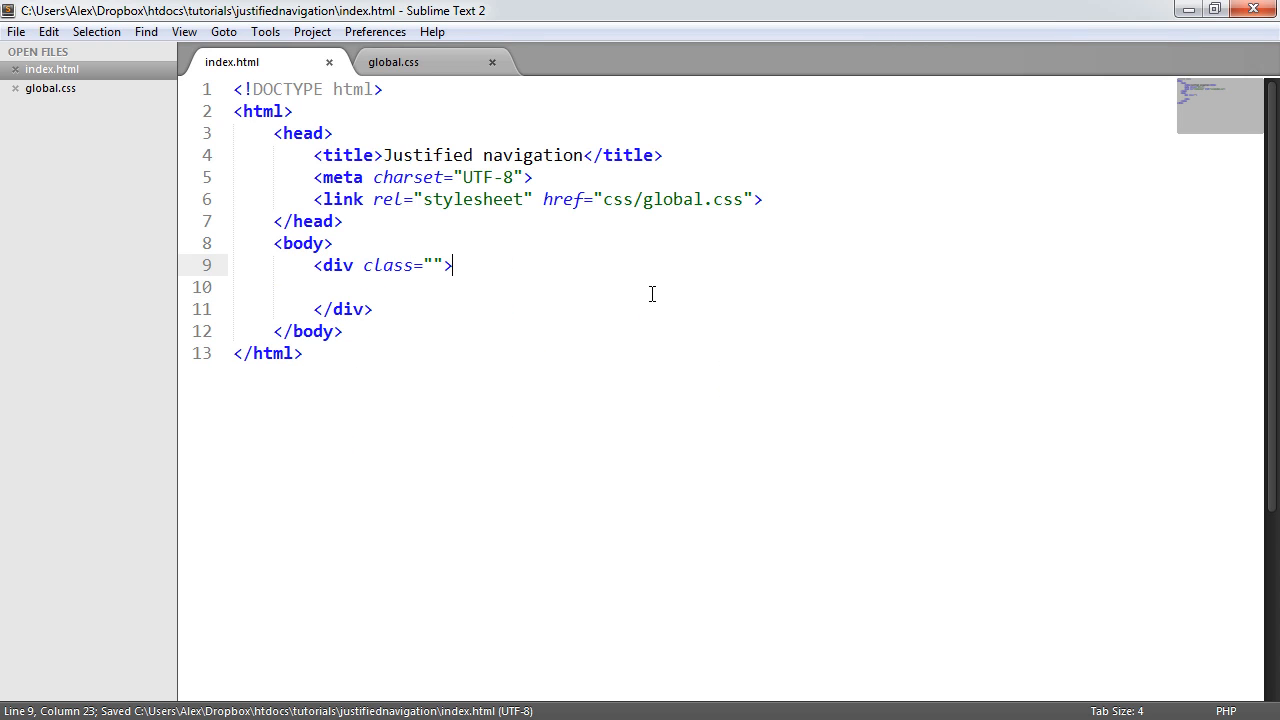
pyautogui.write('container')
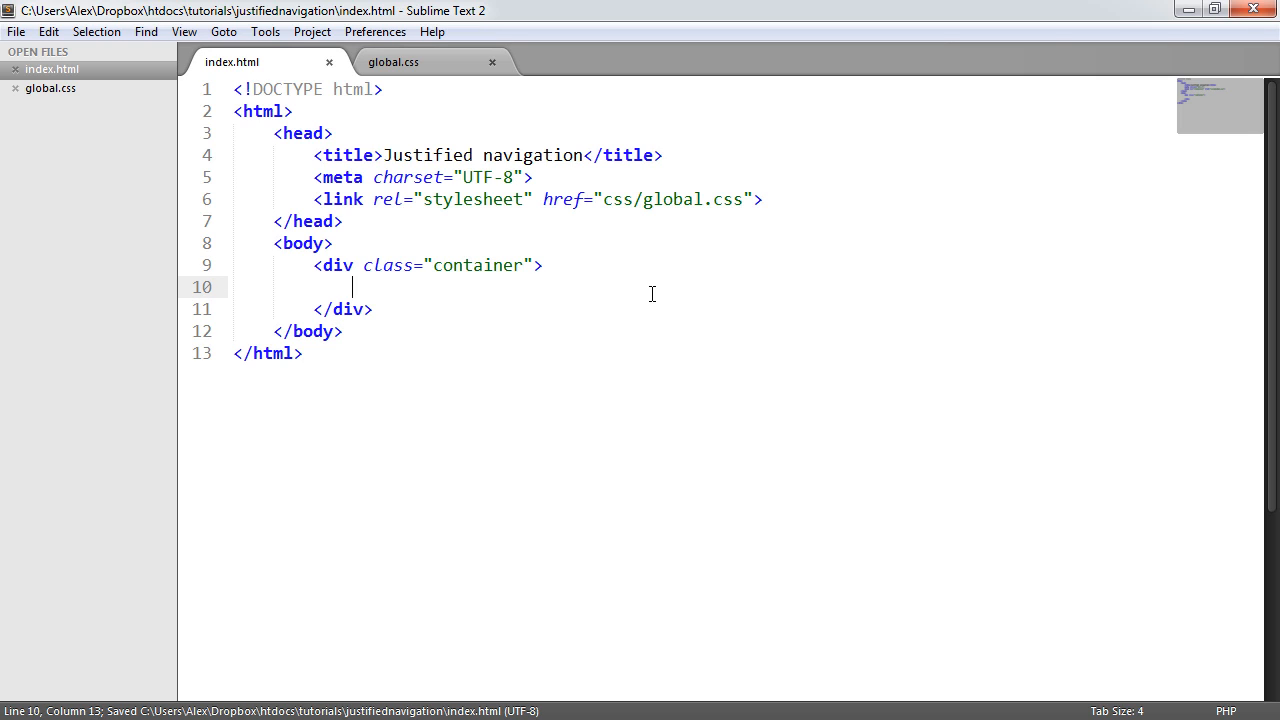
pyautogui.moveTo(392, 62)
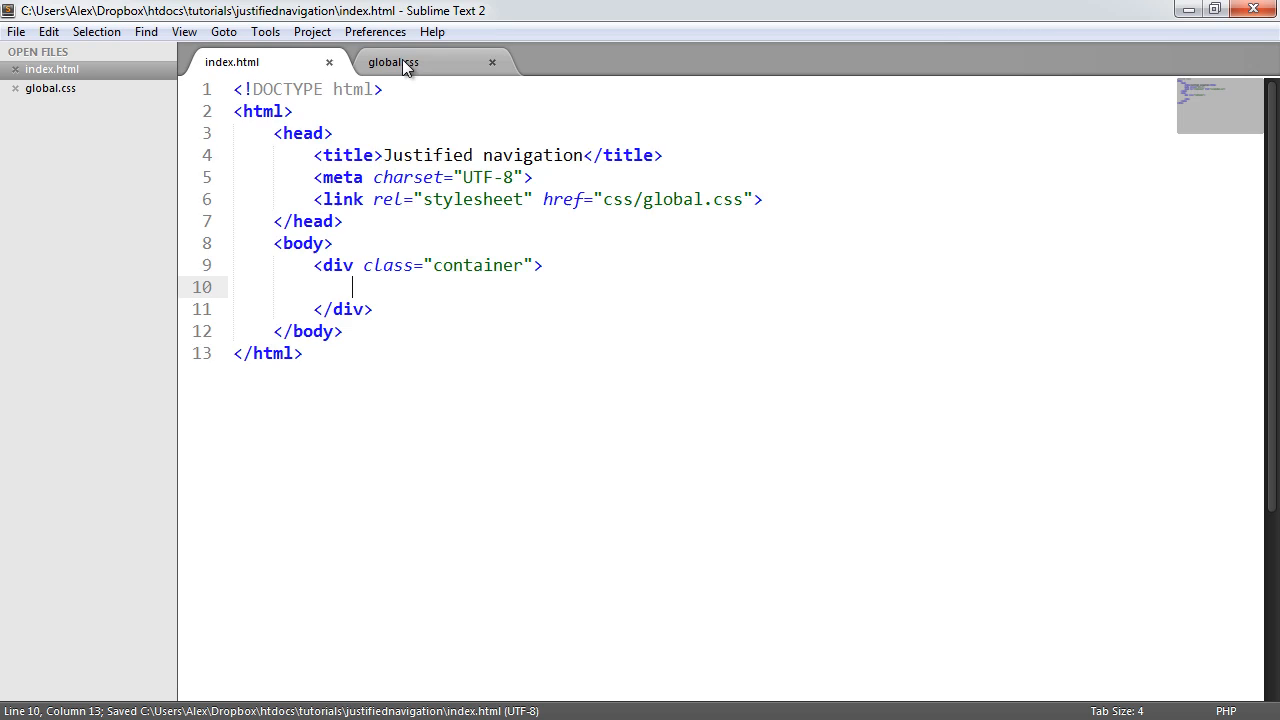
# - Give .container in global.css background #fff, max-width 960px and margin 0 auto
pyautogui.click(392, 62)
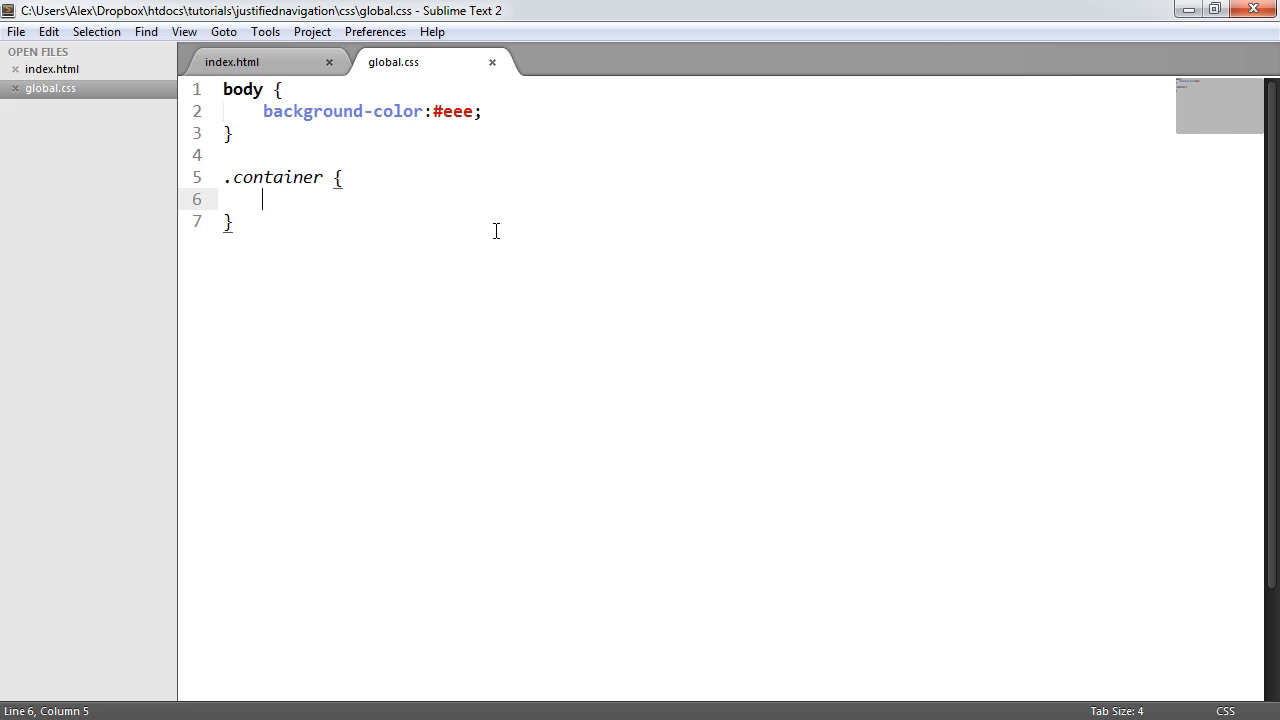
pyautogui.write('background:#fff;')
pyautogui.write('max-width:;')
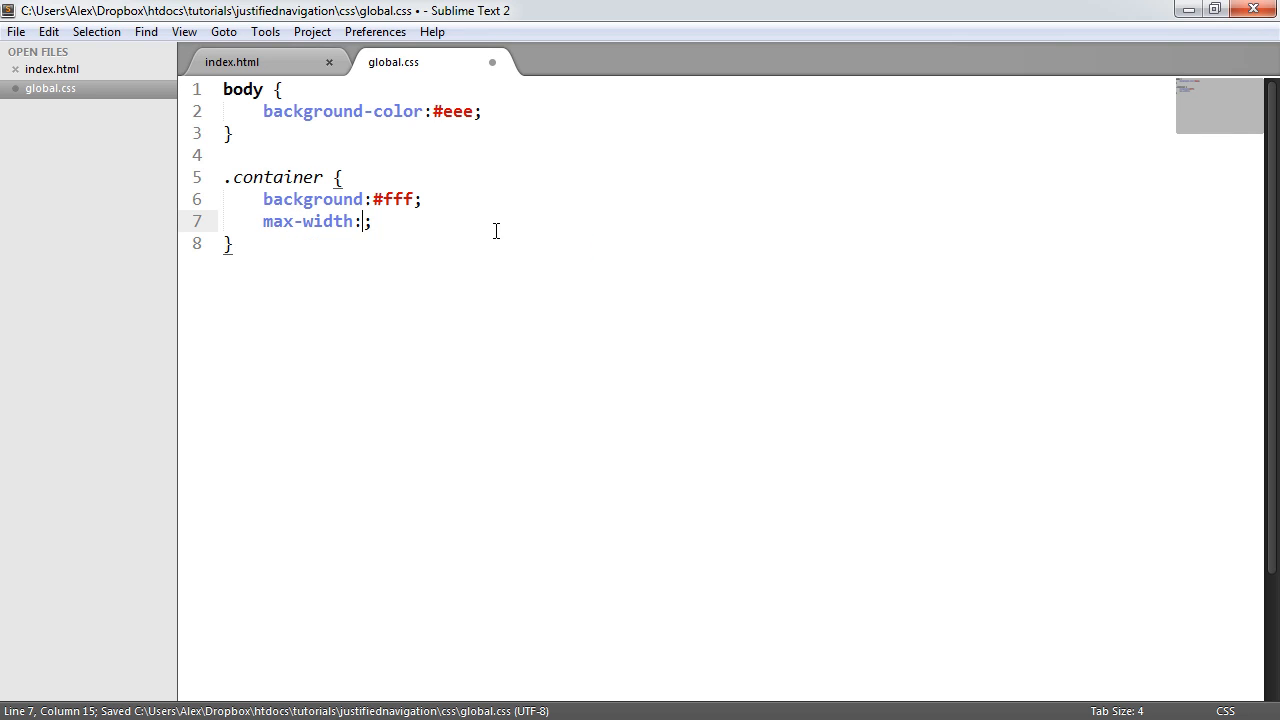
pyautogui.write('960px;')
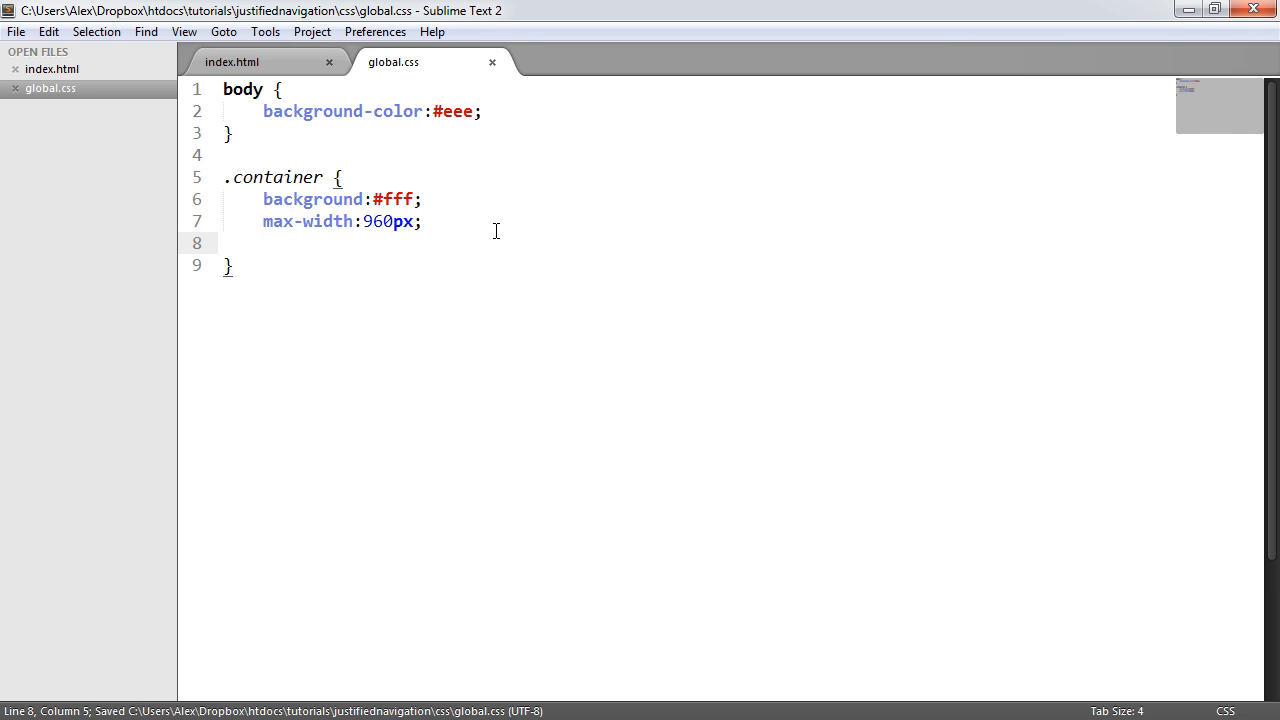
pyautogui.write('margin:;')
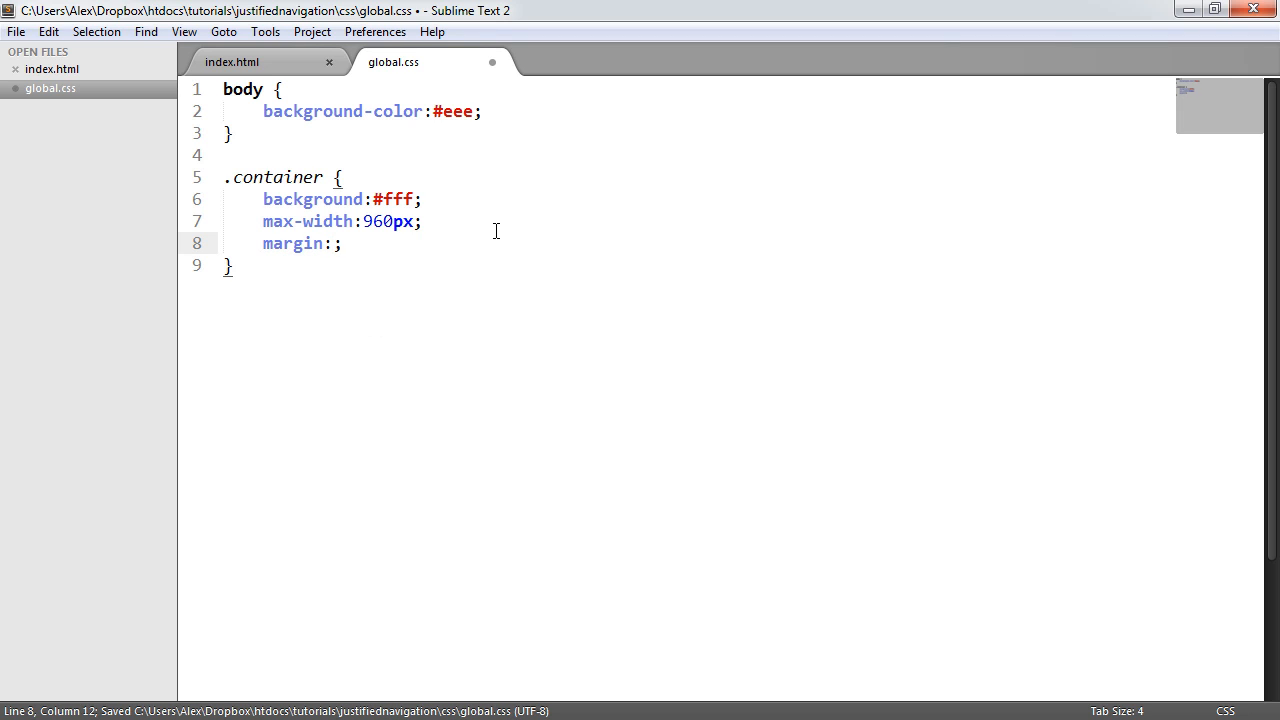
pyautogui.write('0 auto')
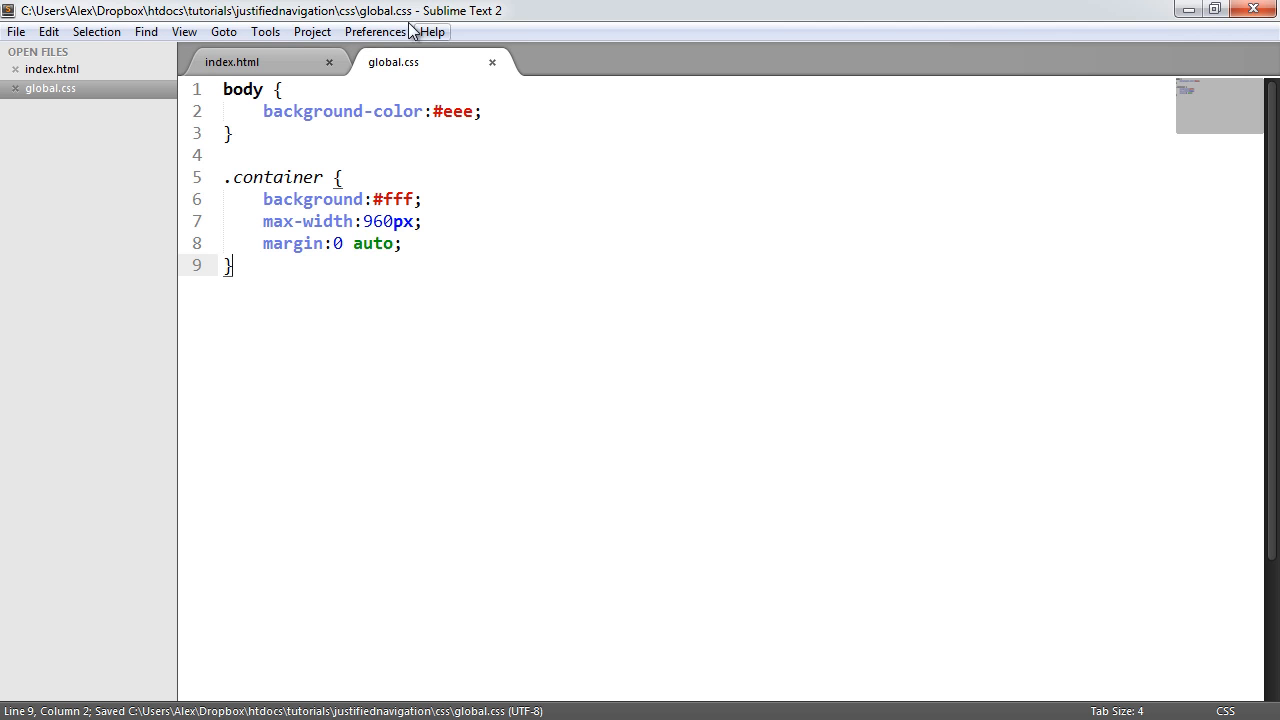
pyautogui.click(232, 61)
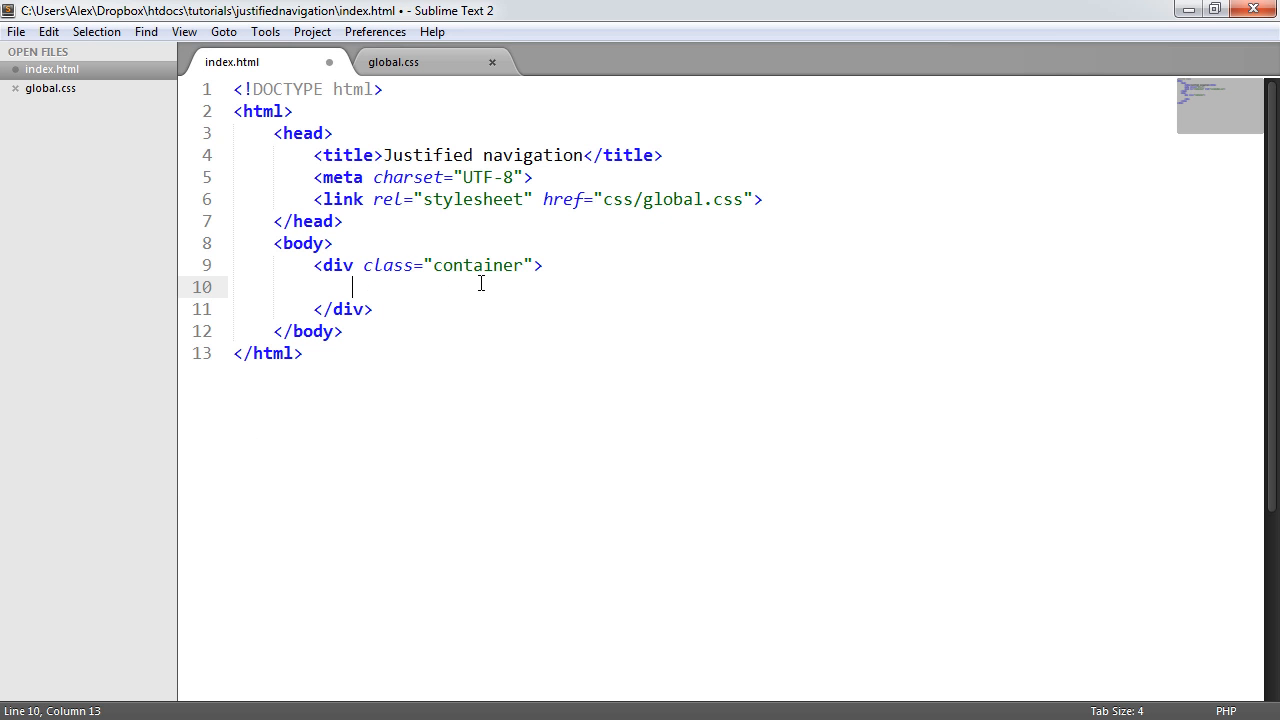
# - Add <nav class="nav-justify"> inside the container div and save index.html
pyautogui.press('ctrl+s')
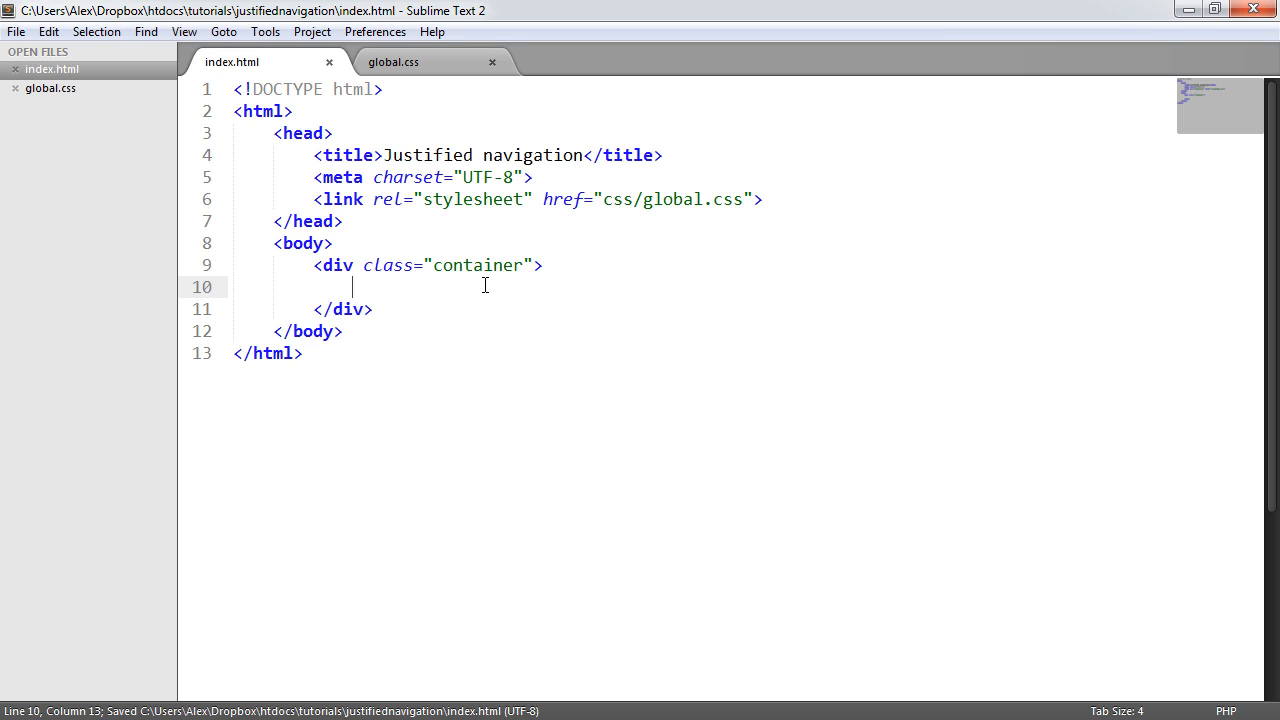
pyautogui.write('<nav>')
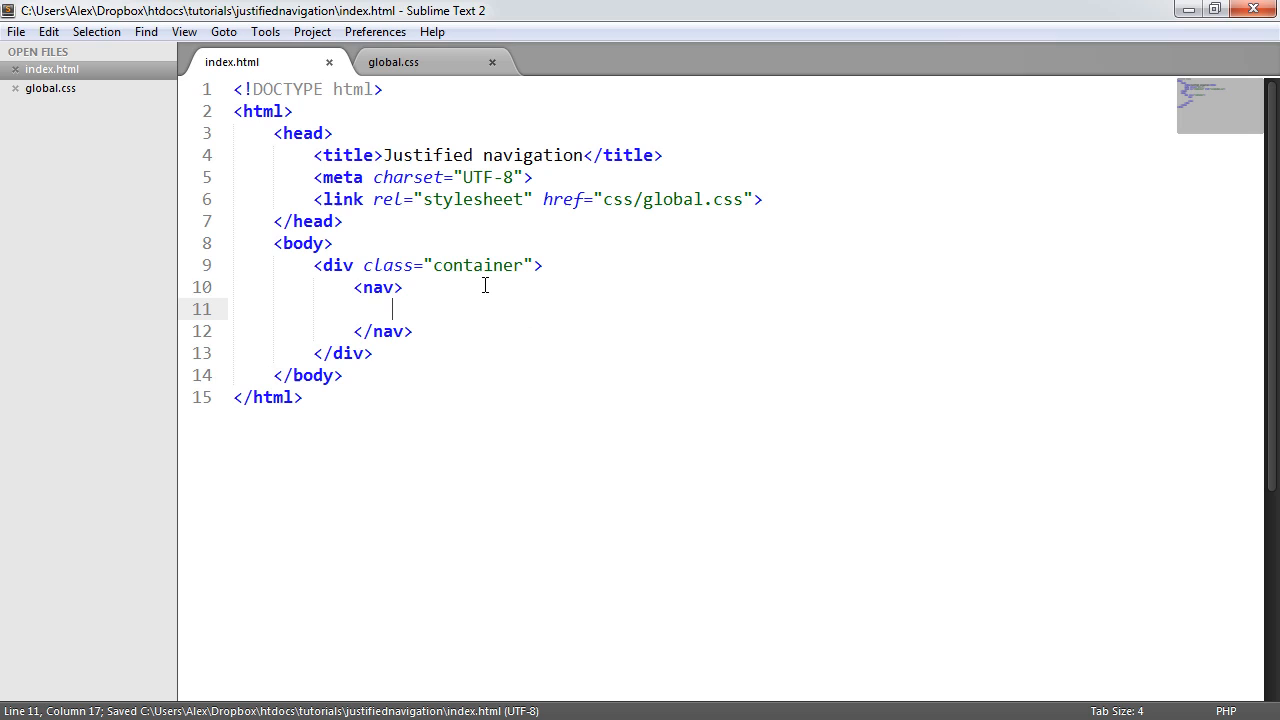
pyautogui.write('class=""')
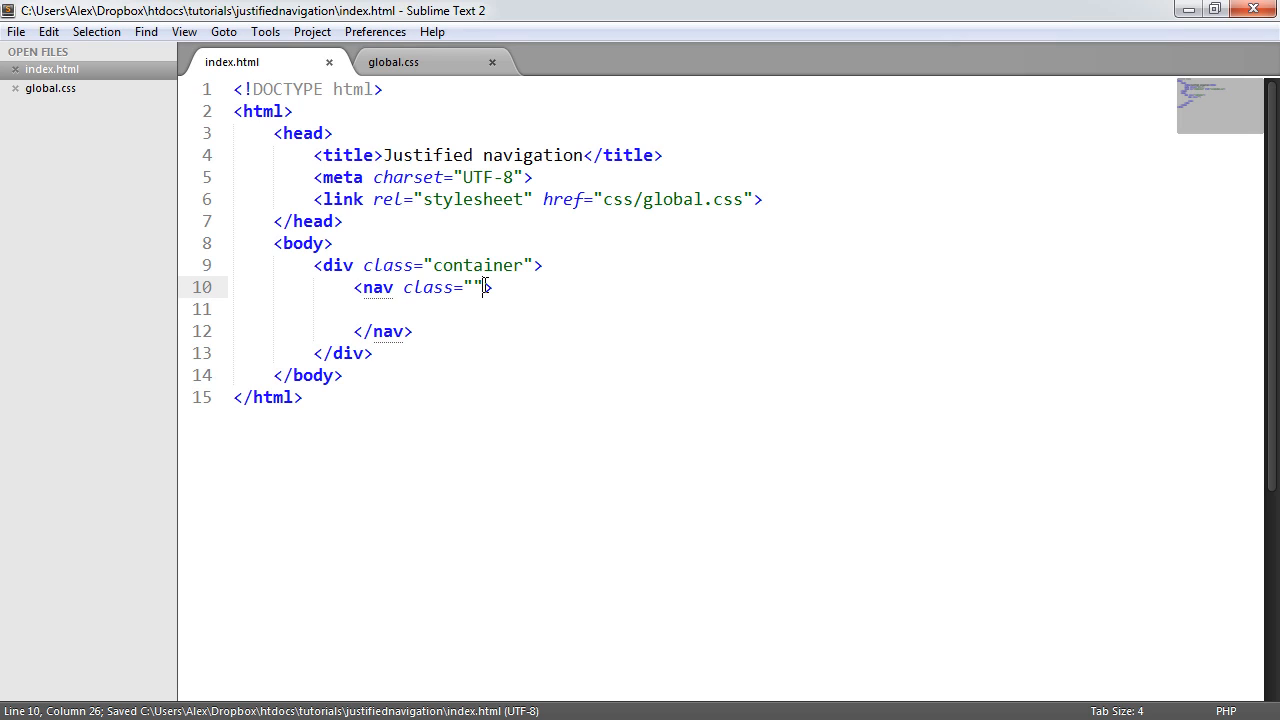
pyautogui.write('nav-j')
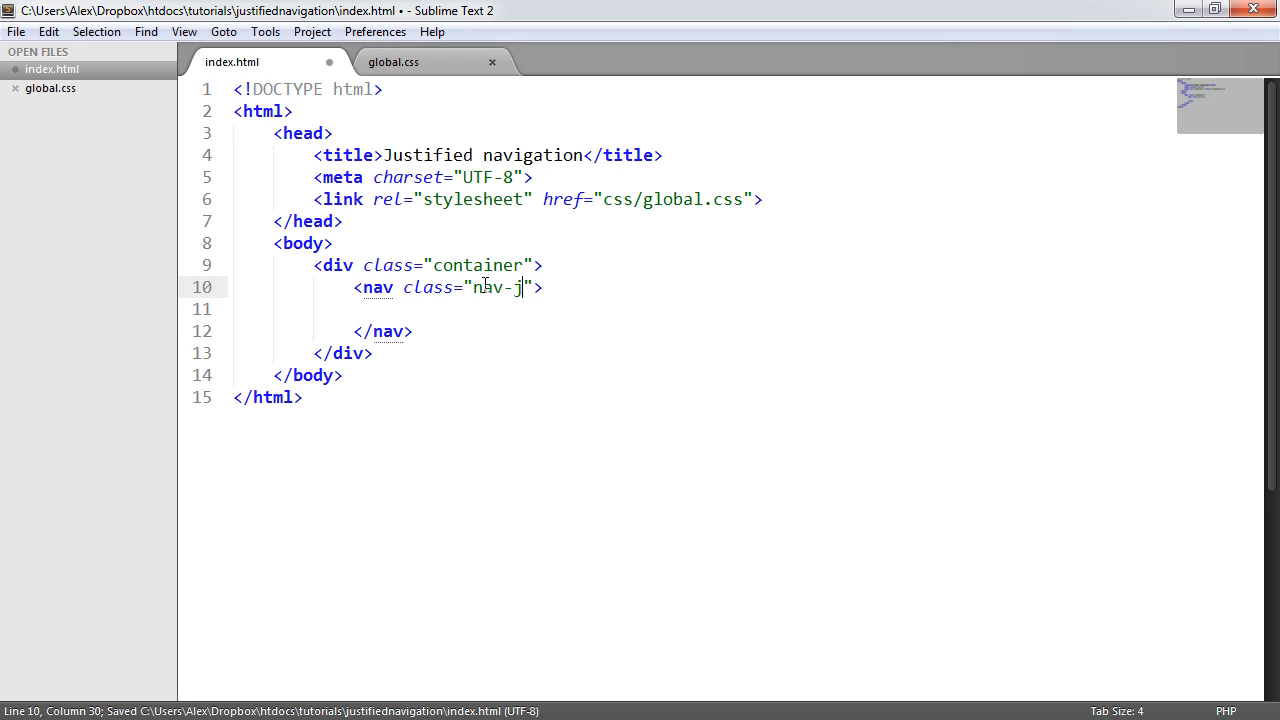
pyautogui.write('ustify')
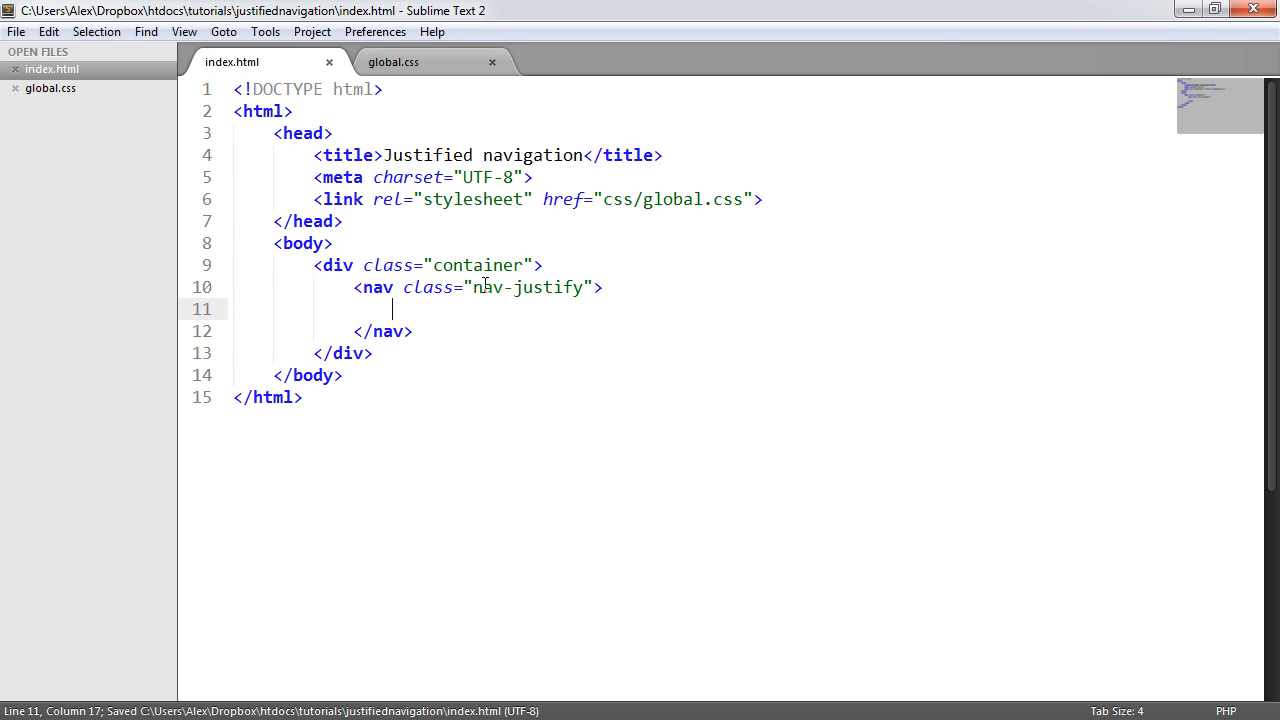
pyautogui.moveTo(614, 386)
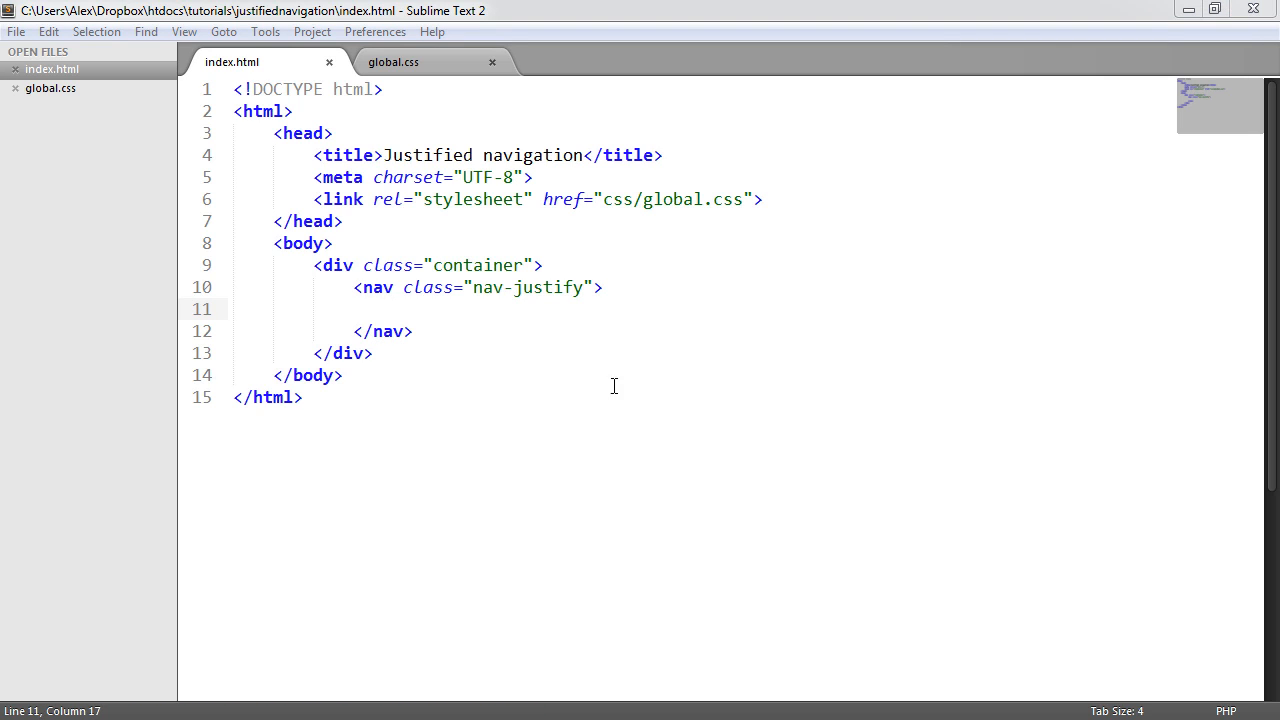
pyautogui.press('ctrl+s')
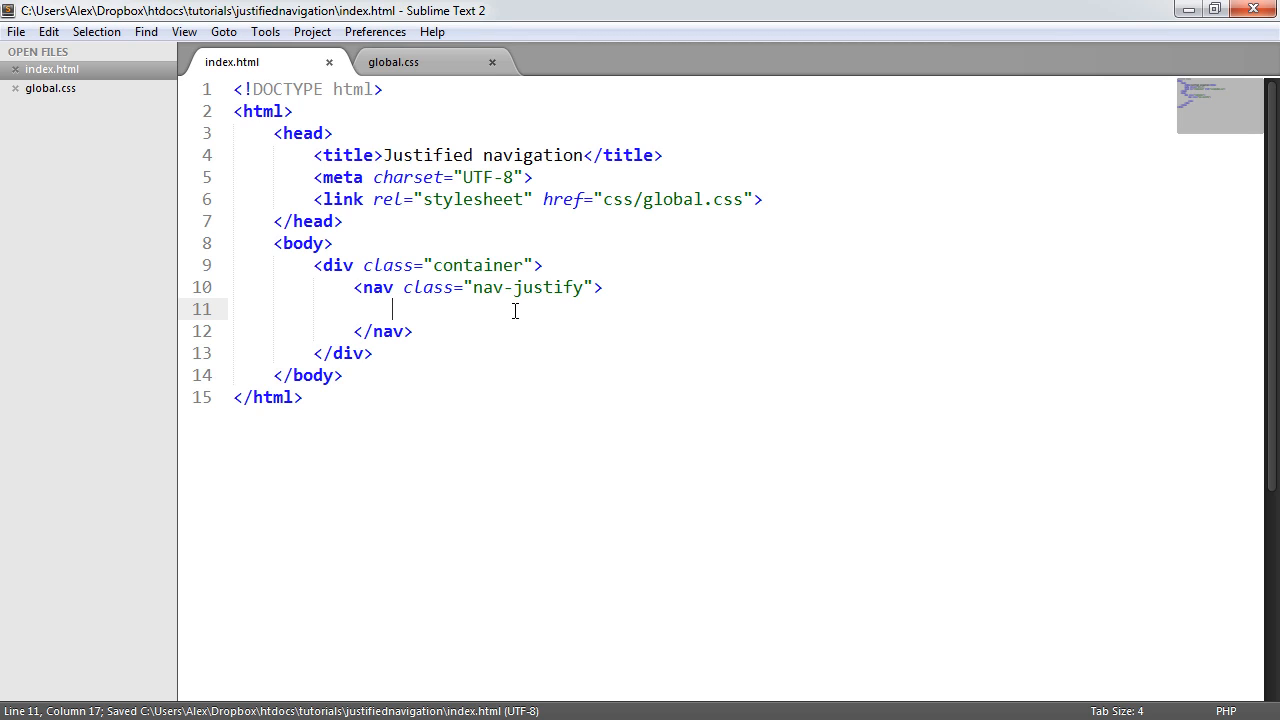
# - Type a ul with a Home link, duplicate it, and relabel copies About us and Contact
pyautogui.write('<li><a href=""></a></li>')
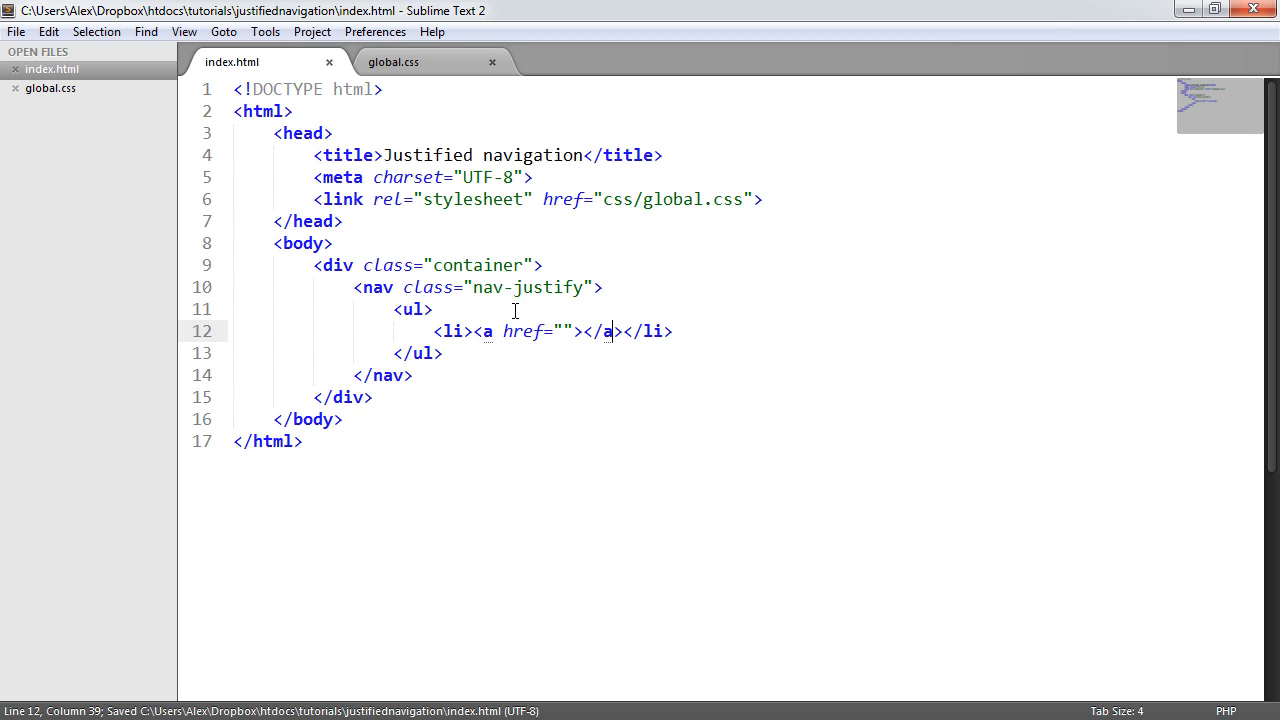
pyautogui.write('Home')
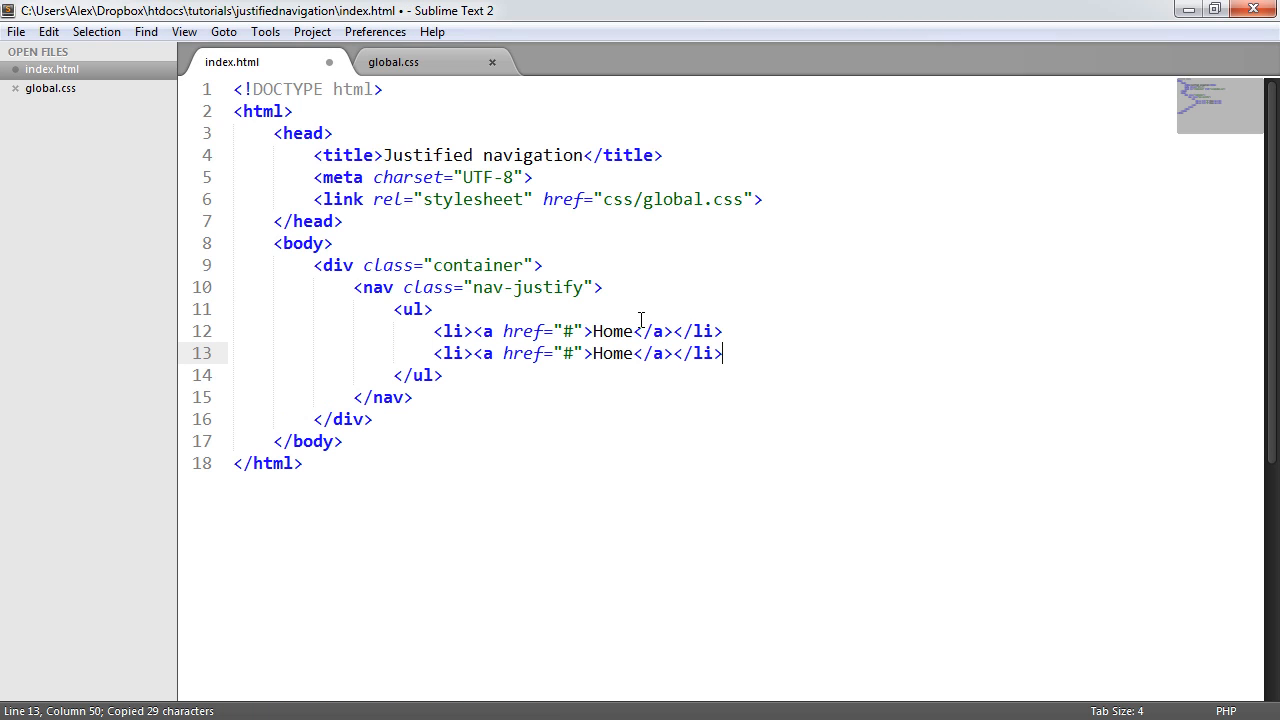
pyautogui.press('ctrl+v')
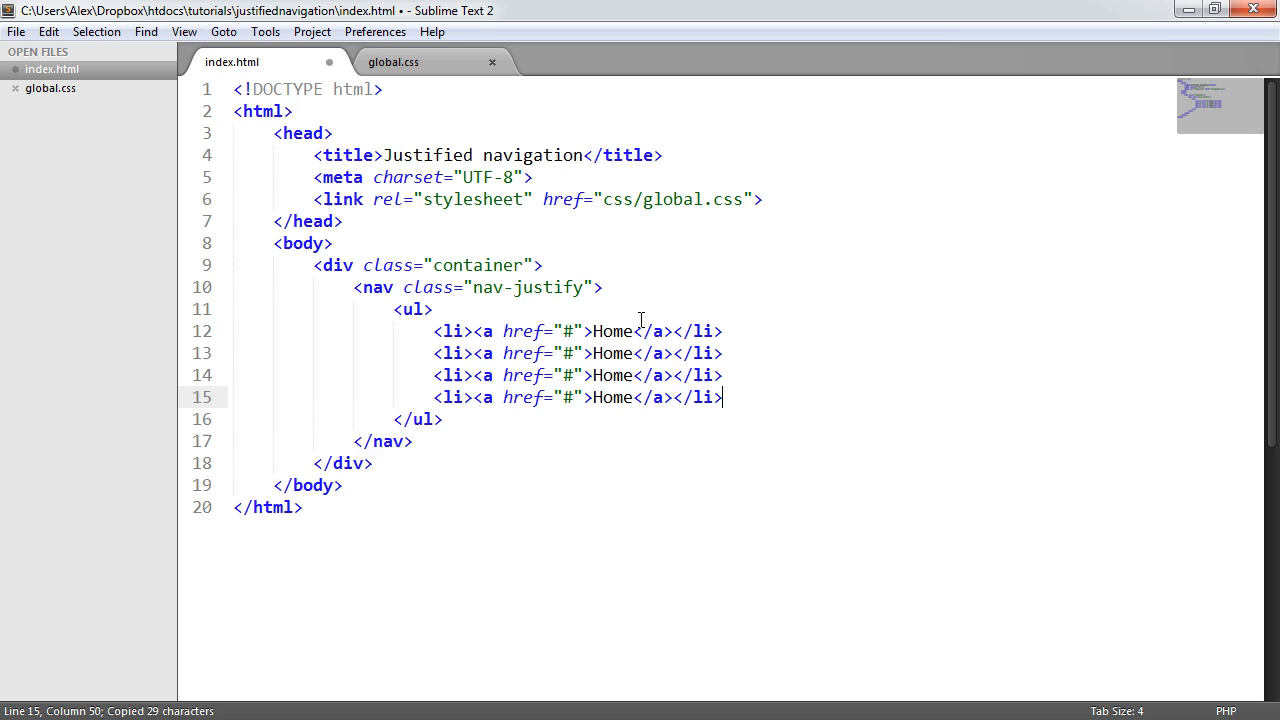
pyautogui.press('ctrl+v')
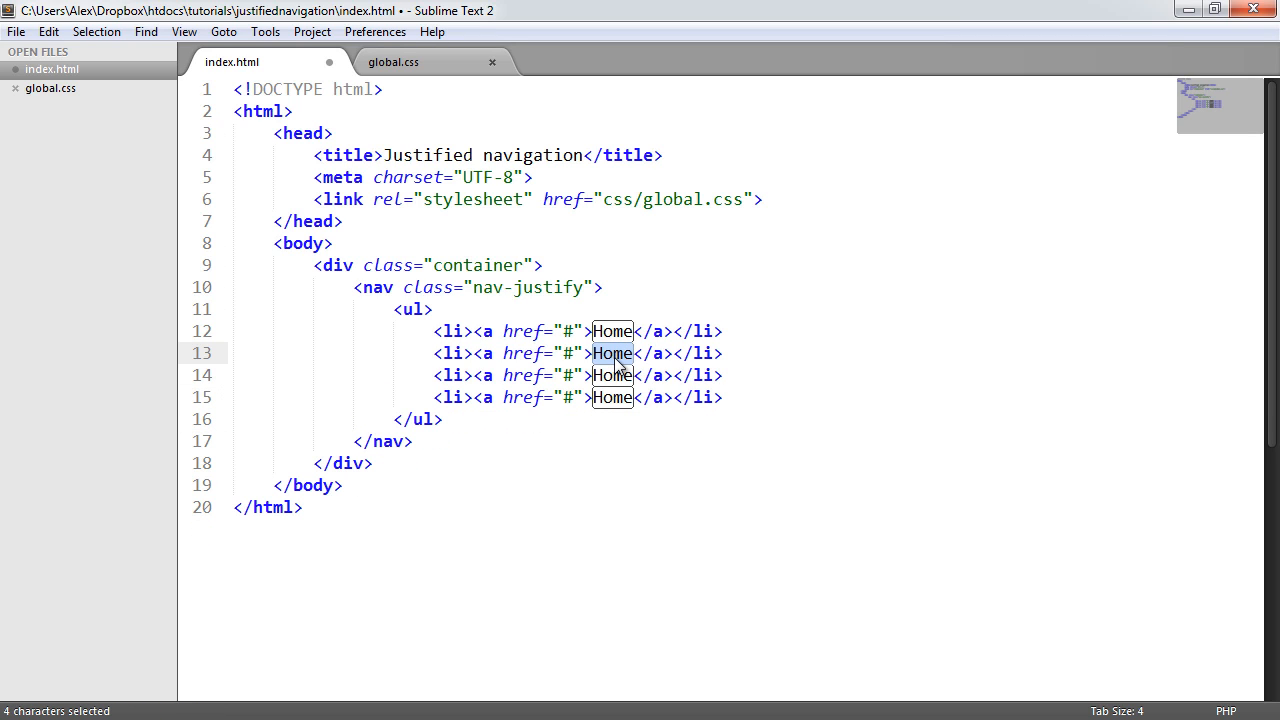
pyautogui.write('About us')
pyautogui.click(479, 397)
pyautogui.write('C')
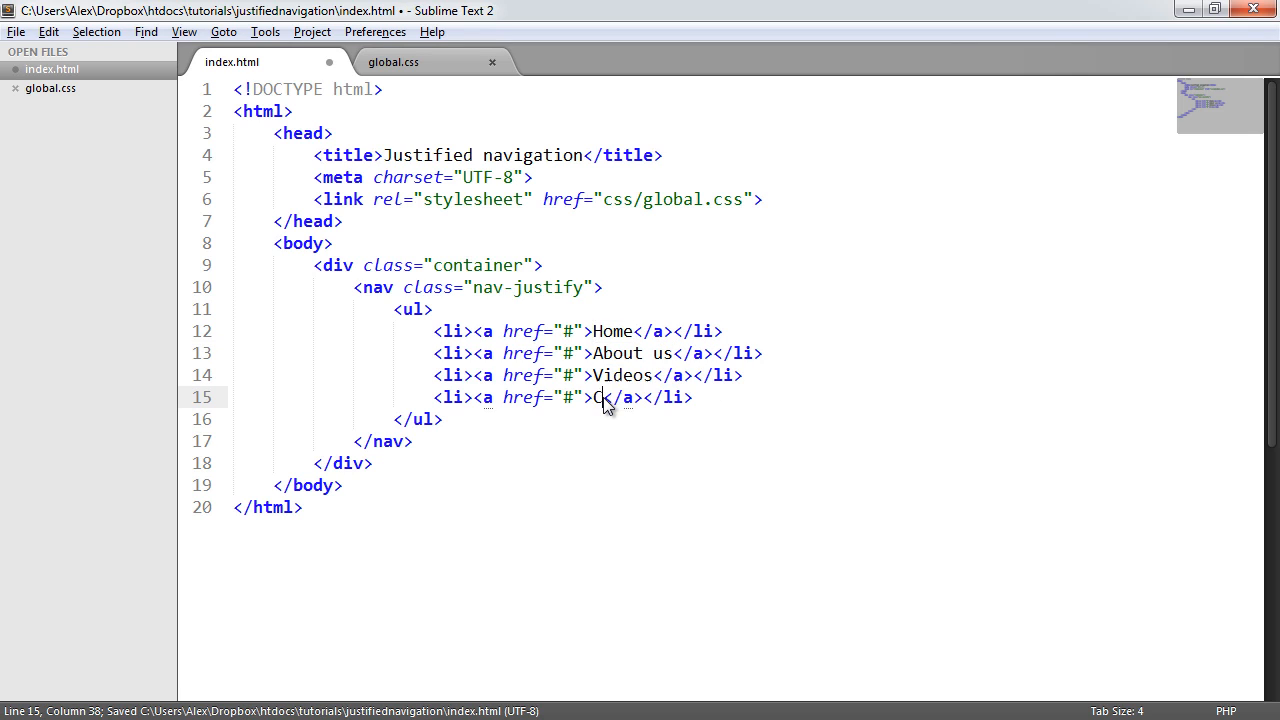
pyautogui.write('ontact')
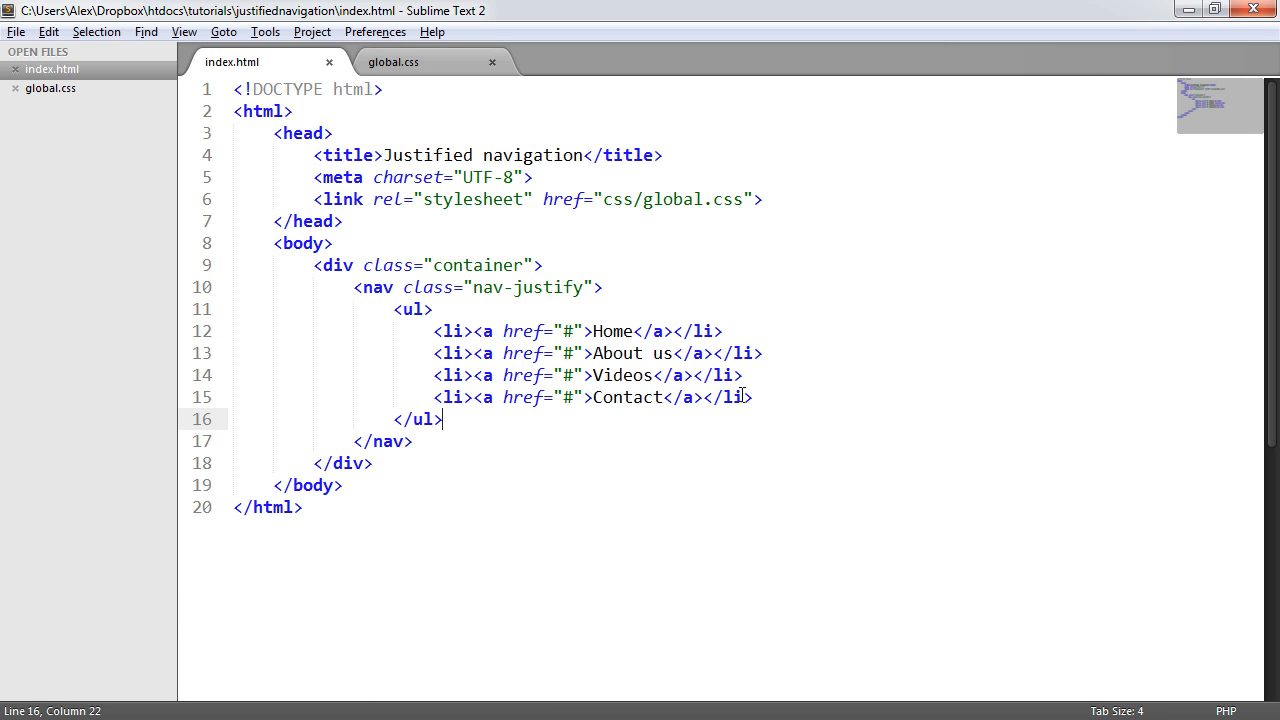
# - Save, duplicate the Contact item and relabel the copy Visit us
pyautogui.click(460, 397)
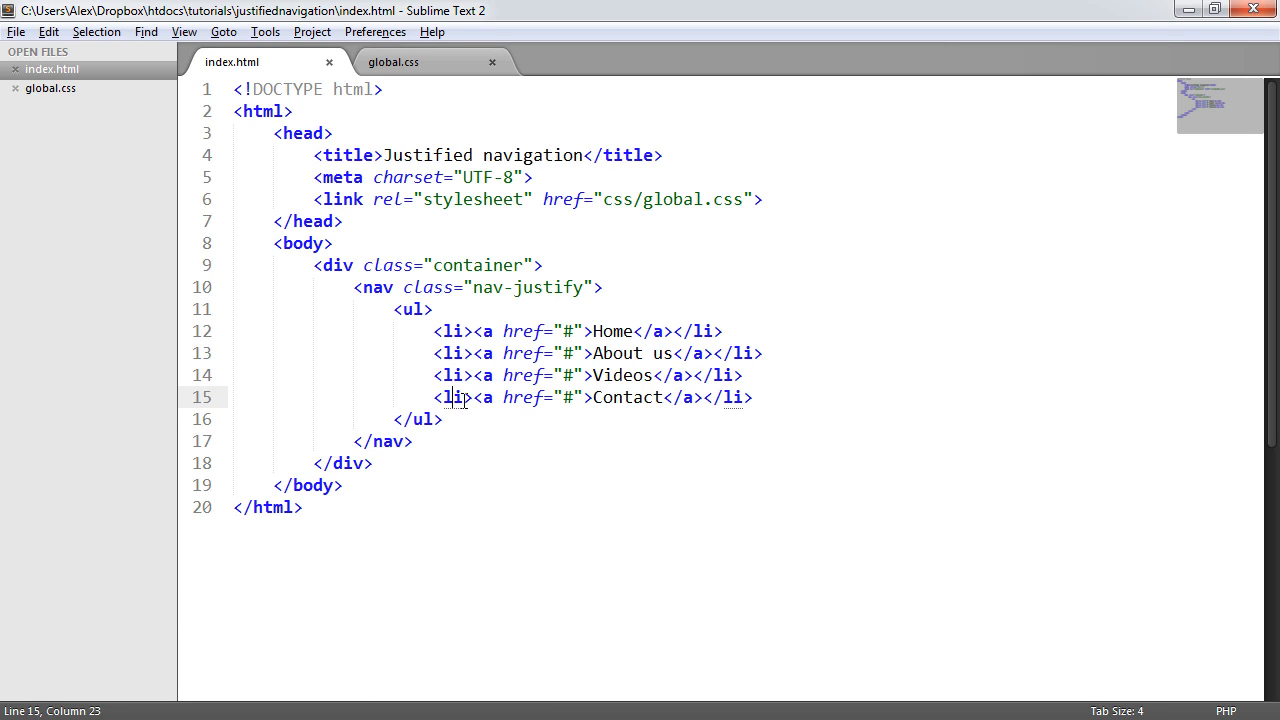
pyautogui.press('ctrl+s')
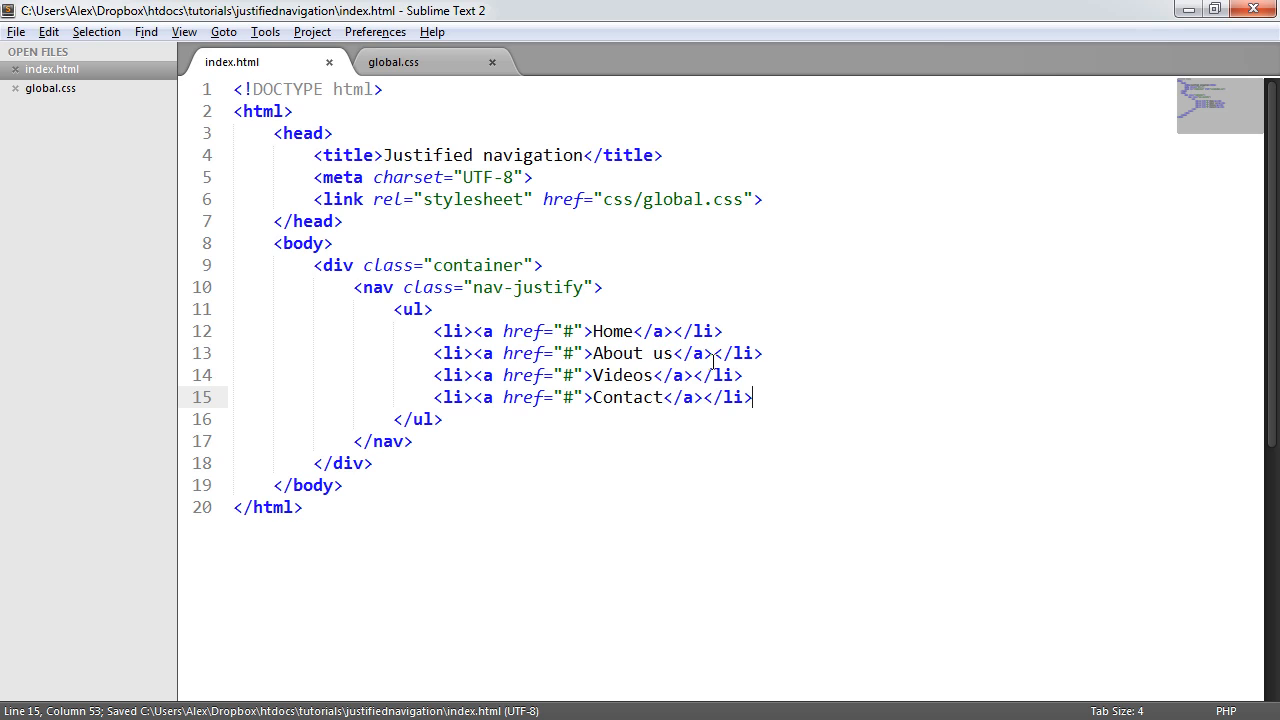
pyautogui.click(460, 375)
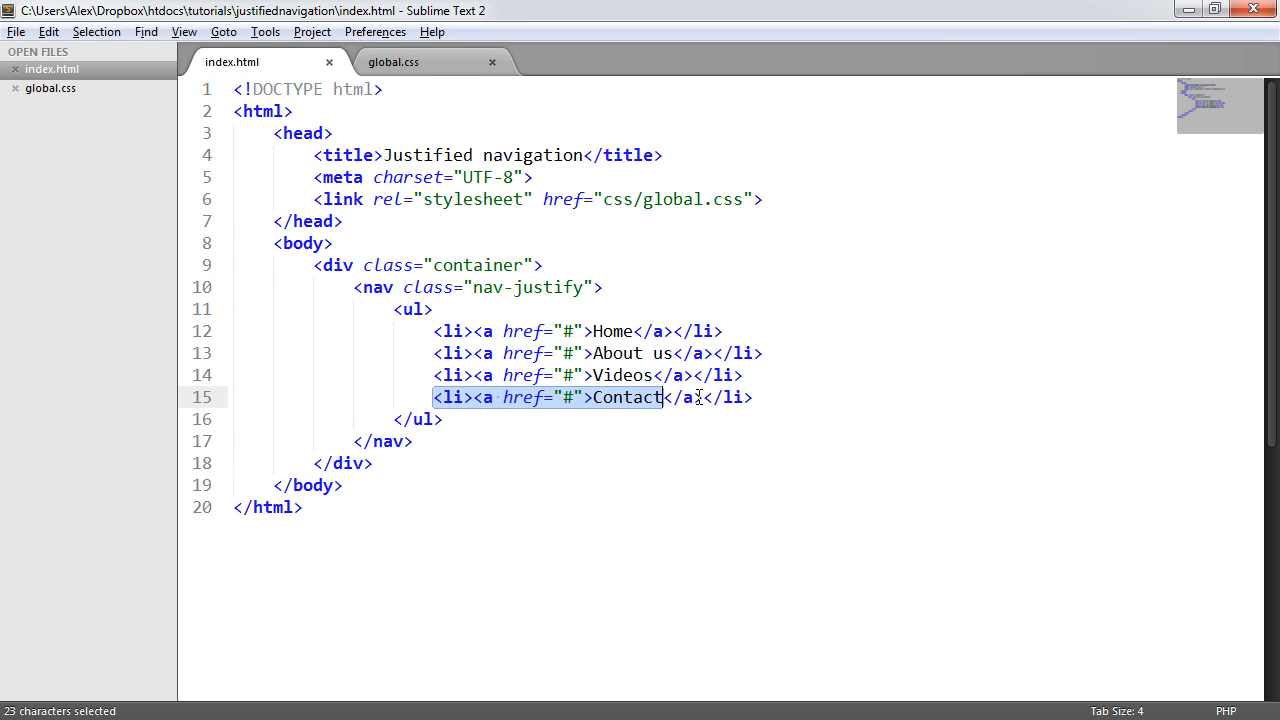
pyautogui.press('ctrl+v')
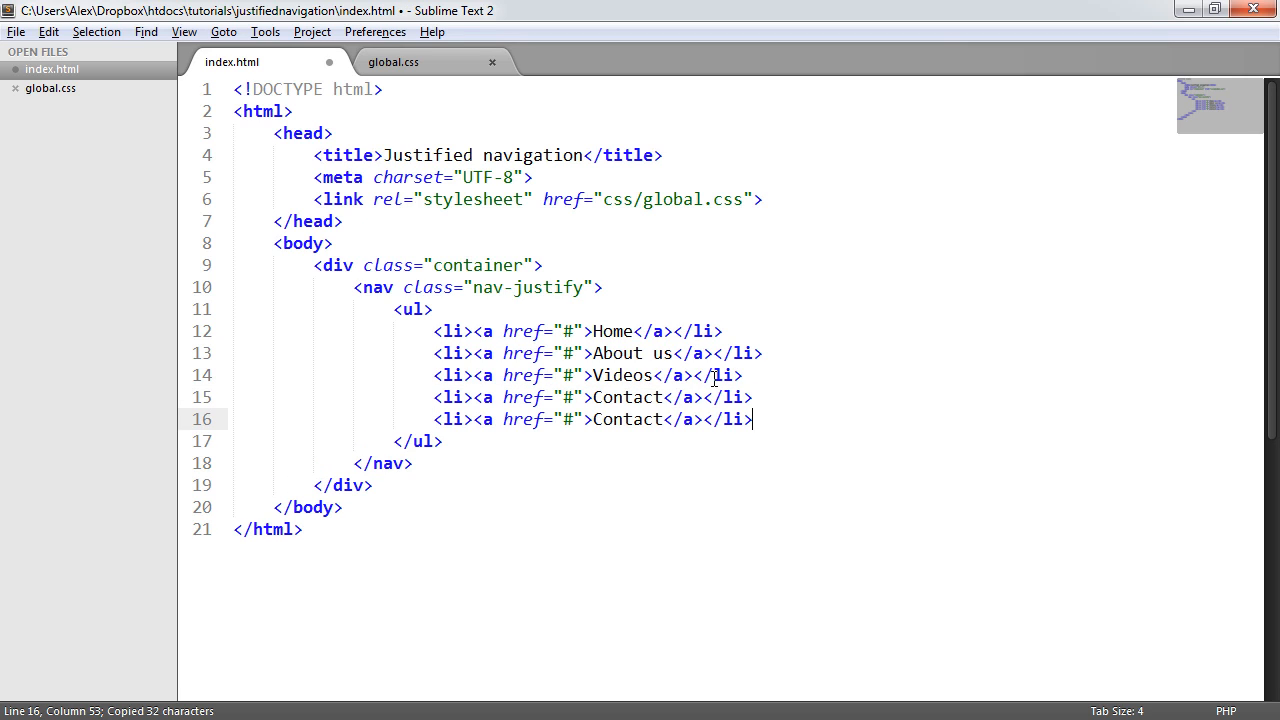
pyautogui.doubleClick(627, 419)
pyautogui.write('Vis')
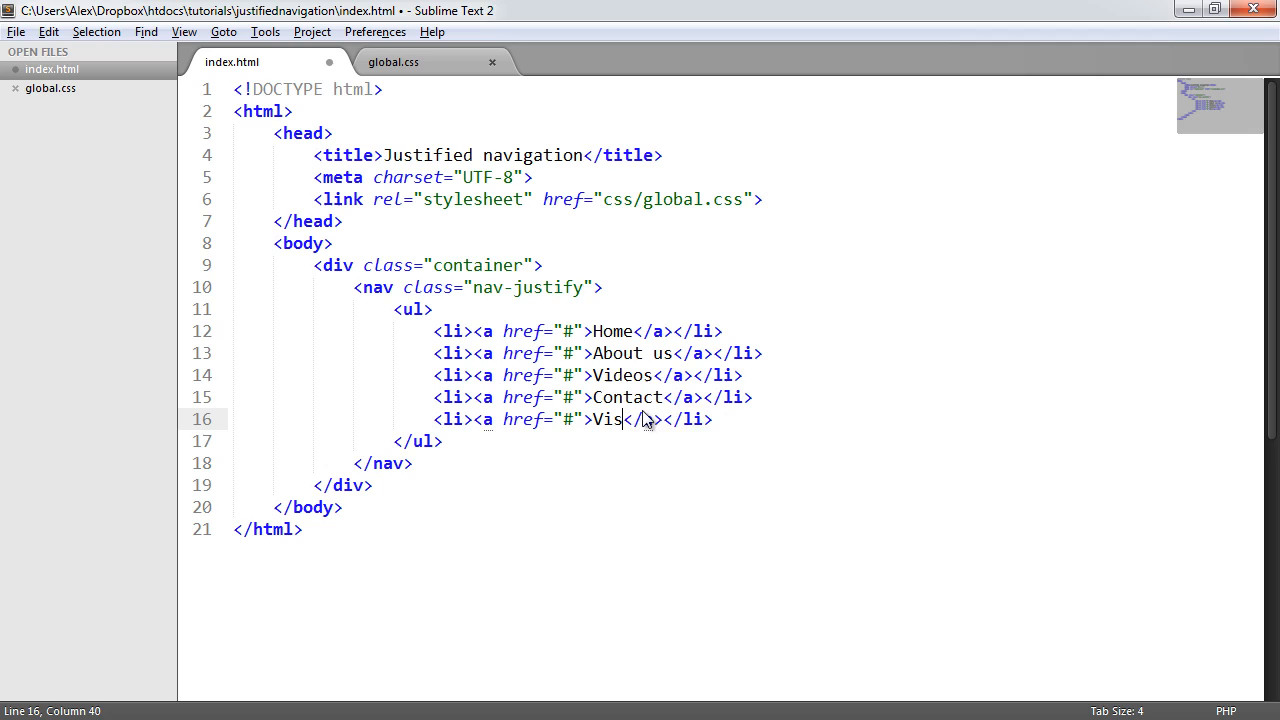
pyautogui.write('it us')
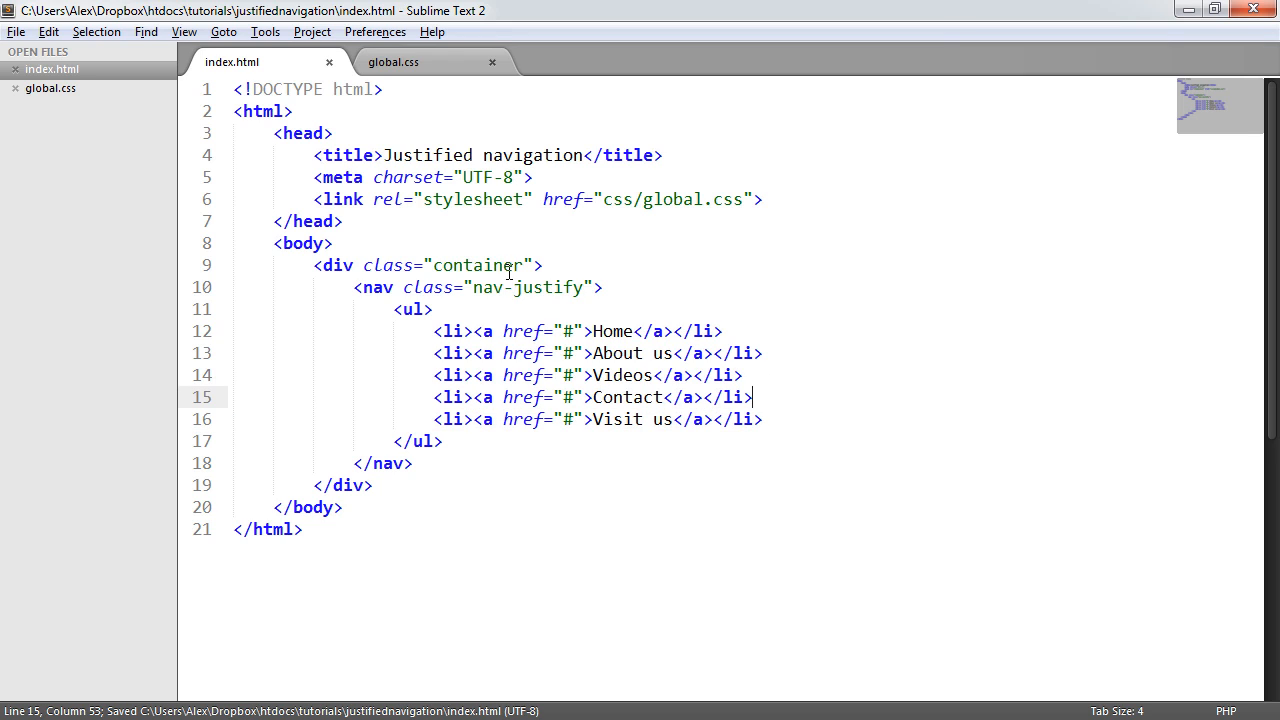
pyautogui.click(393, 61)
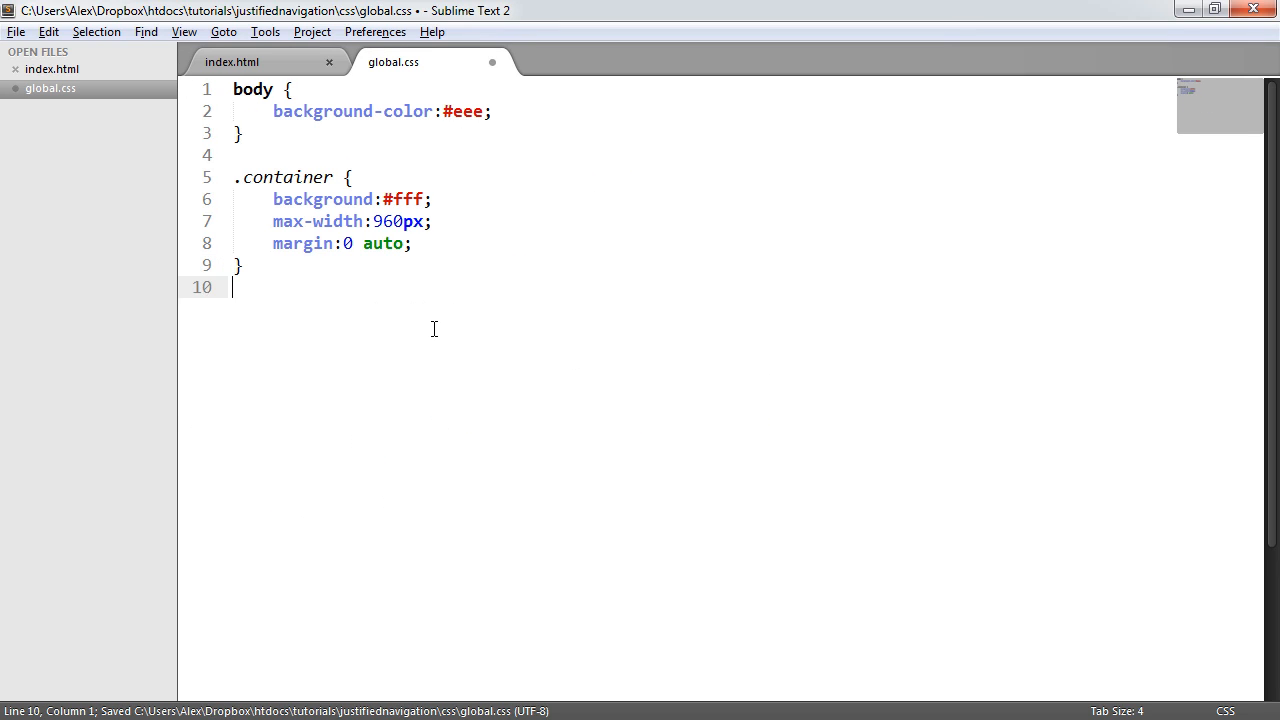
# - Add a .nav-justify ul rule with list-style none and padding removed
pyautogui.press('Return')
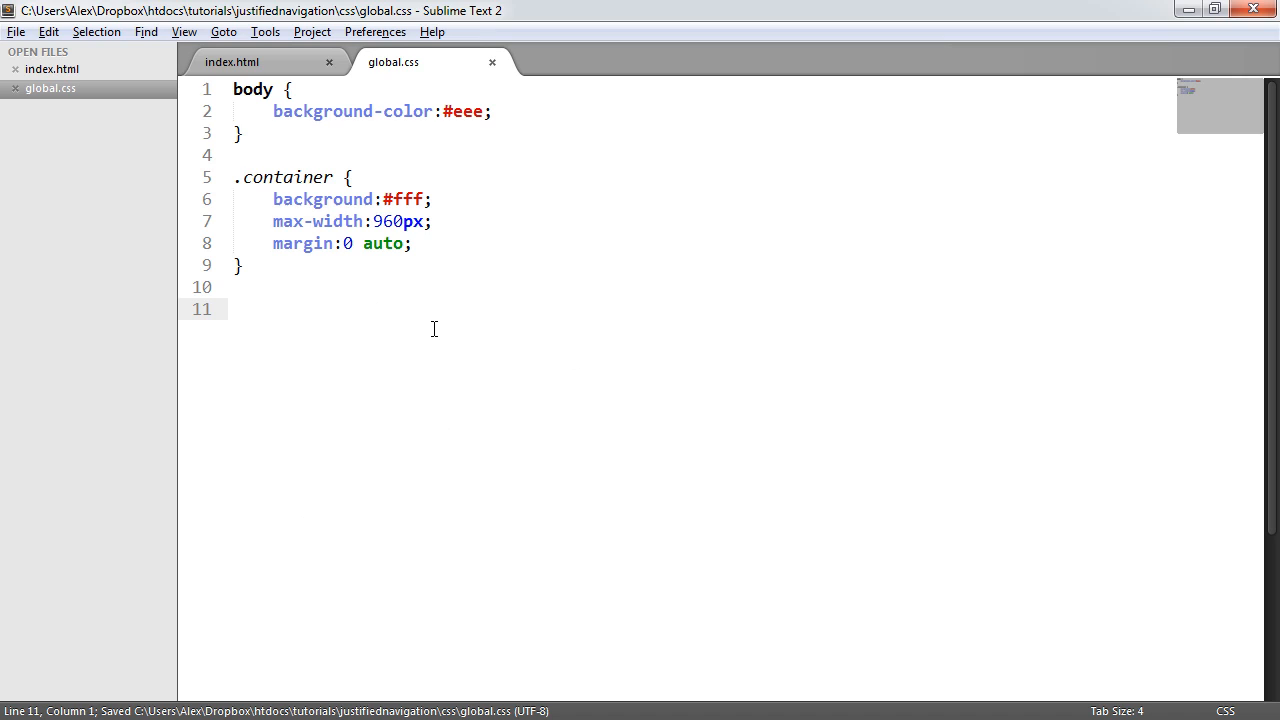
pyautogui.write('.nav-j')
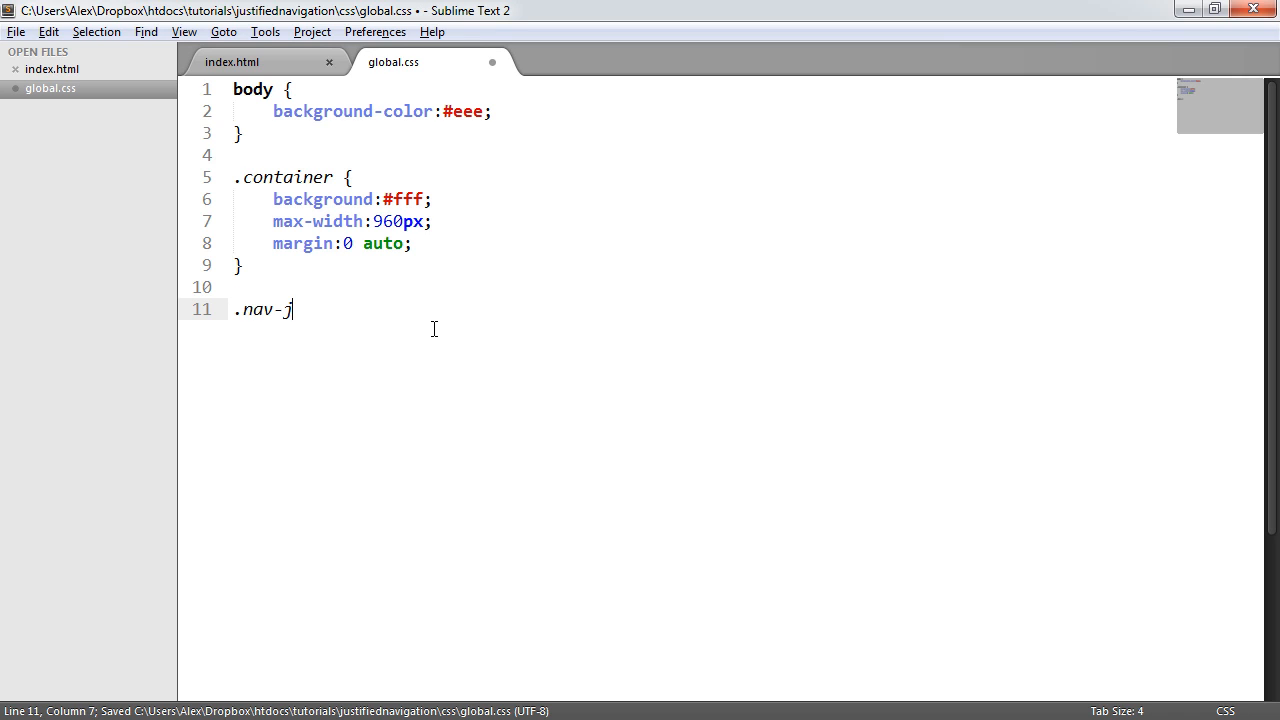
pyautogui.write('ustify')
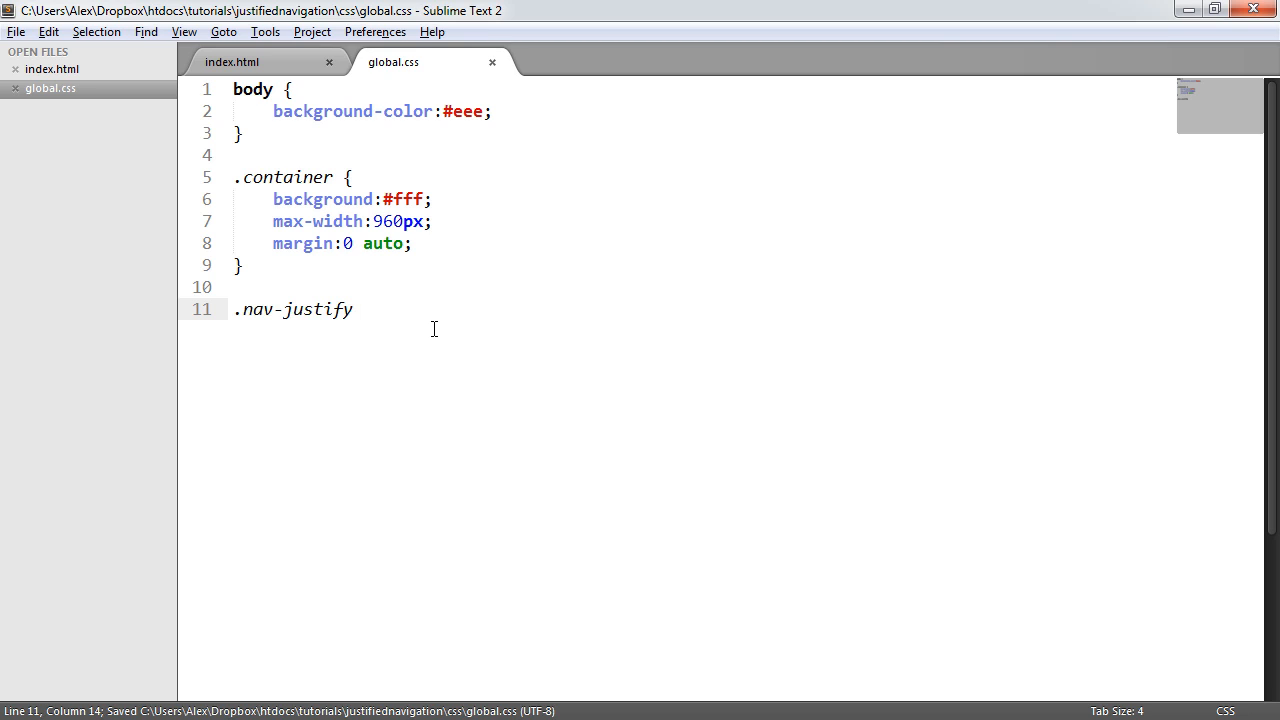
pyautogui.write('ul {')
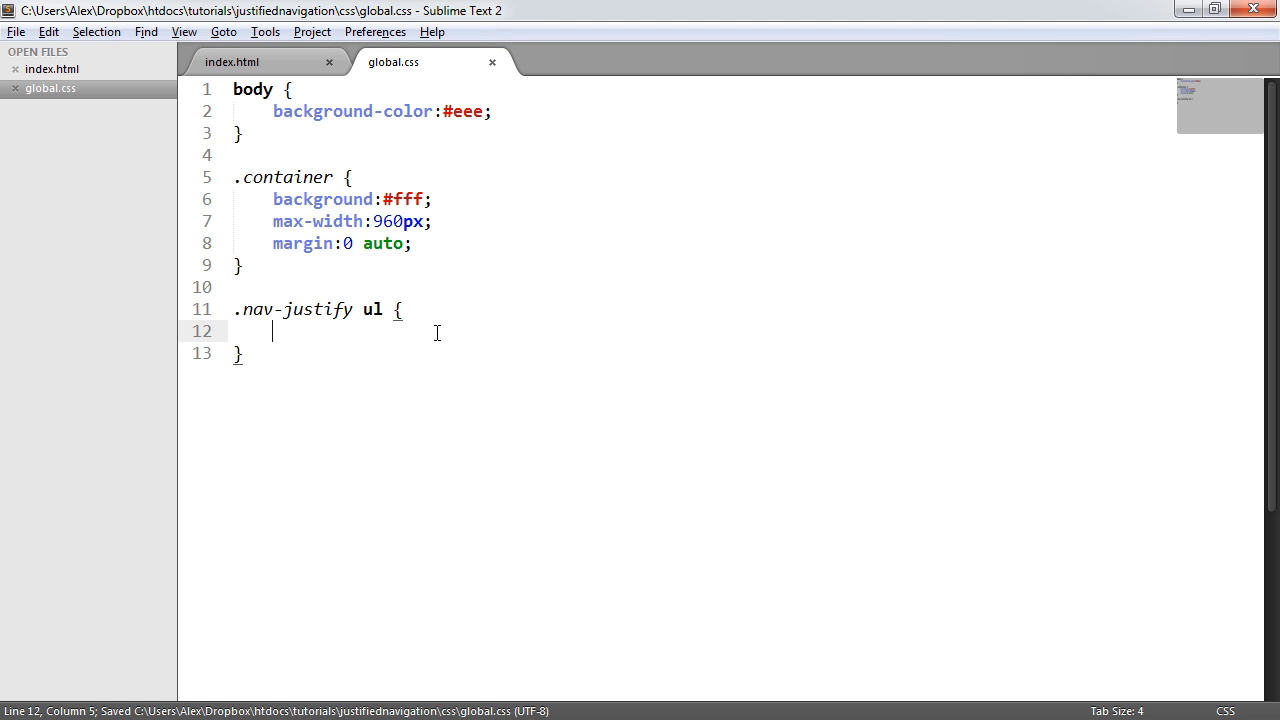
pyautogui.write('list-tyle-type: n')
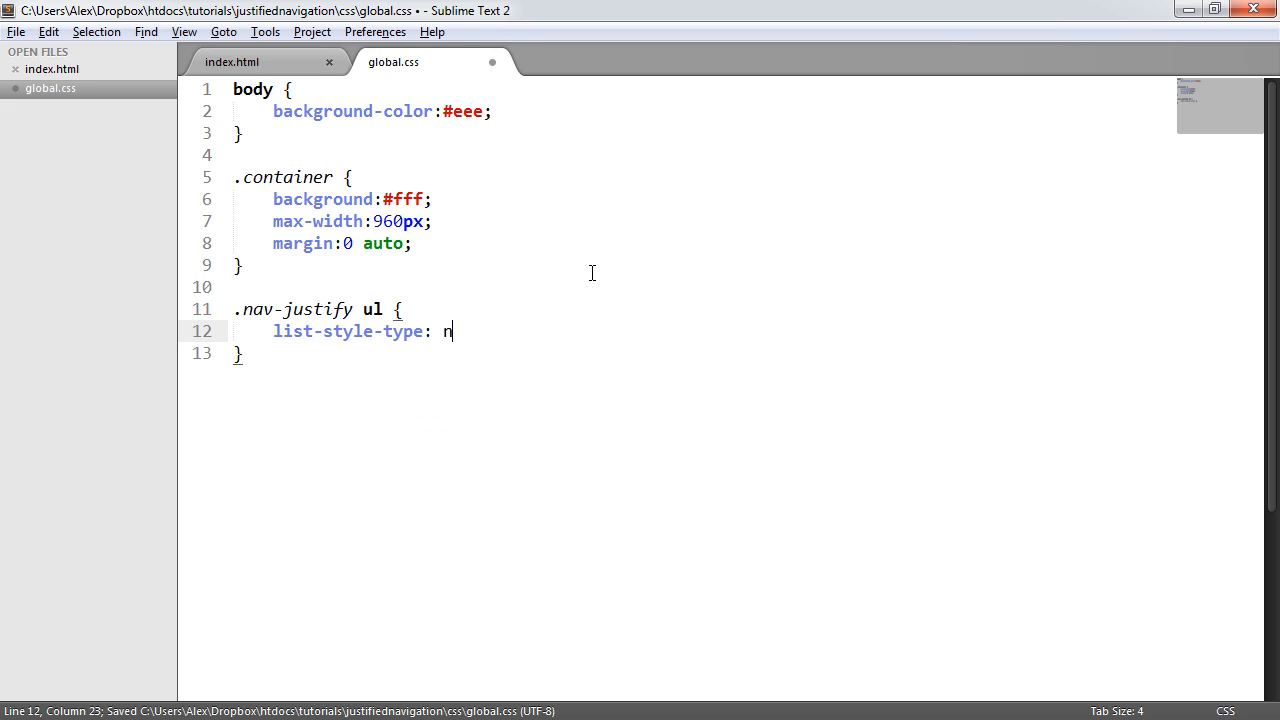
pyautogui.write('one;')
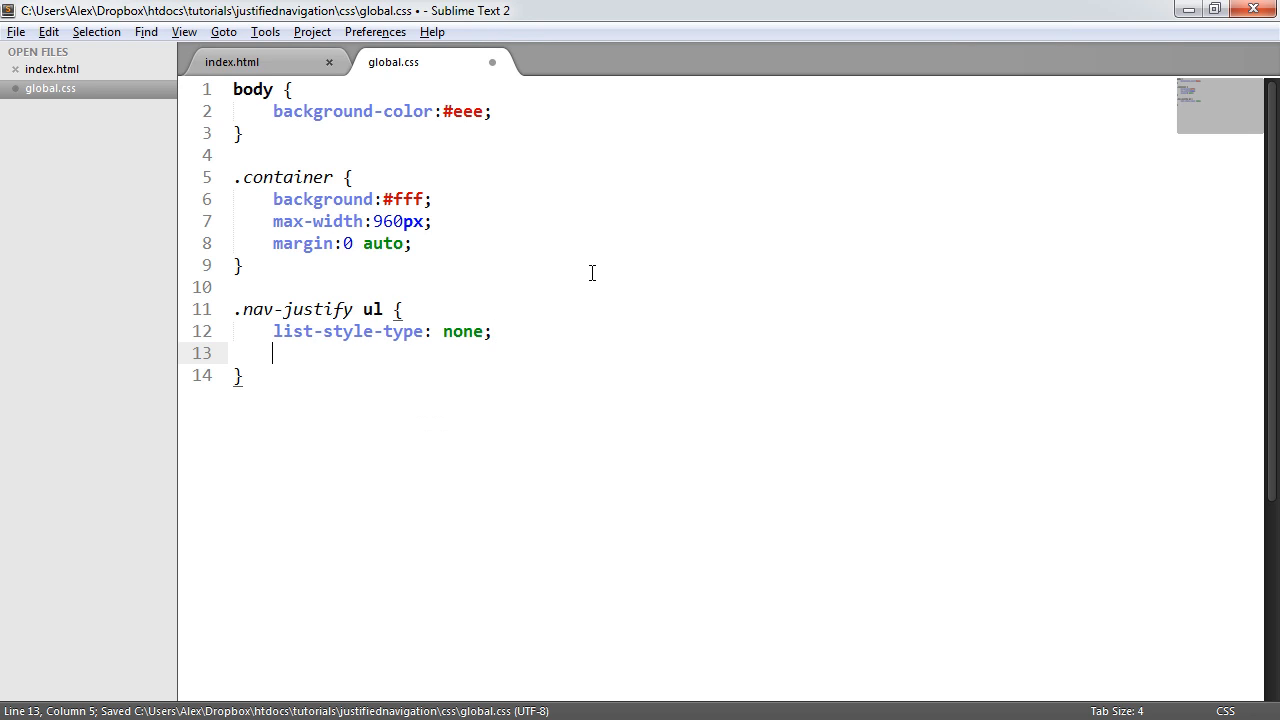
pyautogui.write('padding:0;')
pyautogui.write('margin:0;')
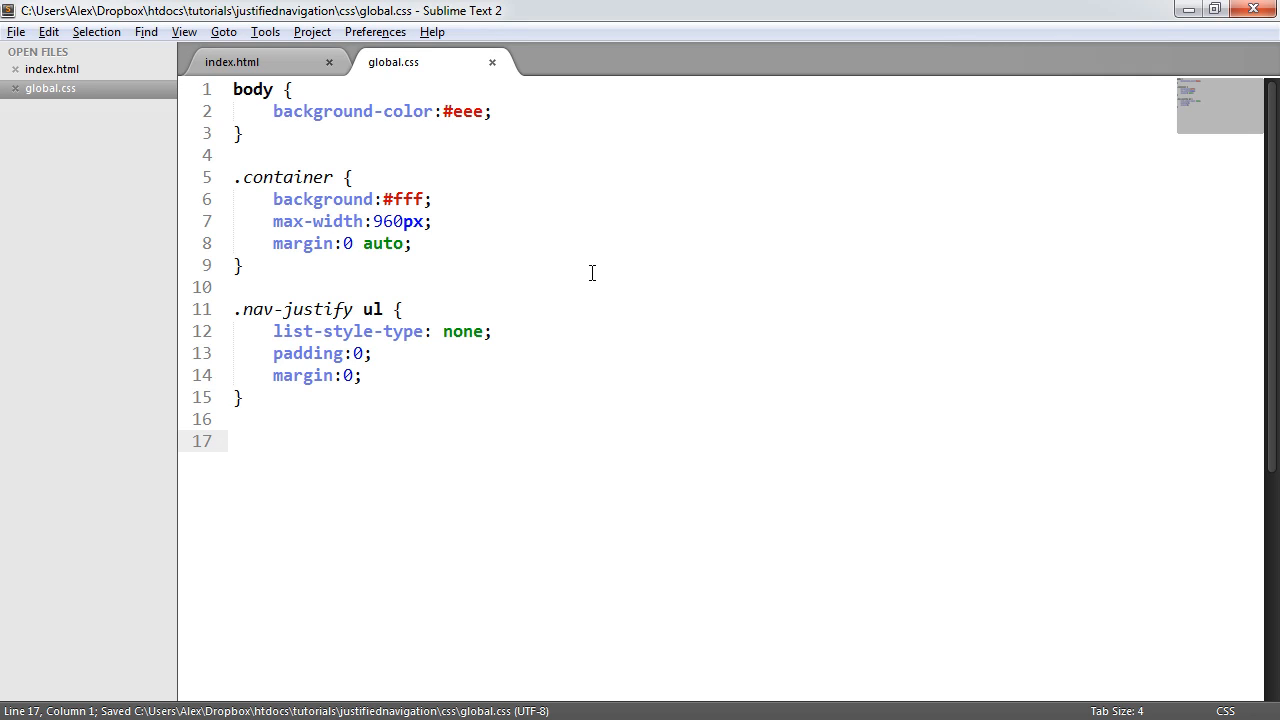
# - Add a .nav-justify ul li rule with display: inline-block
pyautogui.write('.nav-justy')
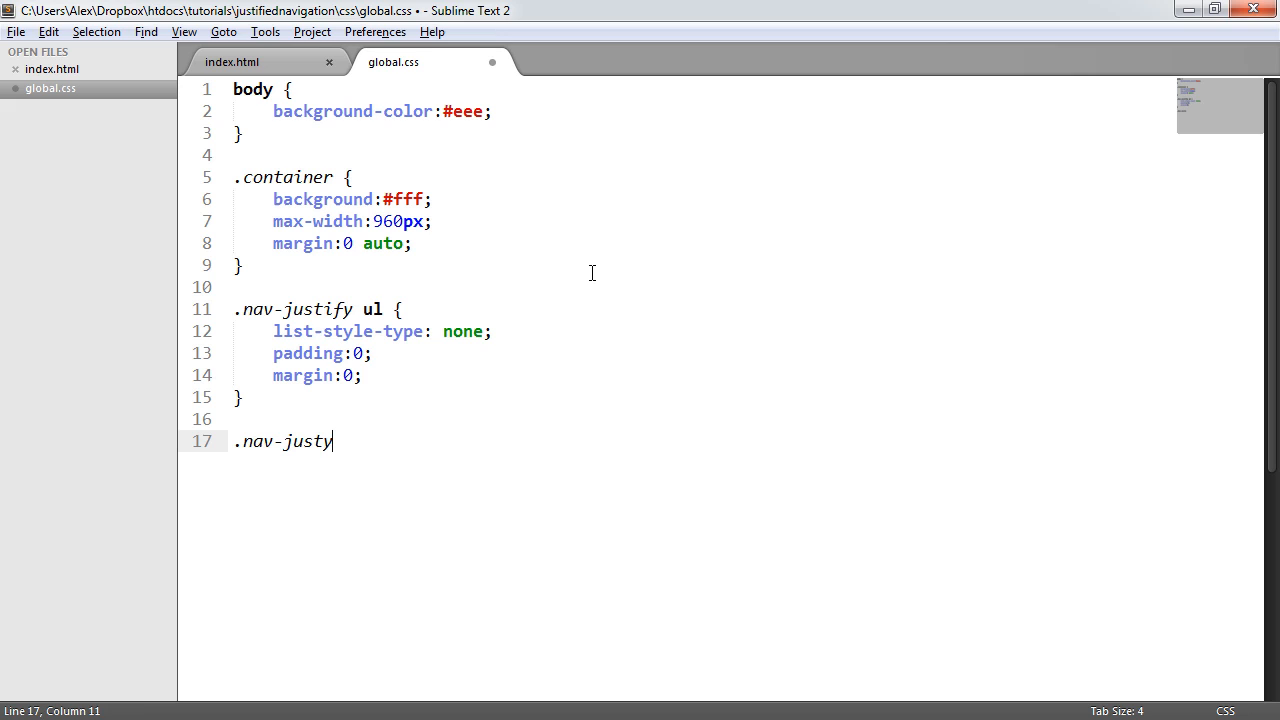
pyautogui.write('ify')
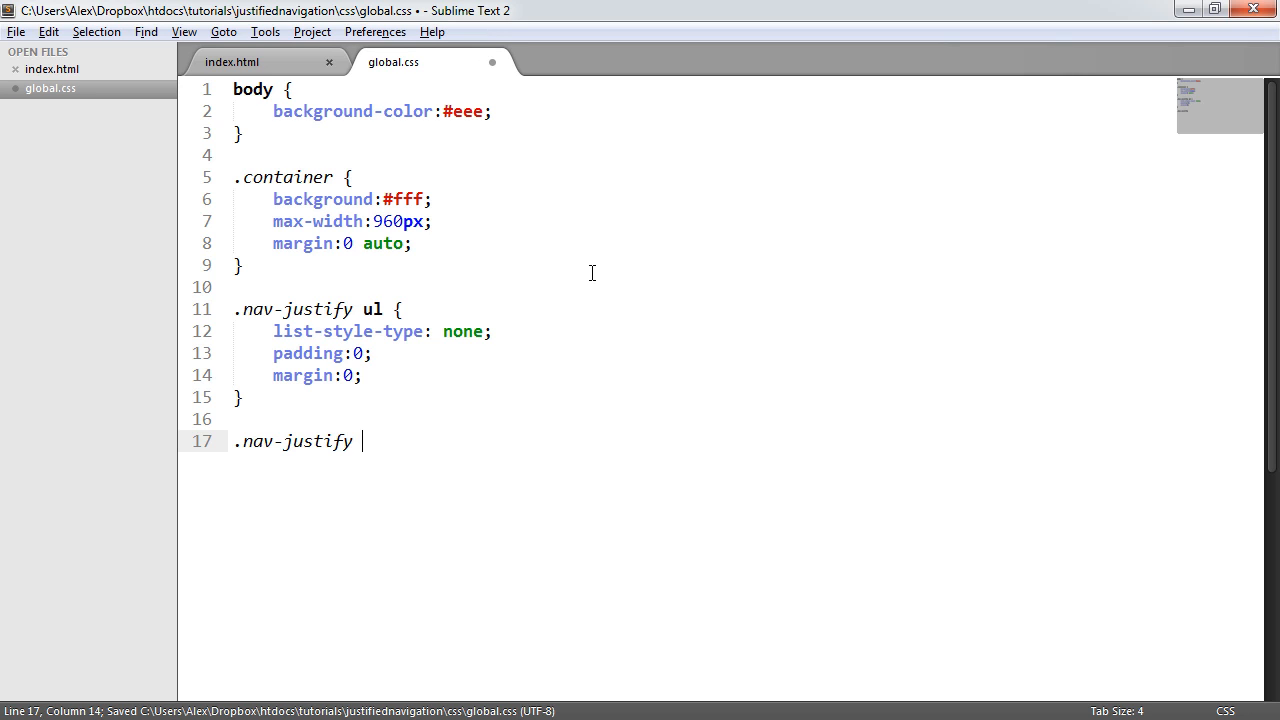
pyautogui.write('ul li {')
pyautogui.write('d')
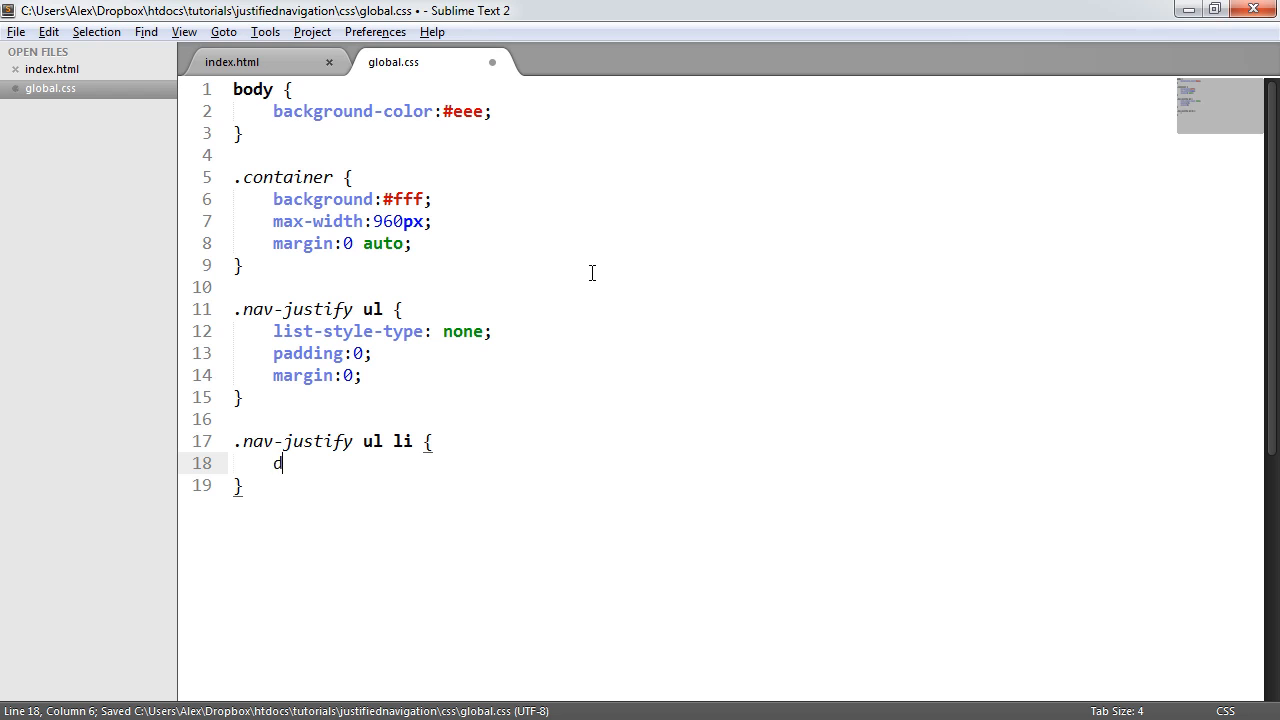
pyautogui.write('isplay:inl;in')
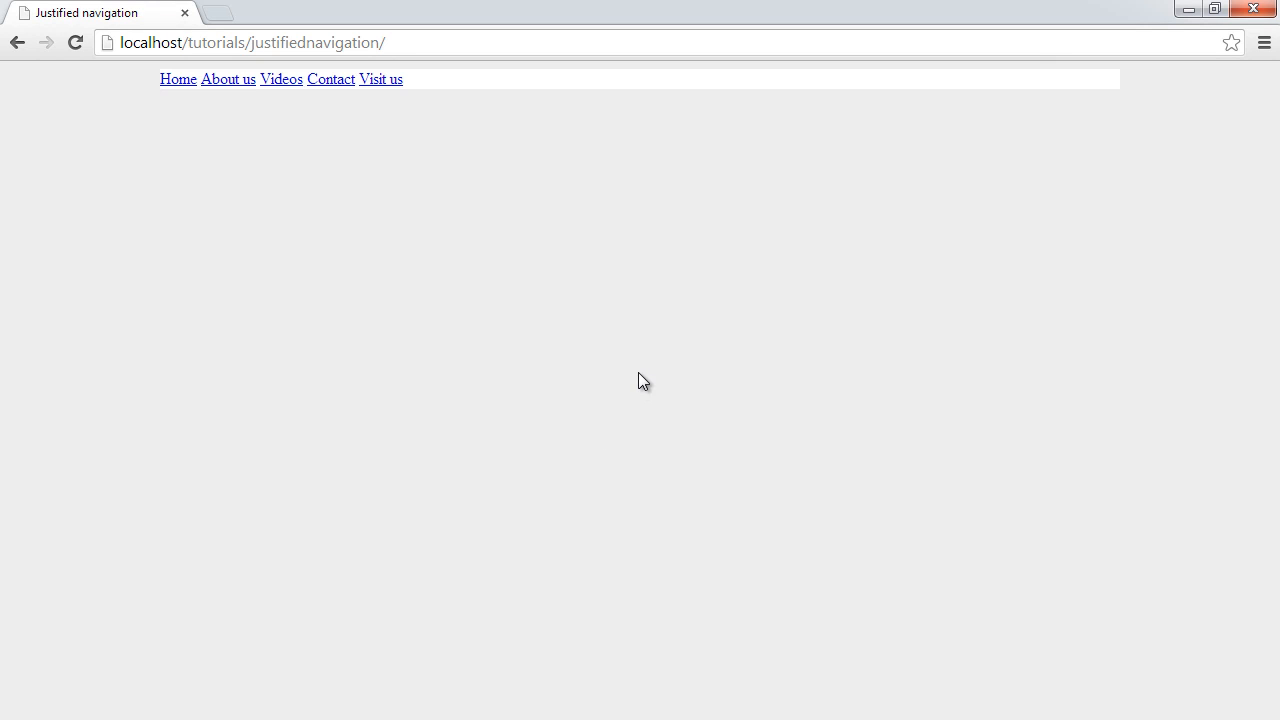
pyautogui.moveTo(380, 79)
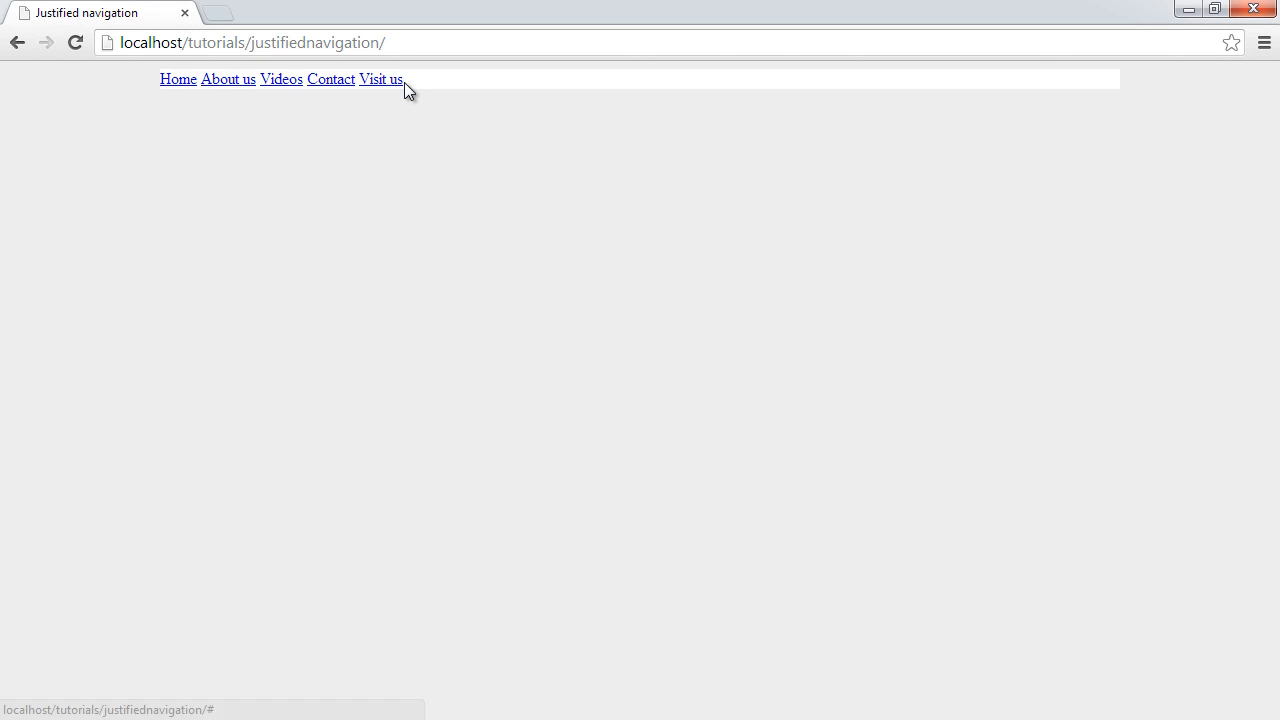
pyautogui.moveTo(380, 79)
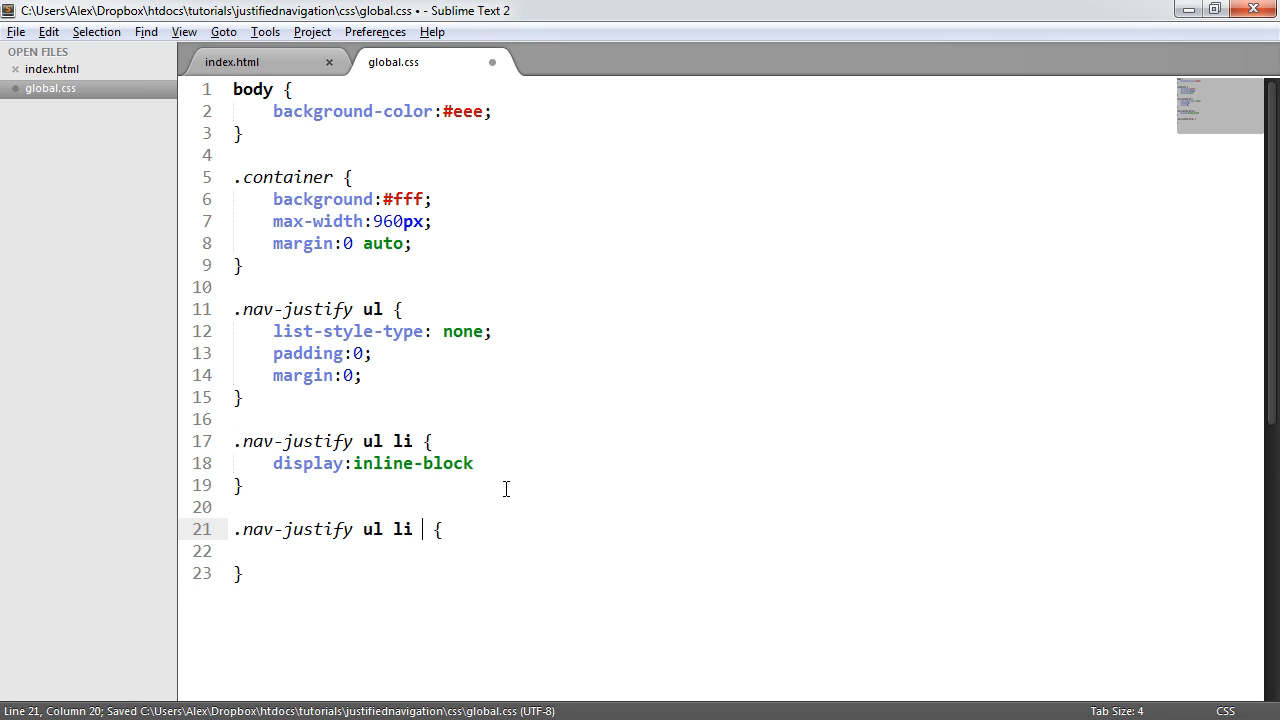
# - Give the nav links a #ccc background and start a width declaration in the li rule
pyautogui.write('background:#ccc;')
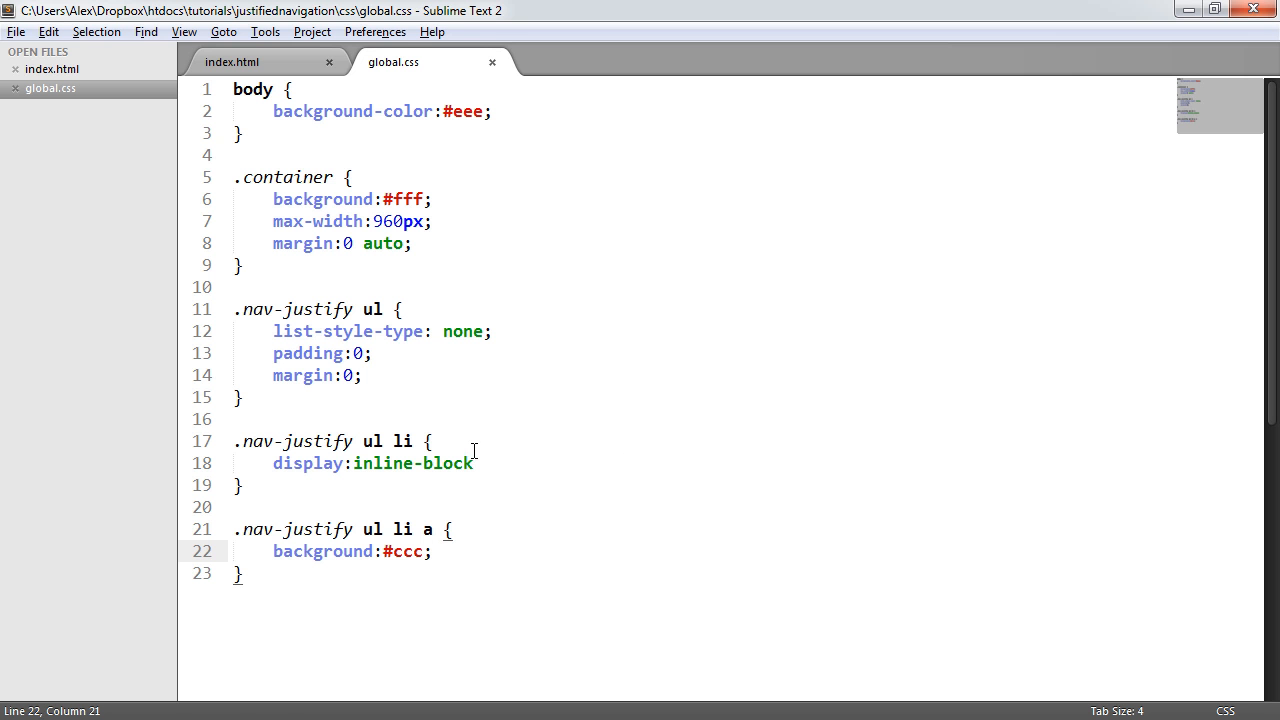
pyautogui.press('enter')
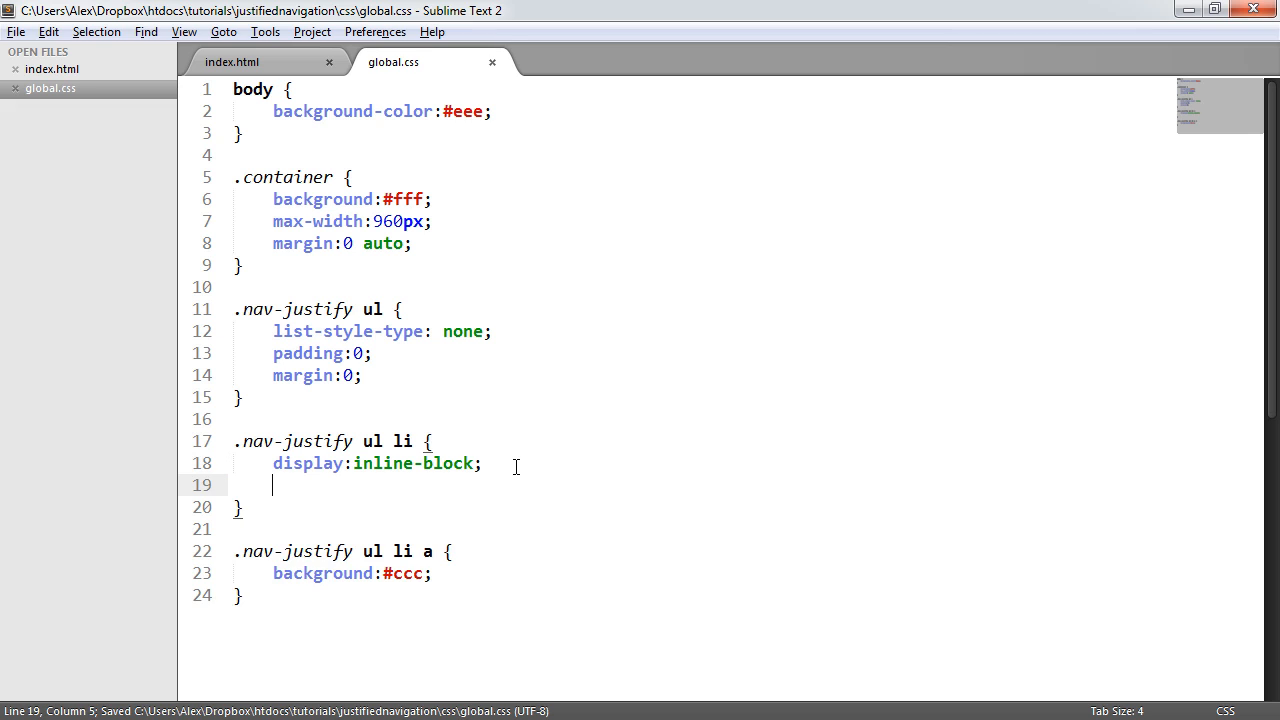
pyautogui.click(231, 61)
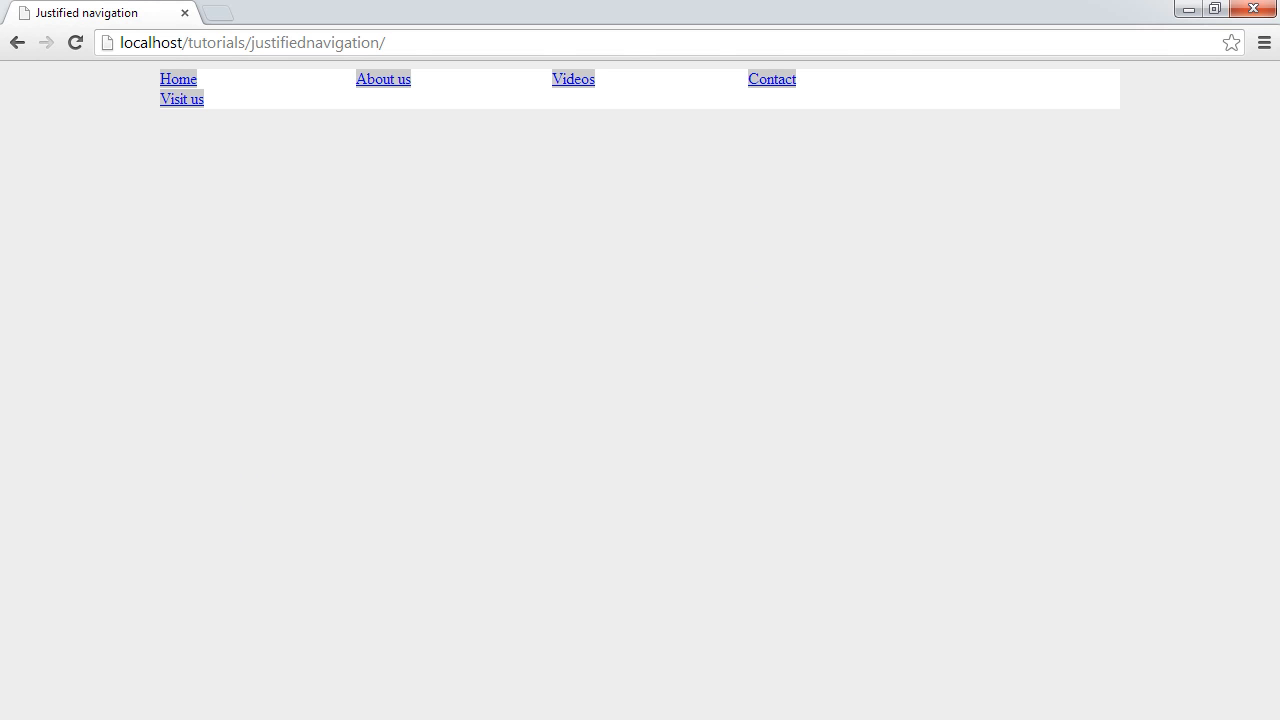
pyautogui.moveTo(238, 96)
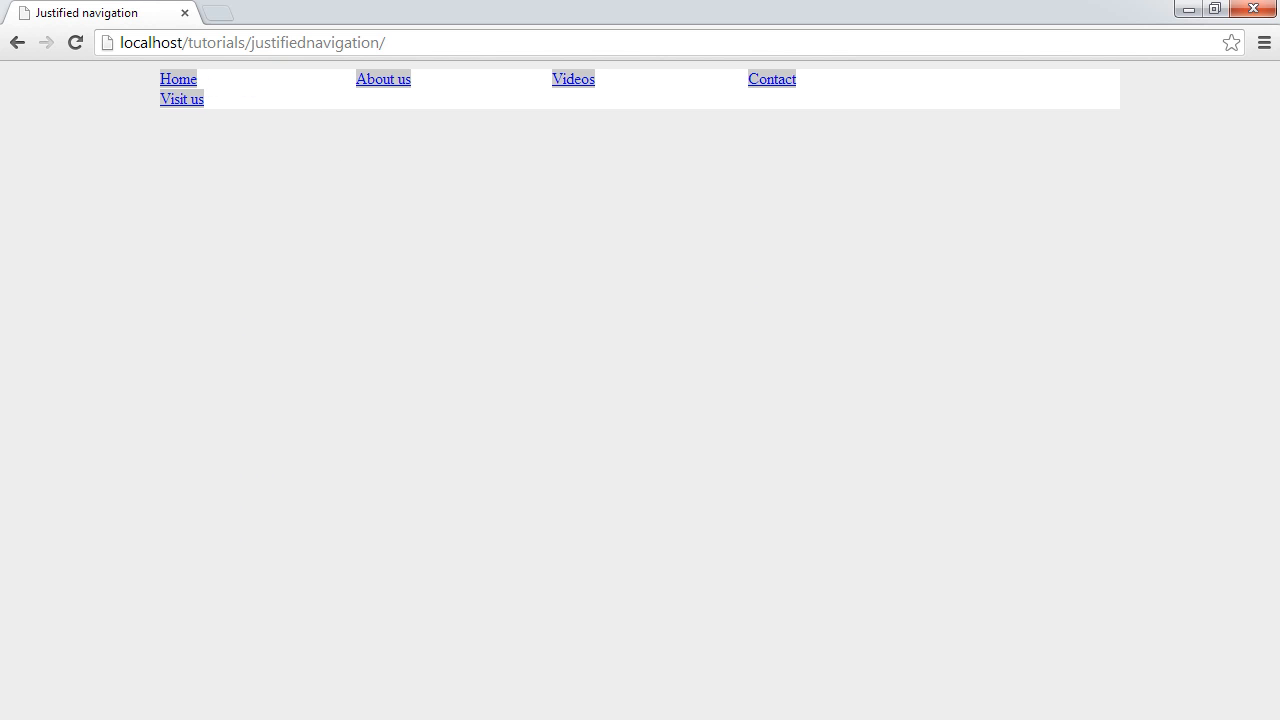
# - Open Chrome DevTools with F12 and inspect a navigation list element
pyautogui.press('F12')
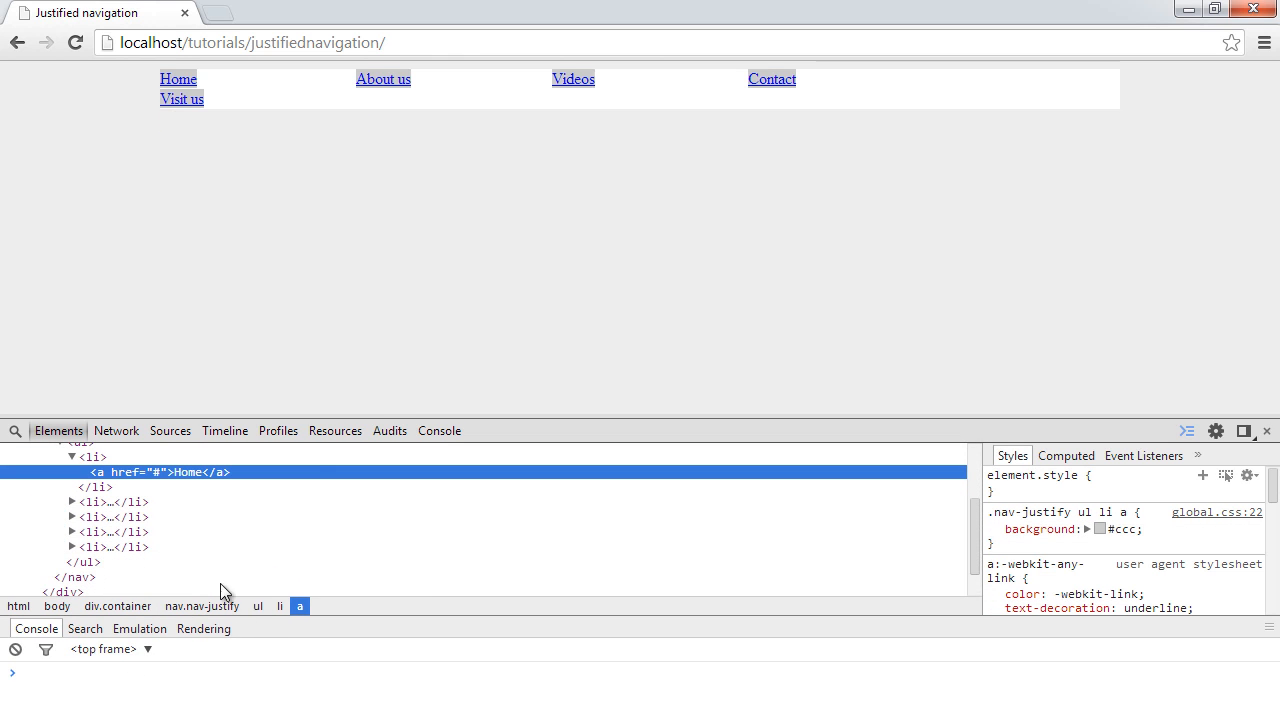
pyautogui.click(105, 501)
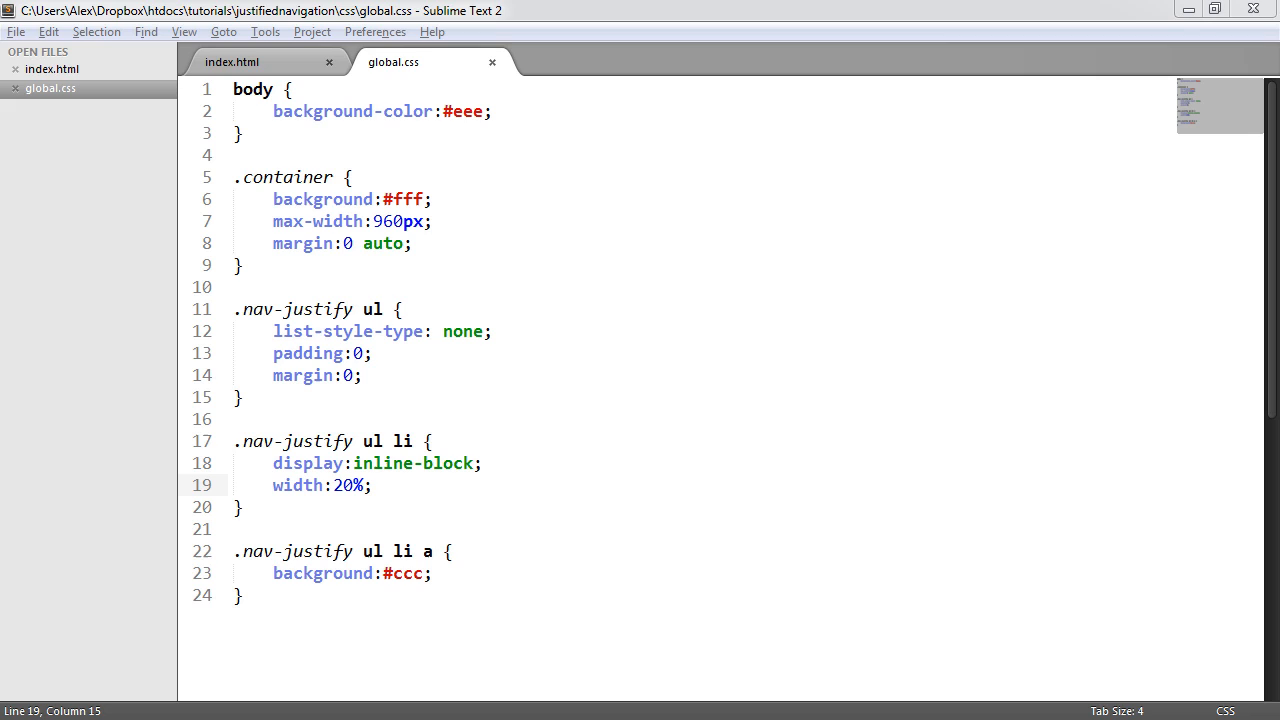
# - Try a 15% list-item width, then select the width declaration for deletion
pyautogui.press('ctrl+s')
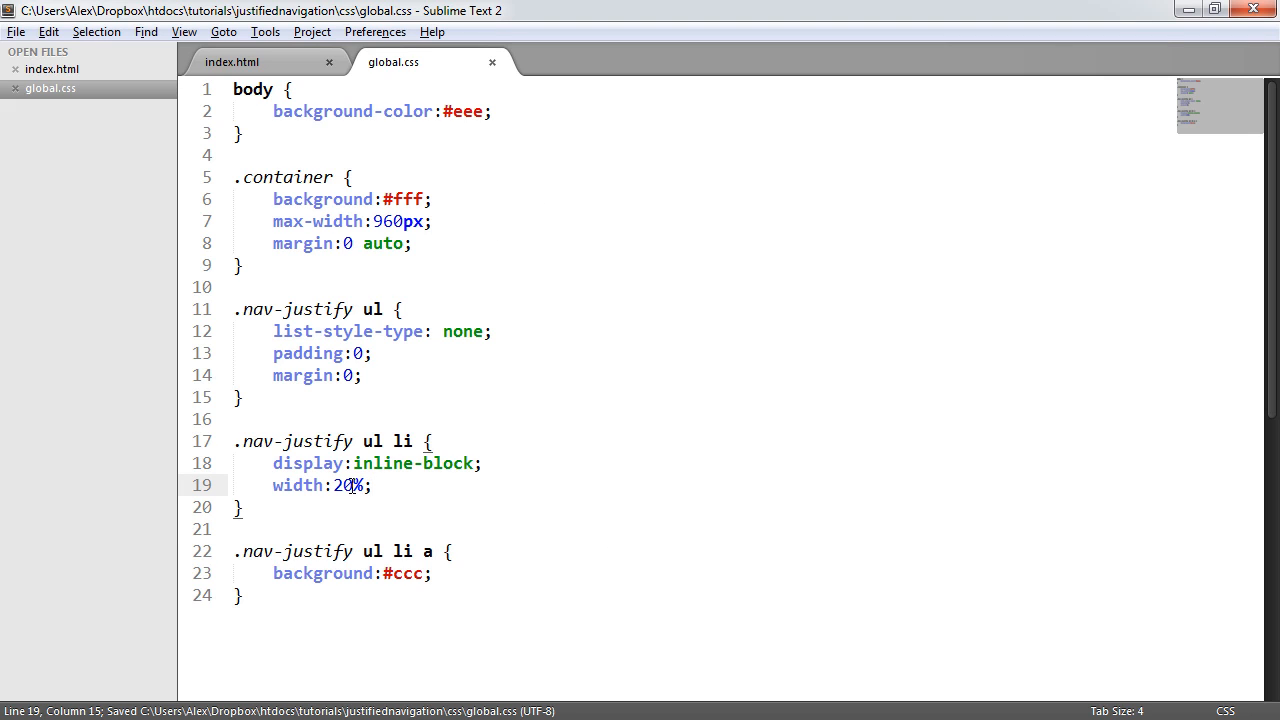
pyautogui.write('15')
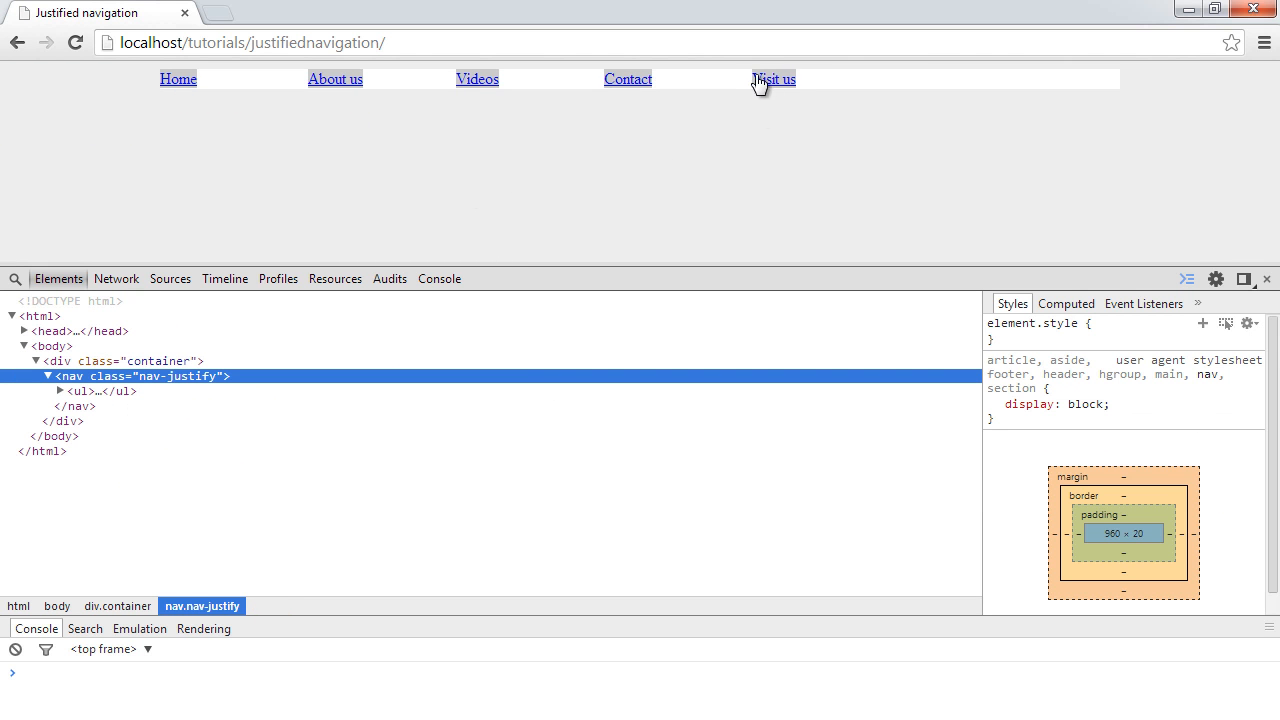
pyautogui.moveTo(762, 85)
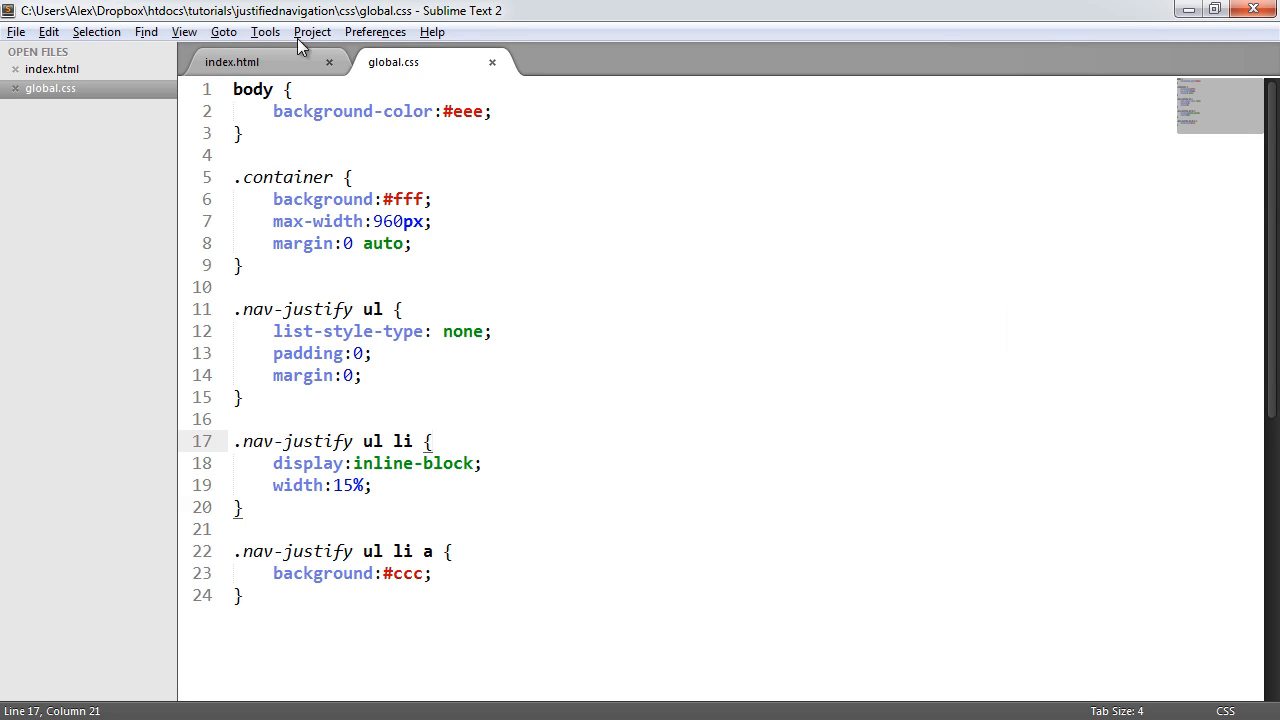
pyautogui.moveTo(267, 480)
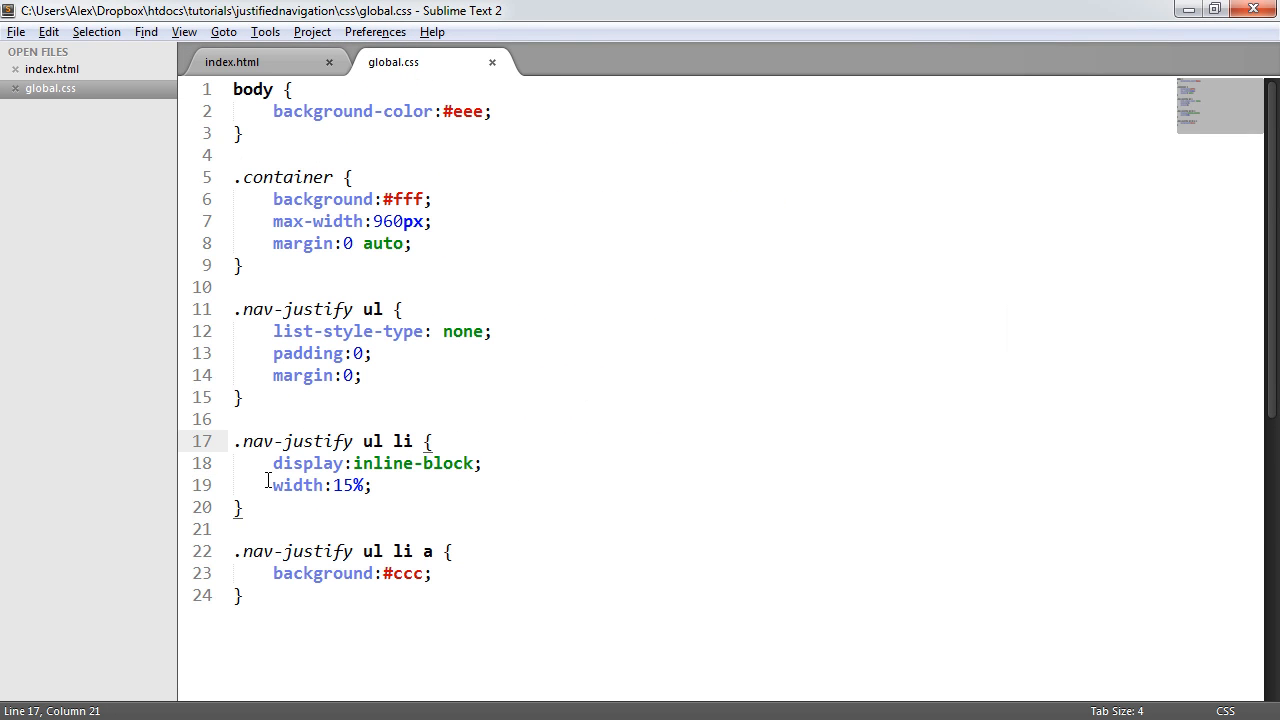
pyautogui.click(410, 463)
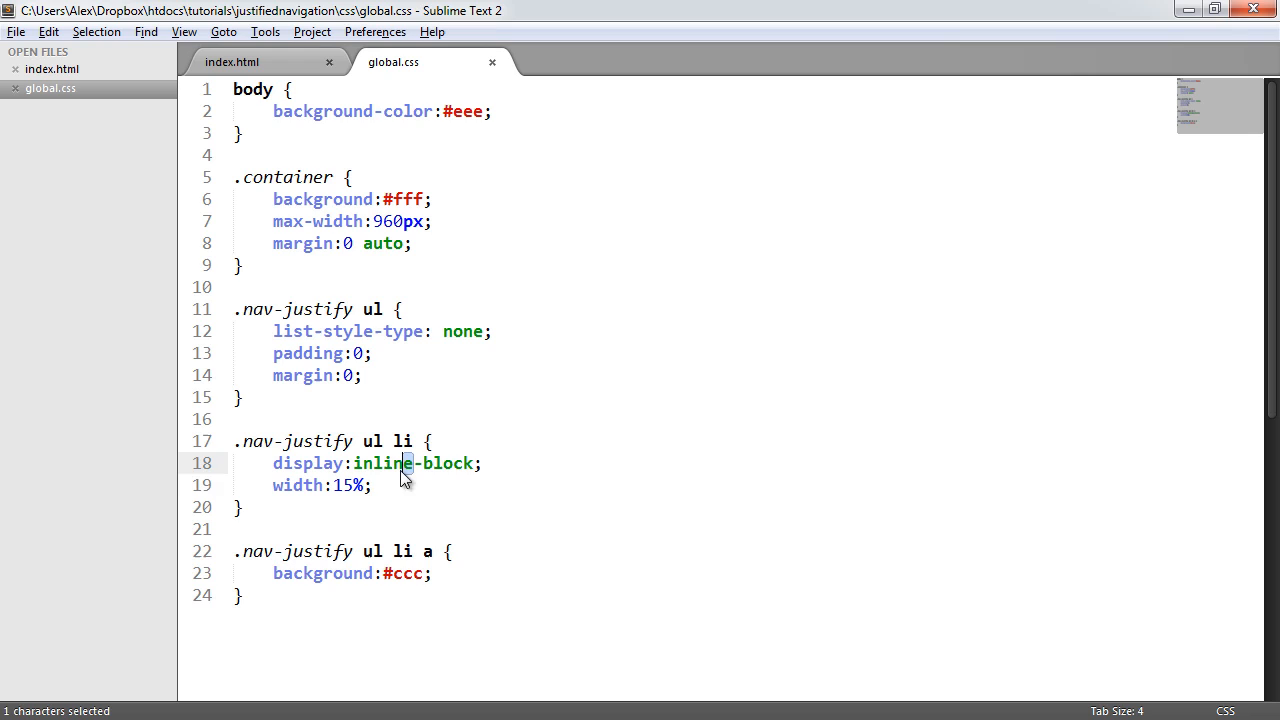
pyautogui.click(390, 485)
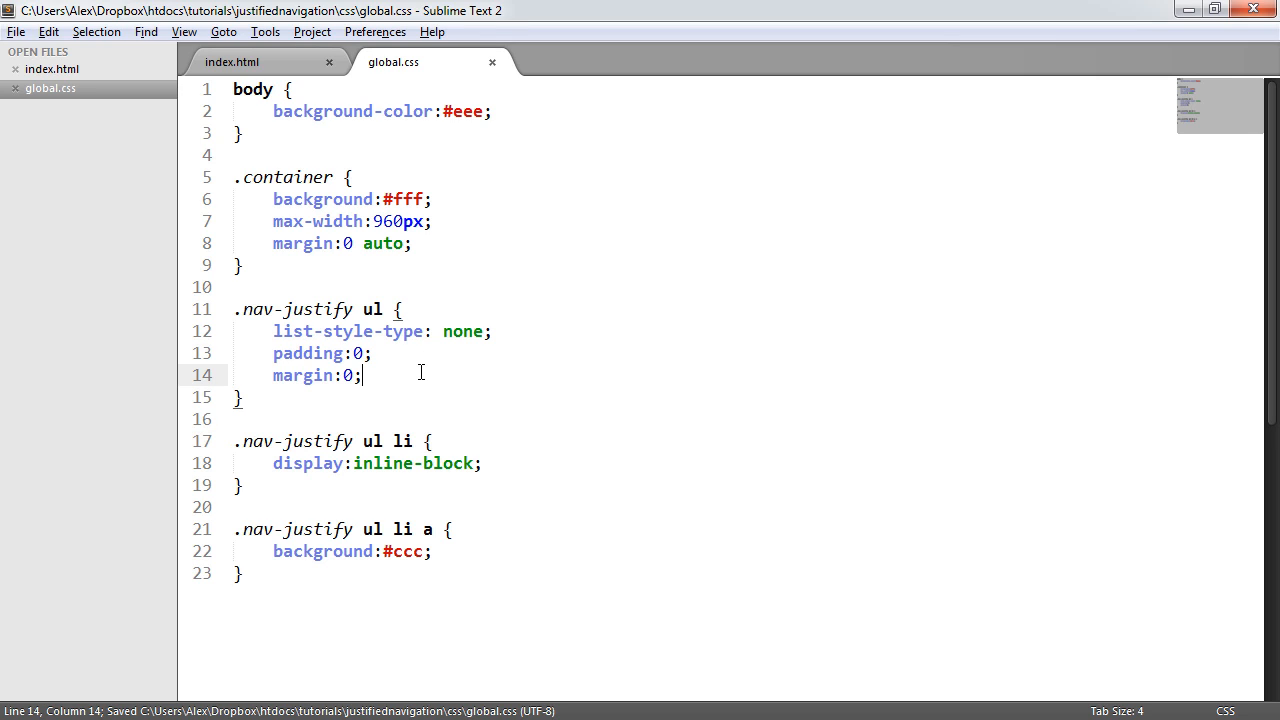
# - Type text-align: justify into the .nav-justify ul rule
pyautogui.press('enter')
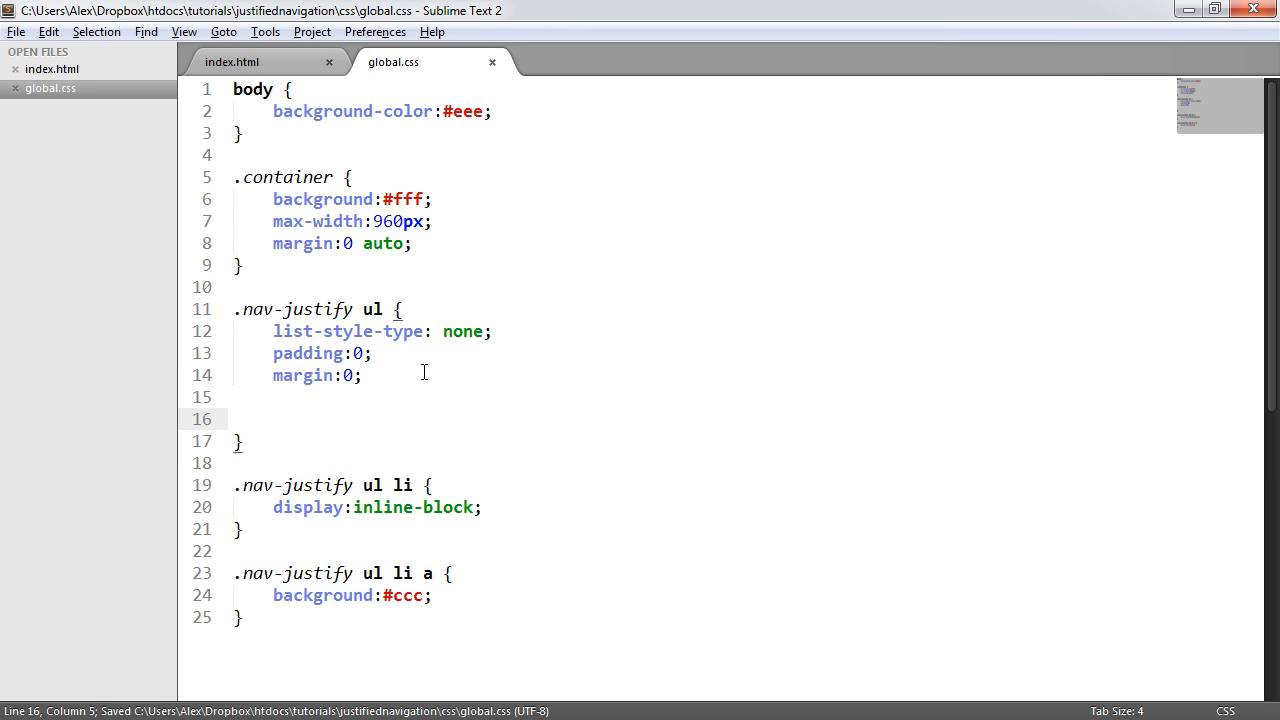
pyautogui.write('text-algi')
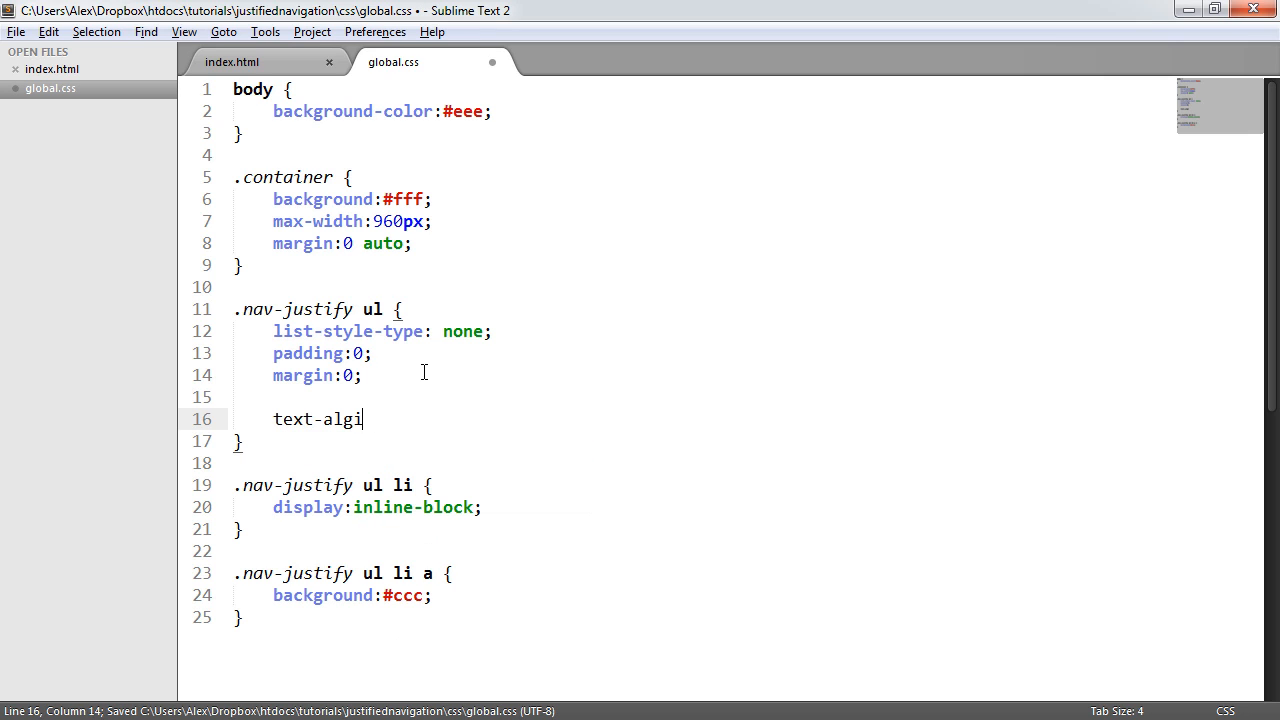
pyautogui.write('n:;')
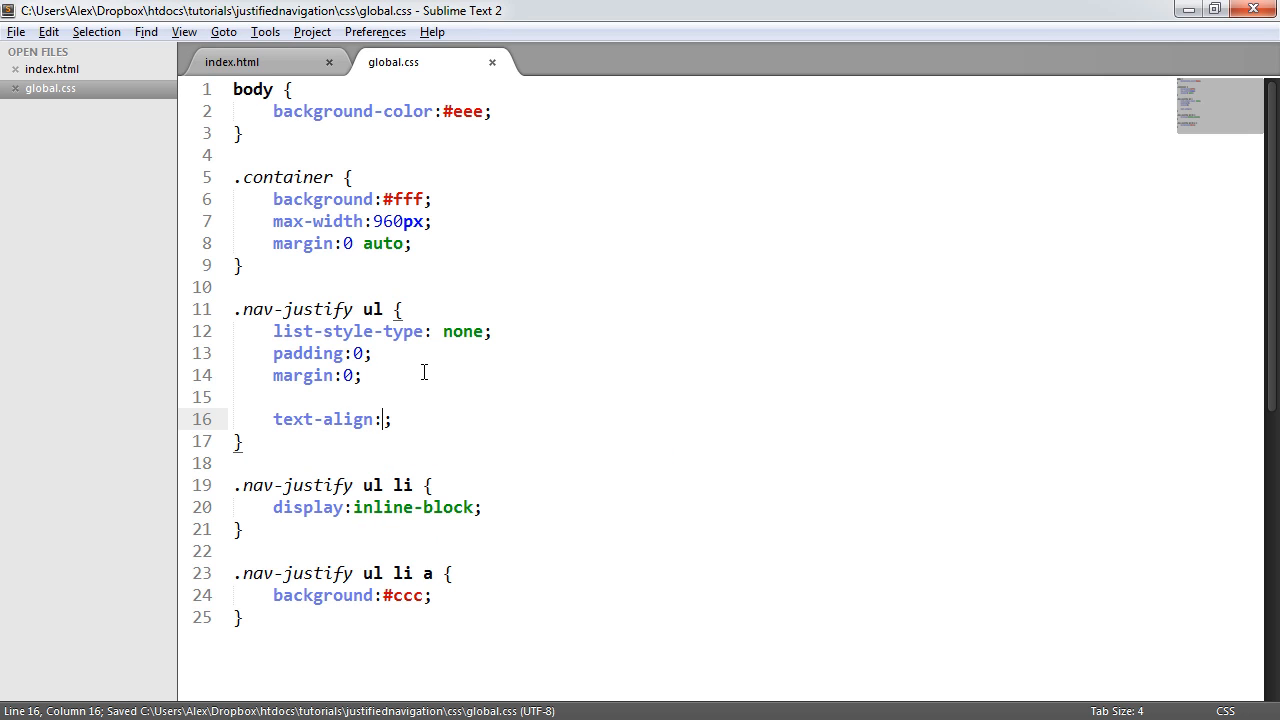
pyautogui.write('ju')
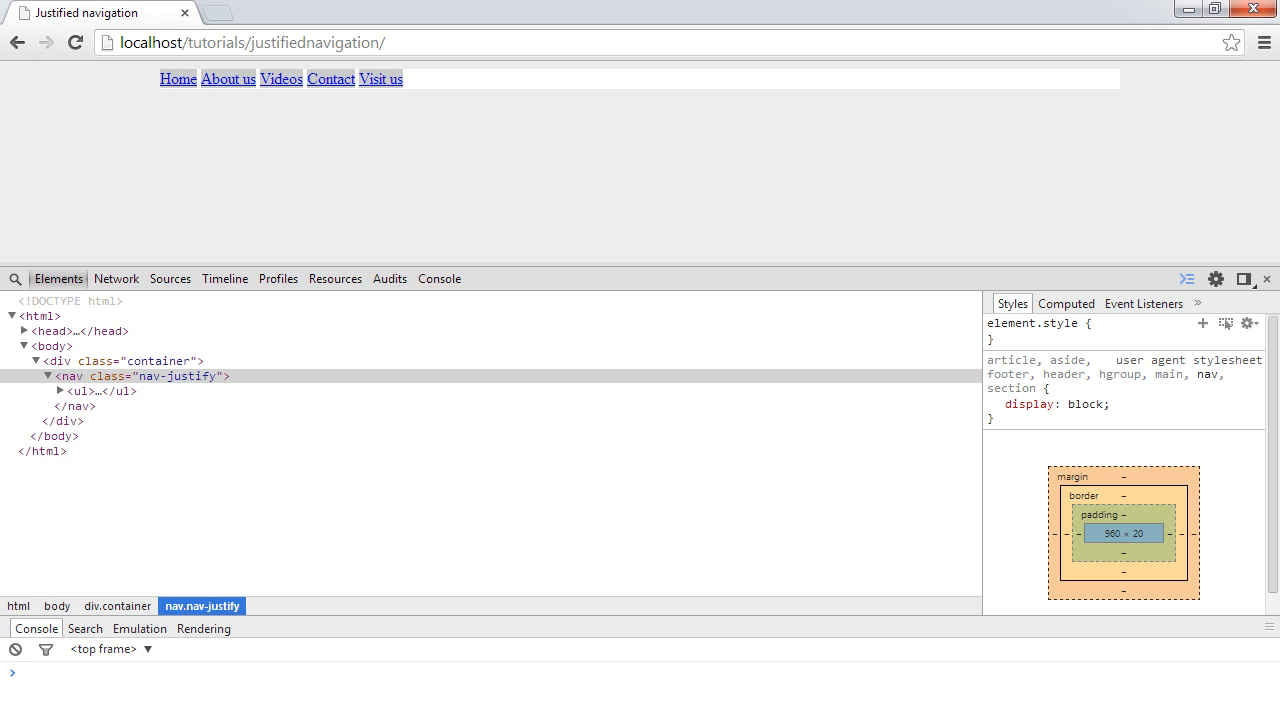
pyautogui.moveTo(170, 88)
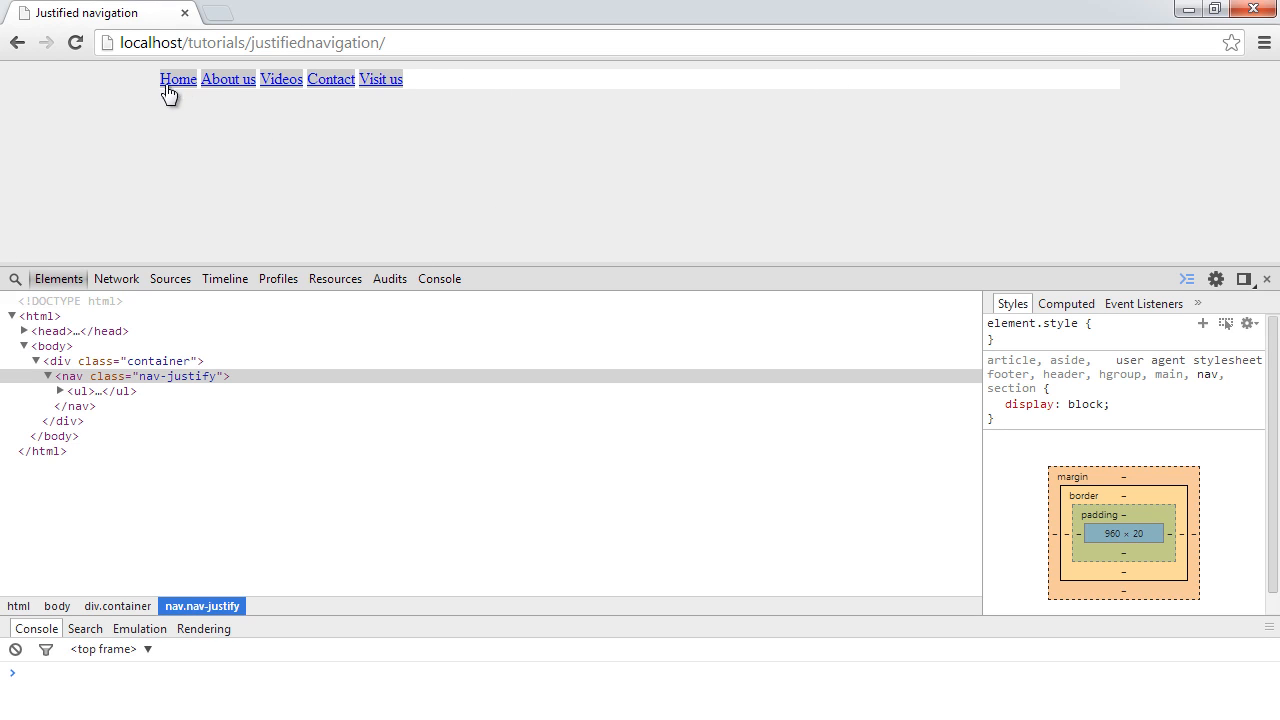
pyautogui.moveTo(1127, 76)
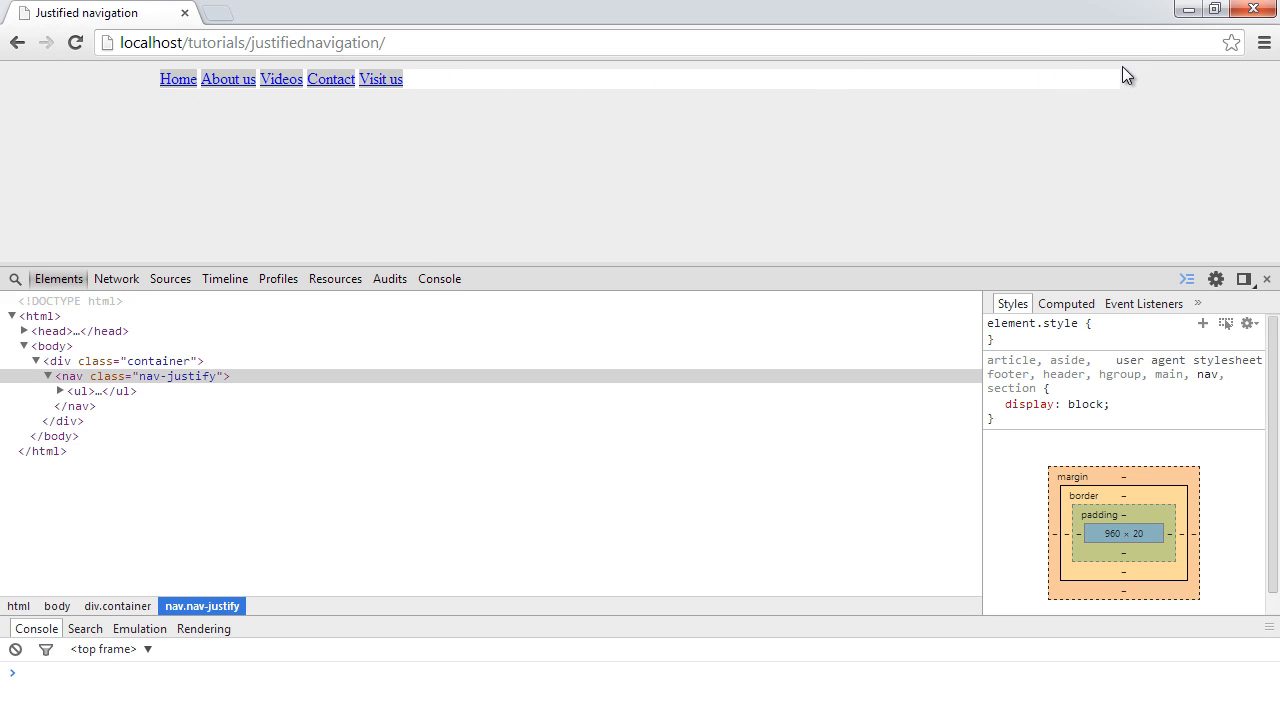
pyautogui.moveTo(748, 173)
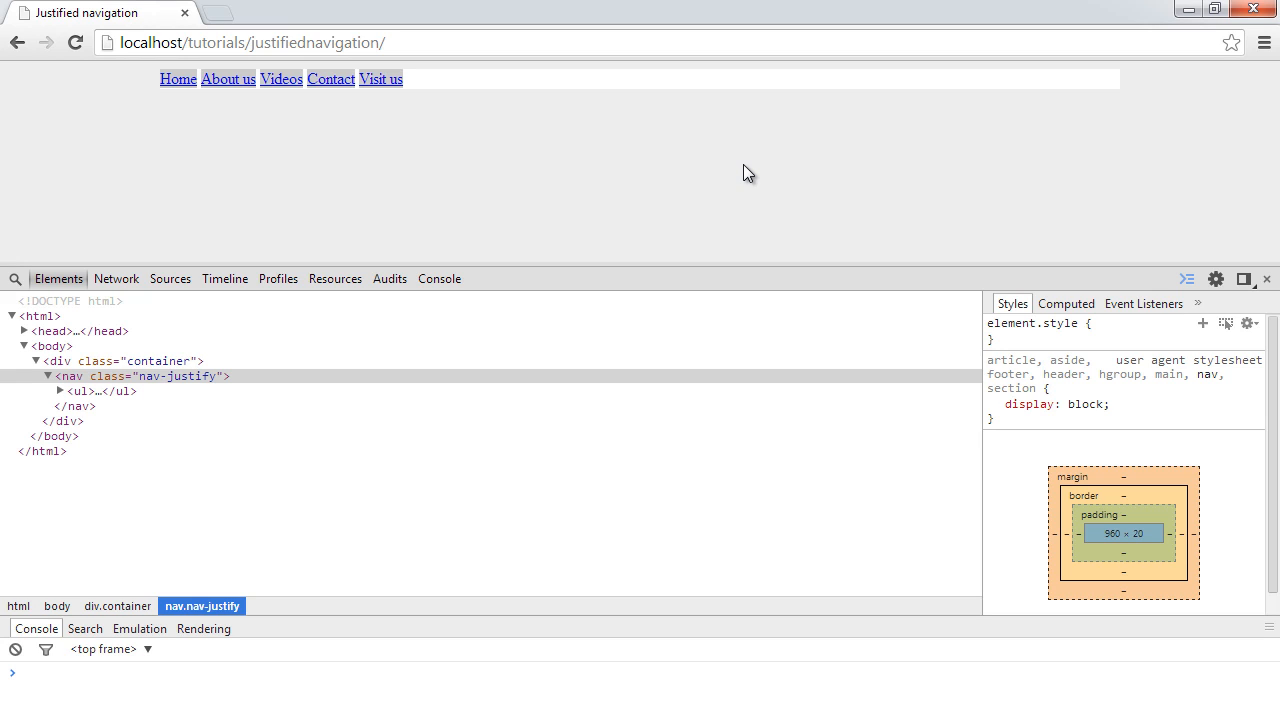
pyautogui.moveTo(404, 223)
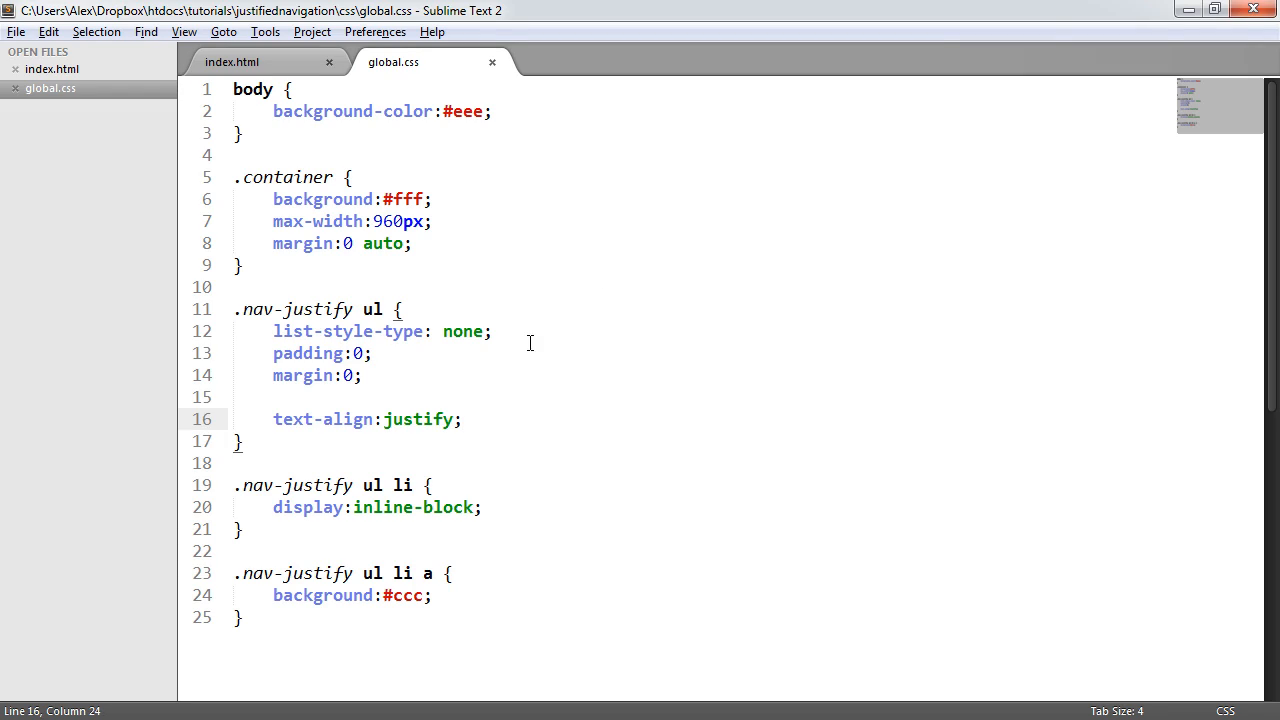
# - Save global.css with text-align:justify in the .nav-justify ul rule and return to index.html
pyautogui.press('ctrl+s')
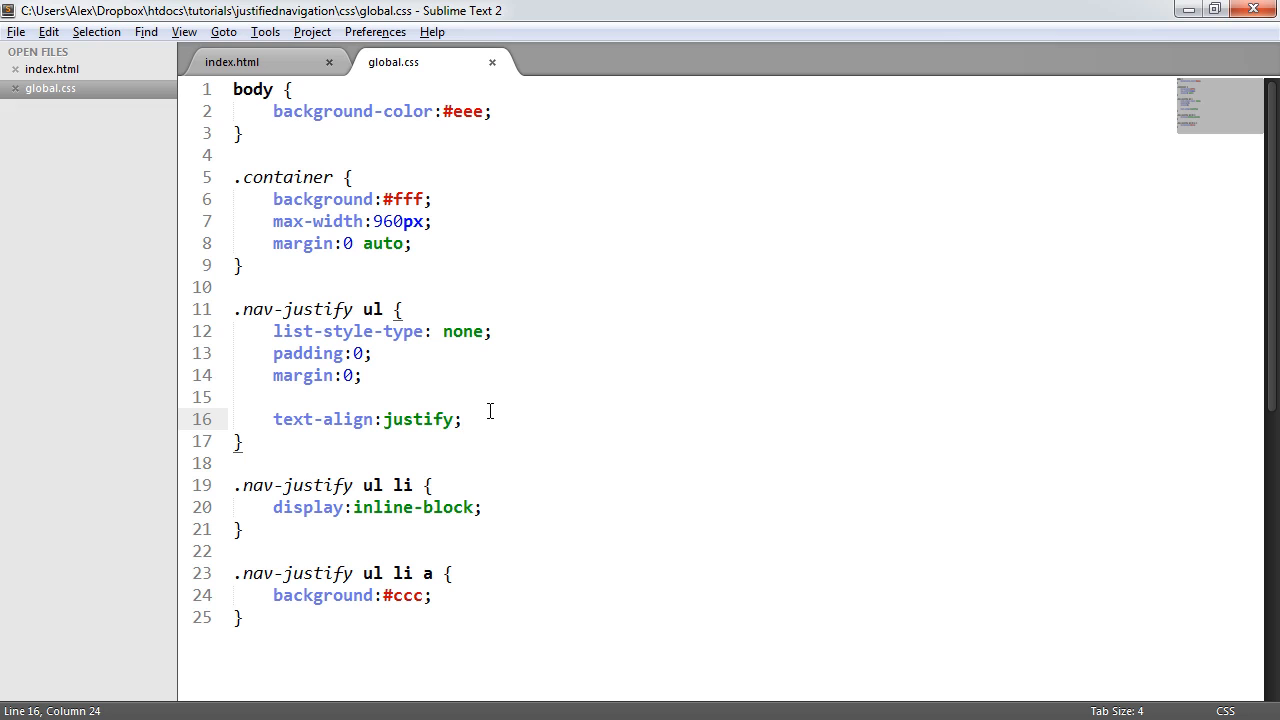
pyautogui.press('ctrl+s')
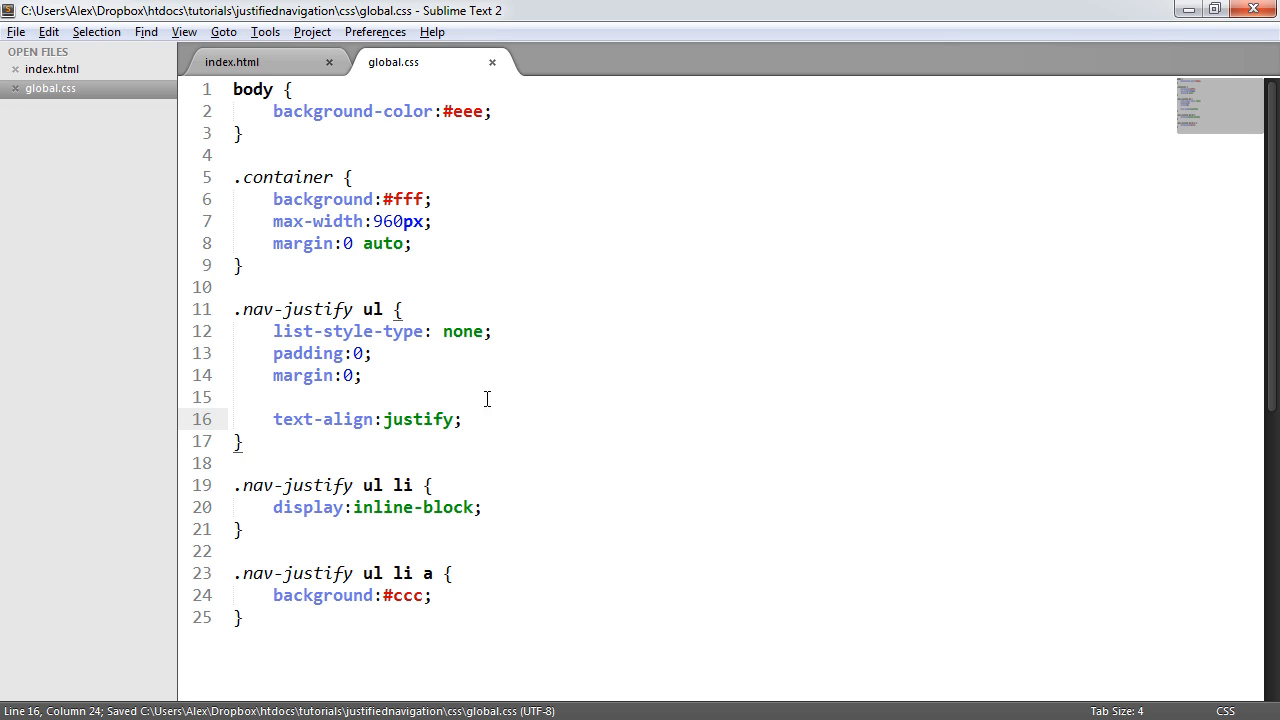
pyautogui.moveTo(460, 448)
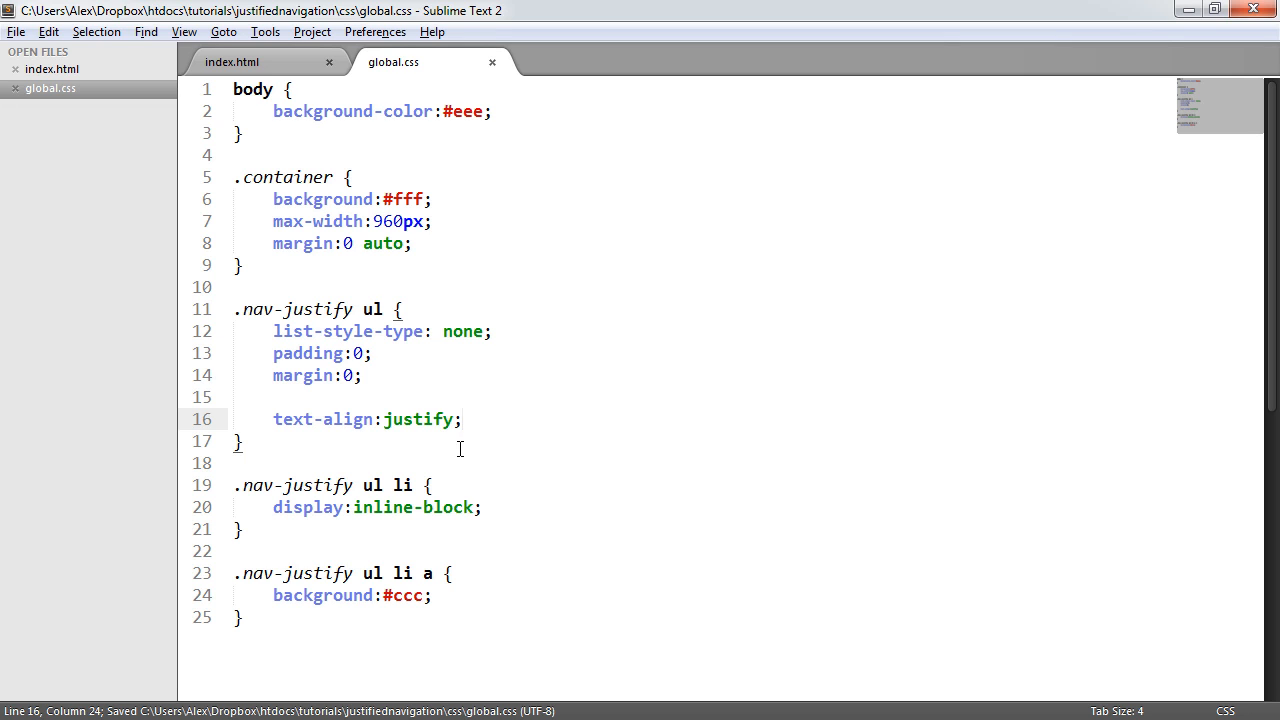
pyautogui.click(231, 61)
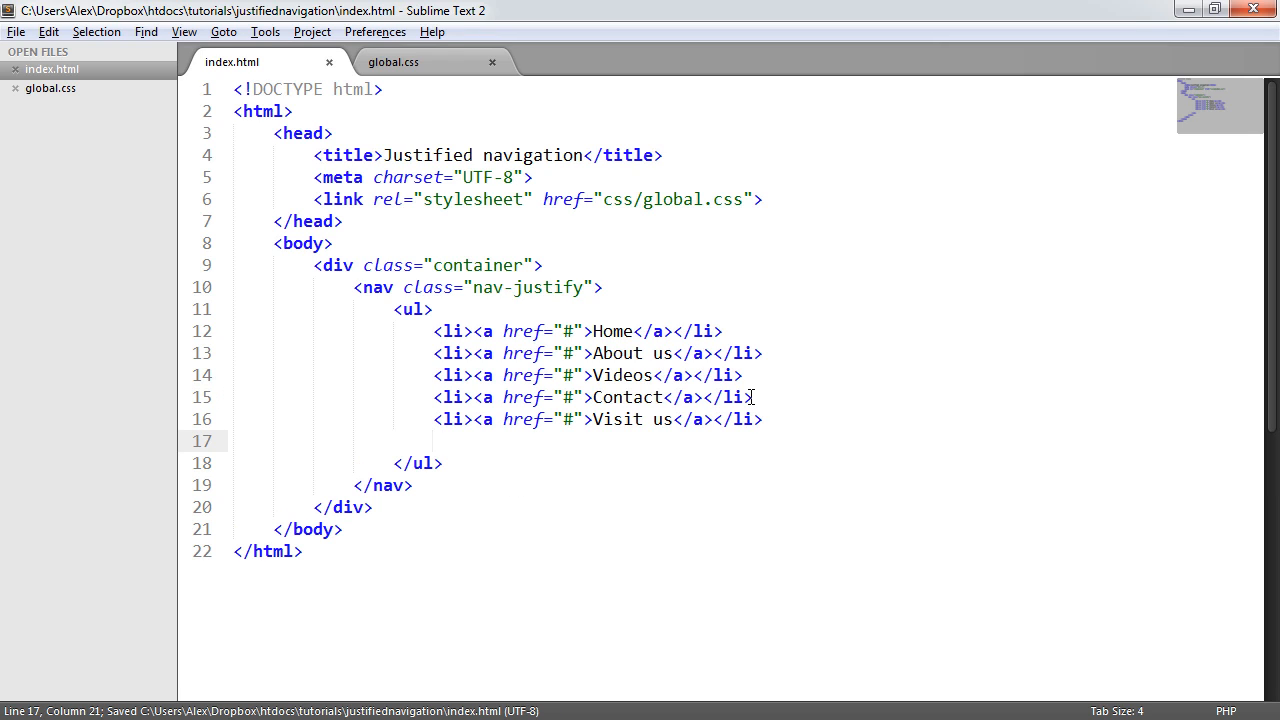
# - Insert an empty <li class="break"></li> after the Visit us item in index.html
pyautogui.write('<li></li>')
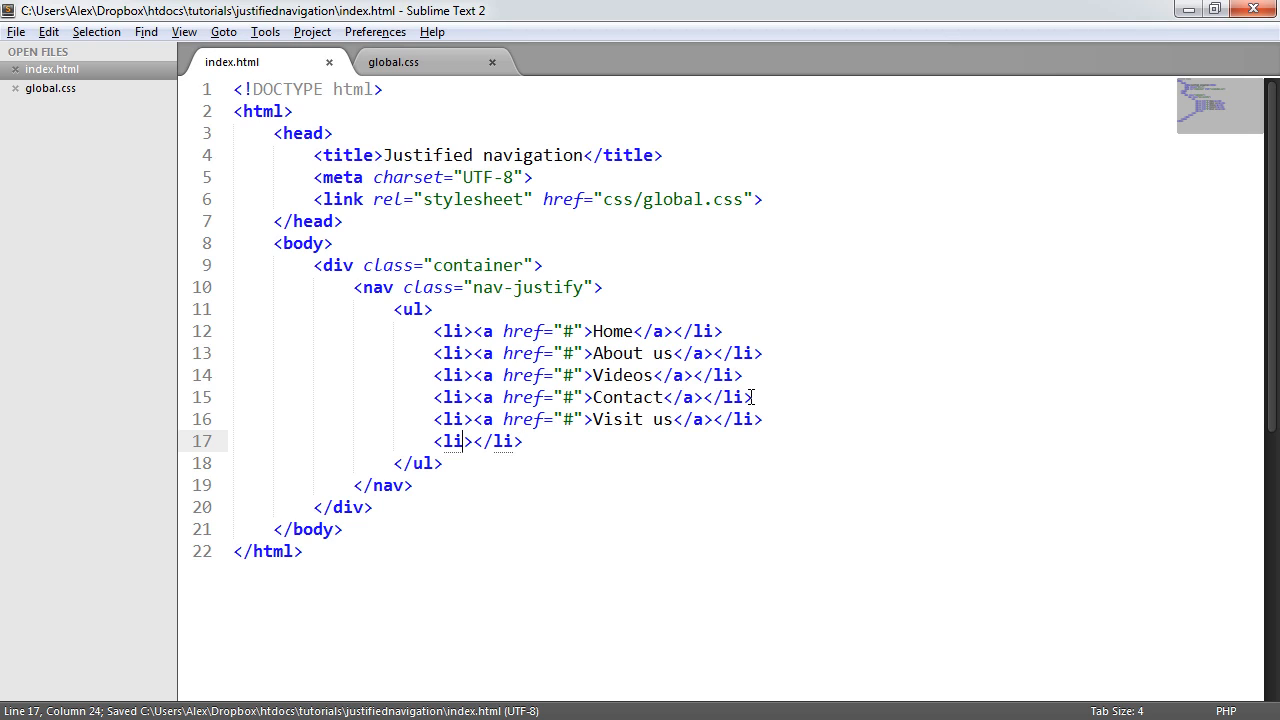
pyautogui.write('class="break')
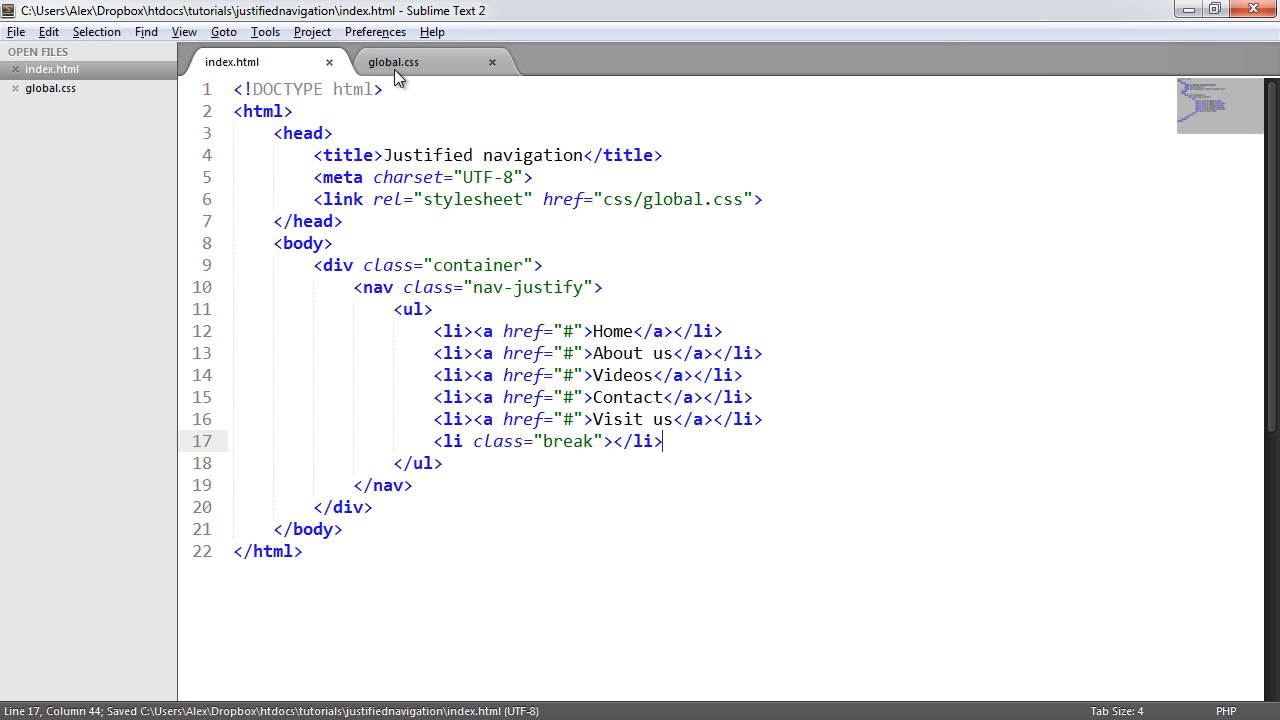
pyautogui.click(527, 265)
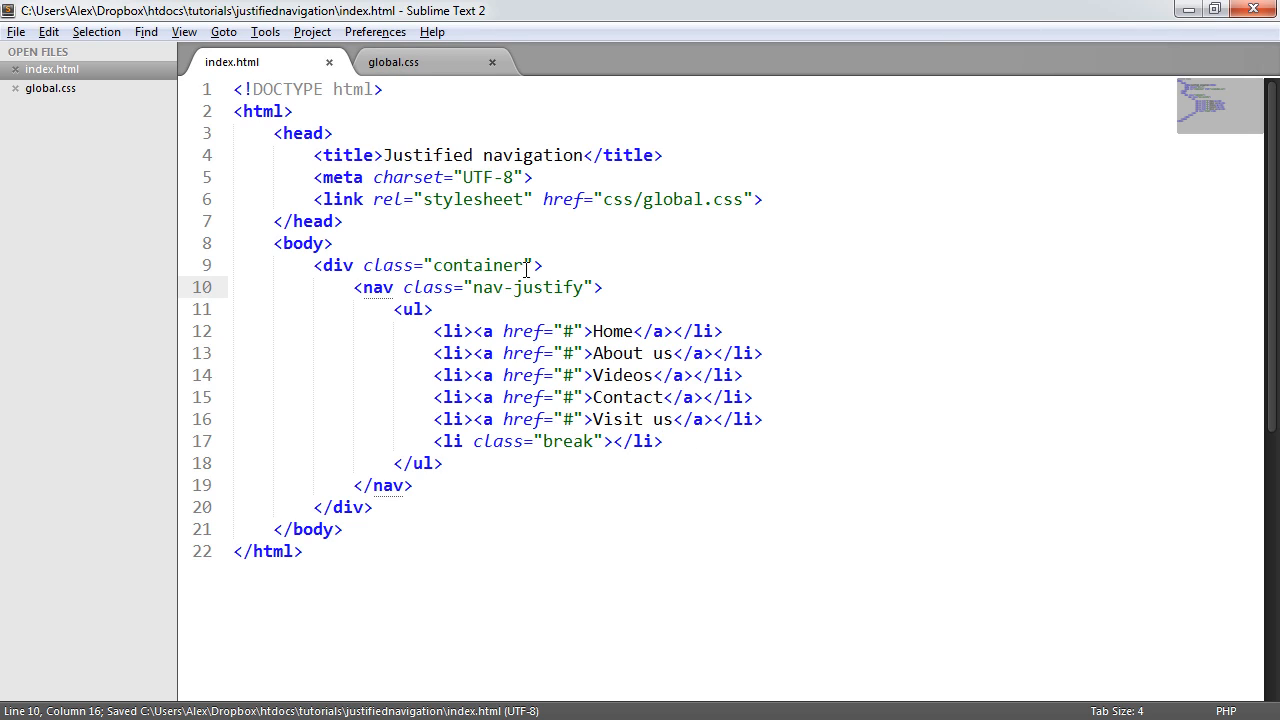
pyautogui.click(452, 441)
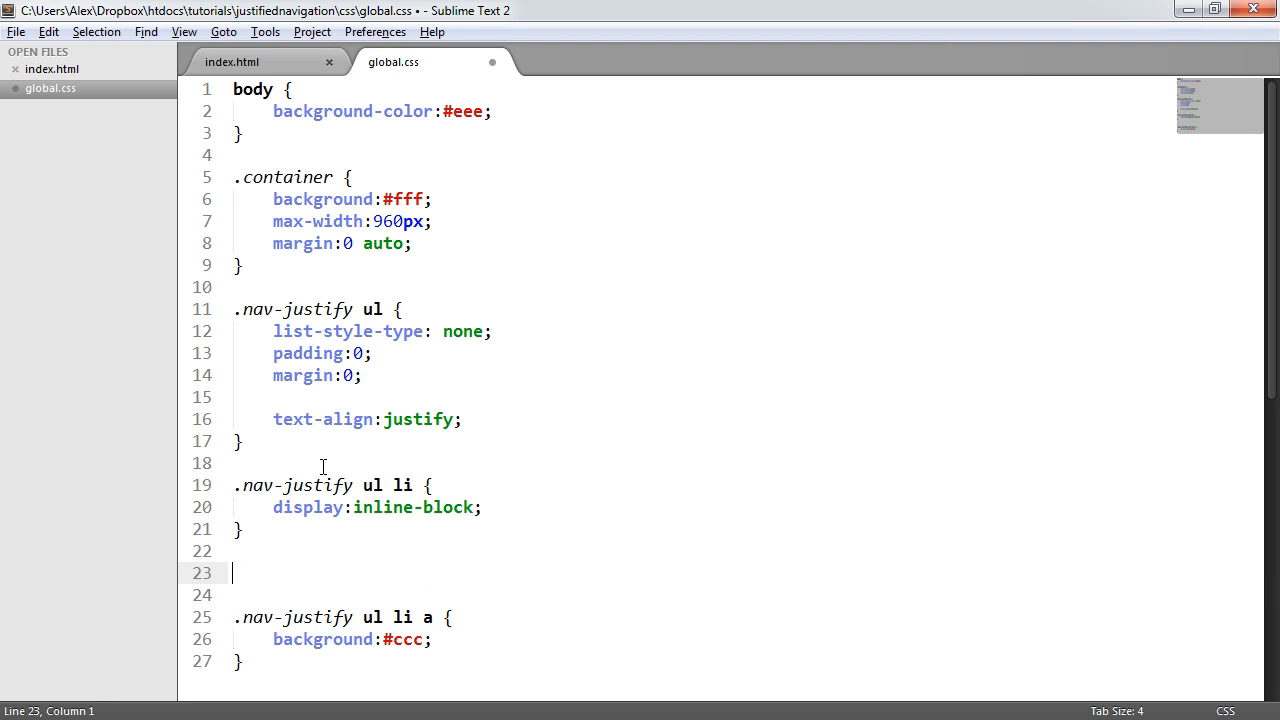
# - Add and save a .nav-justify ul .break rule with width:100% and height:0
pyautogui.write('.nav-justify')
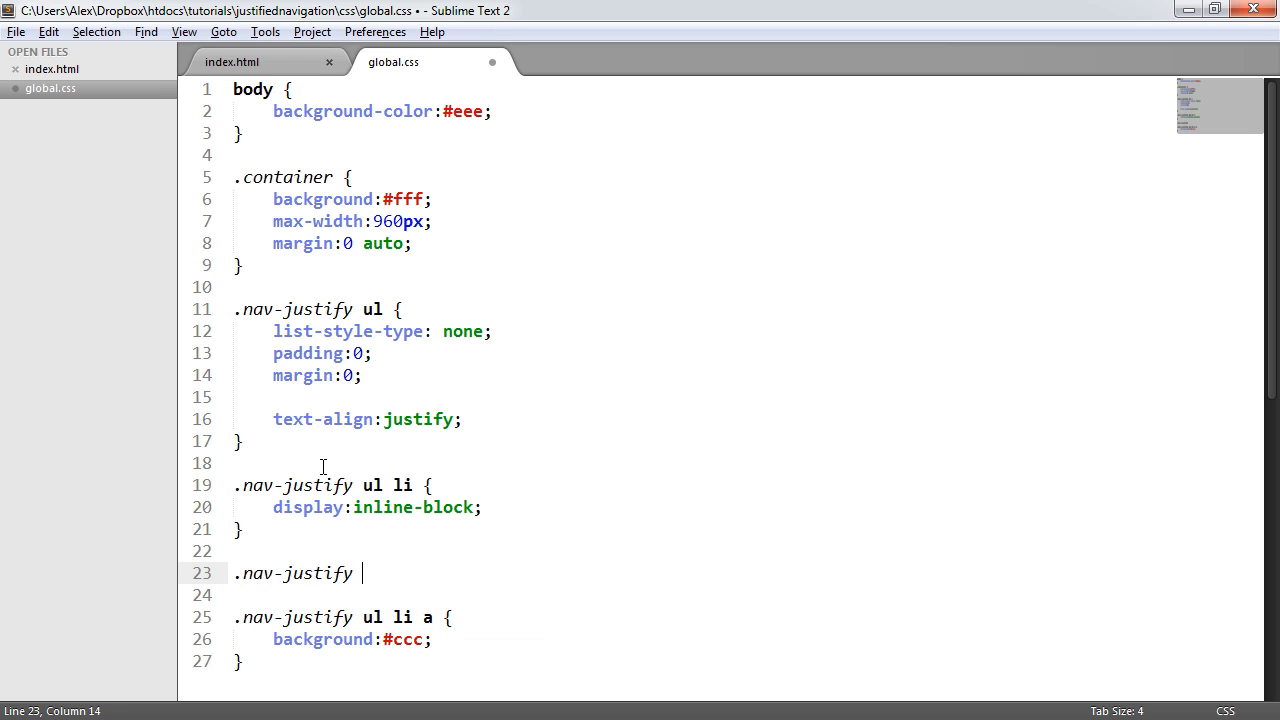
pyautogui.write('ul .break {')
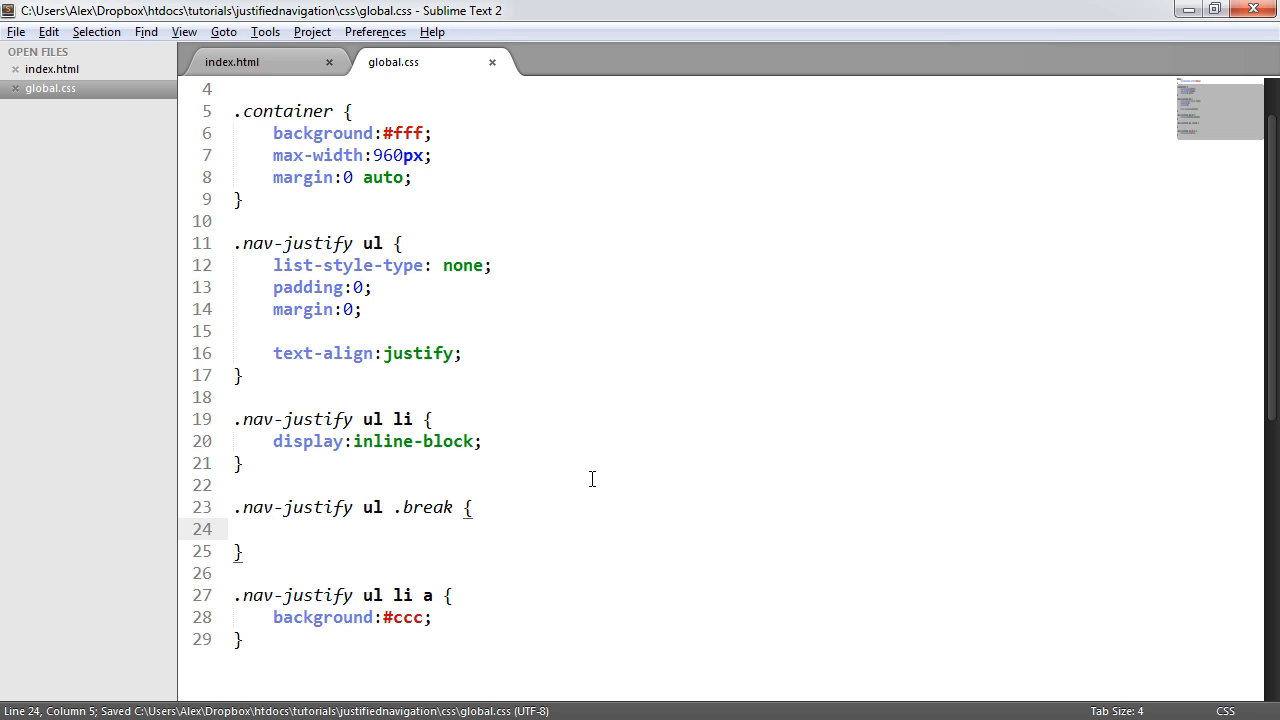
pyautogui.write('width:100%;')
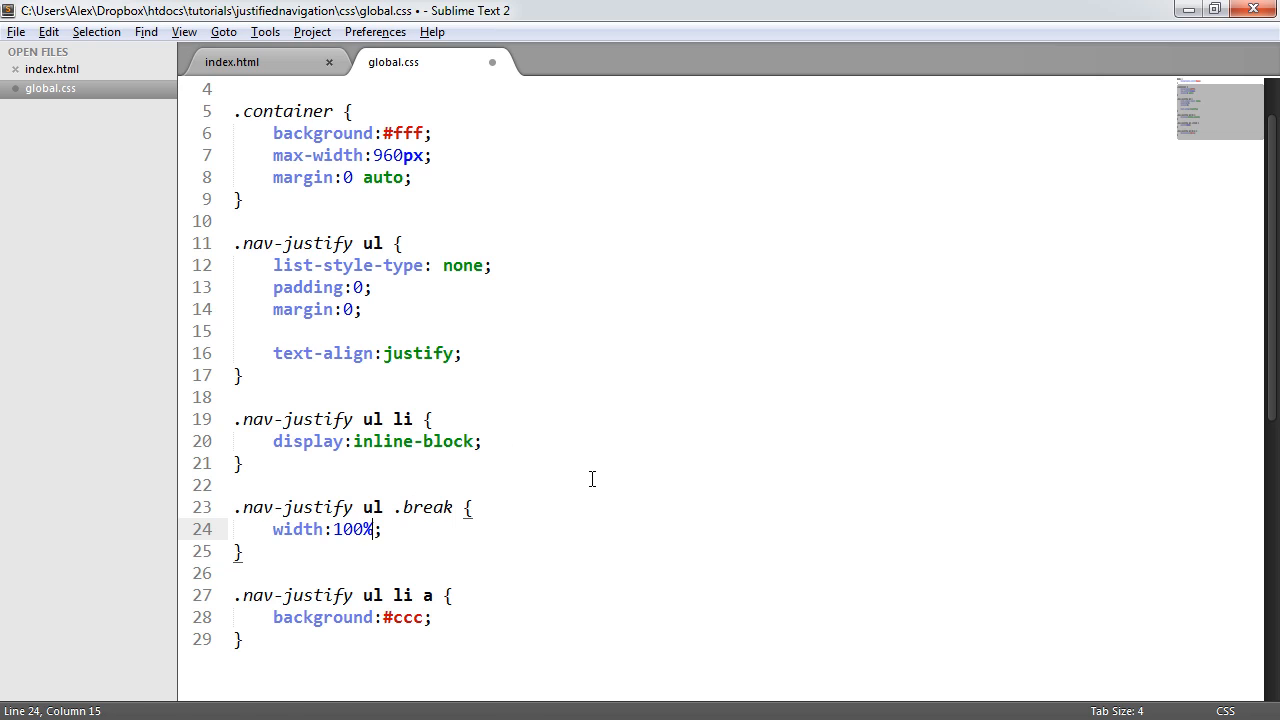
pyautogui.press('ctrl+s')
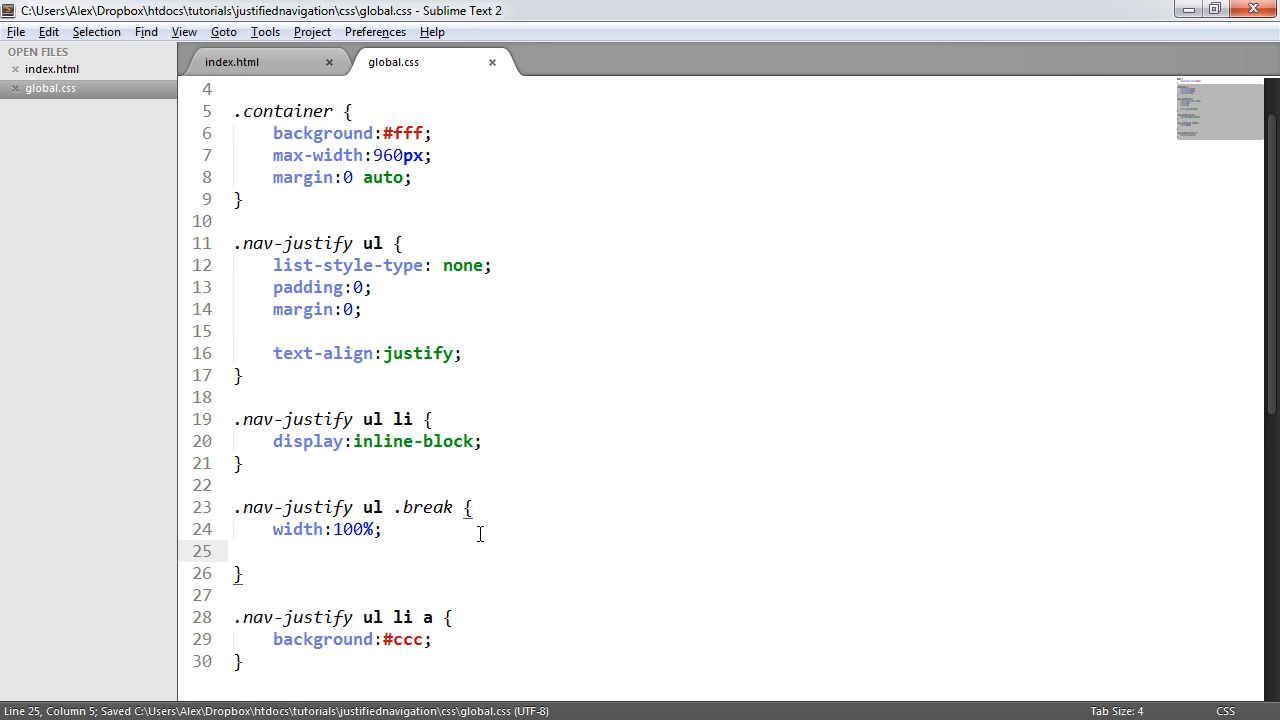
pyautogui.write('height:0;')
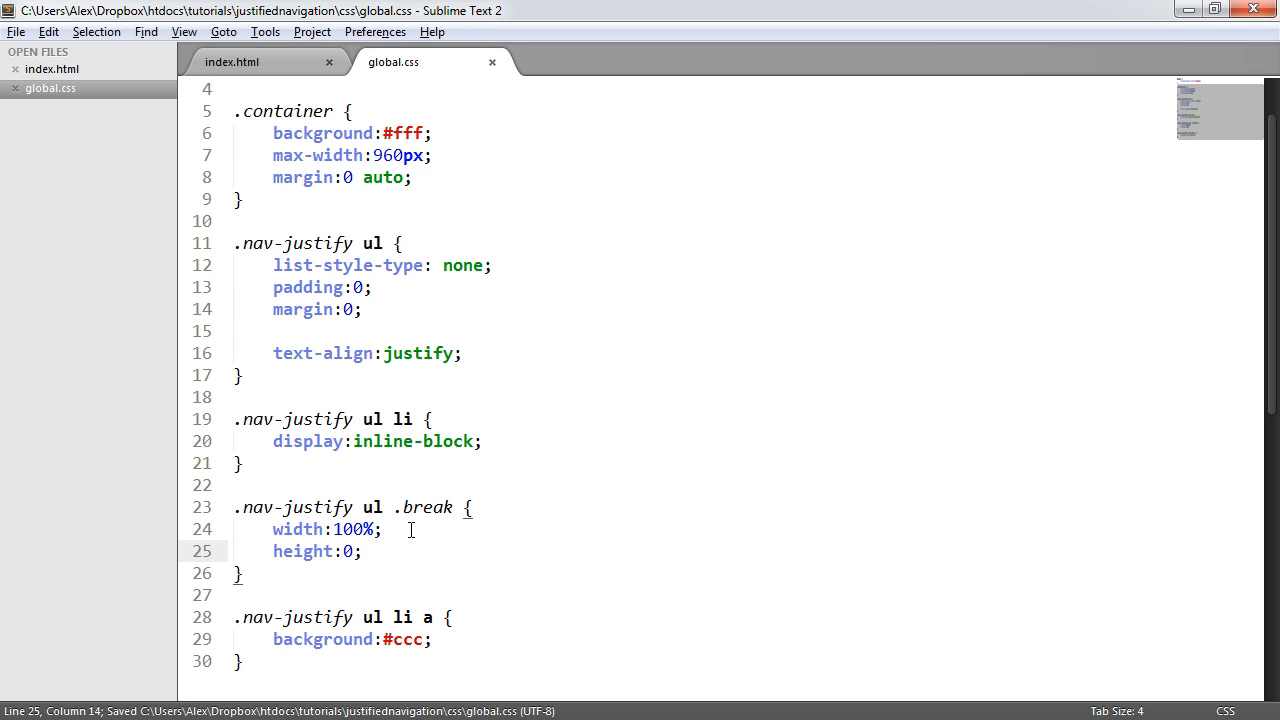
pyautogui.click(417, 485)
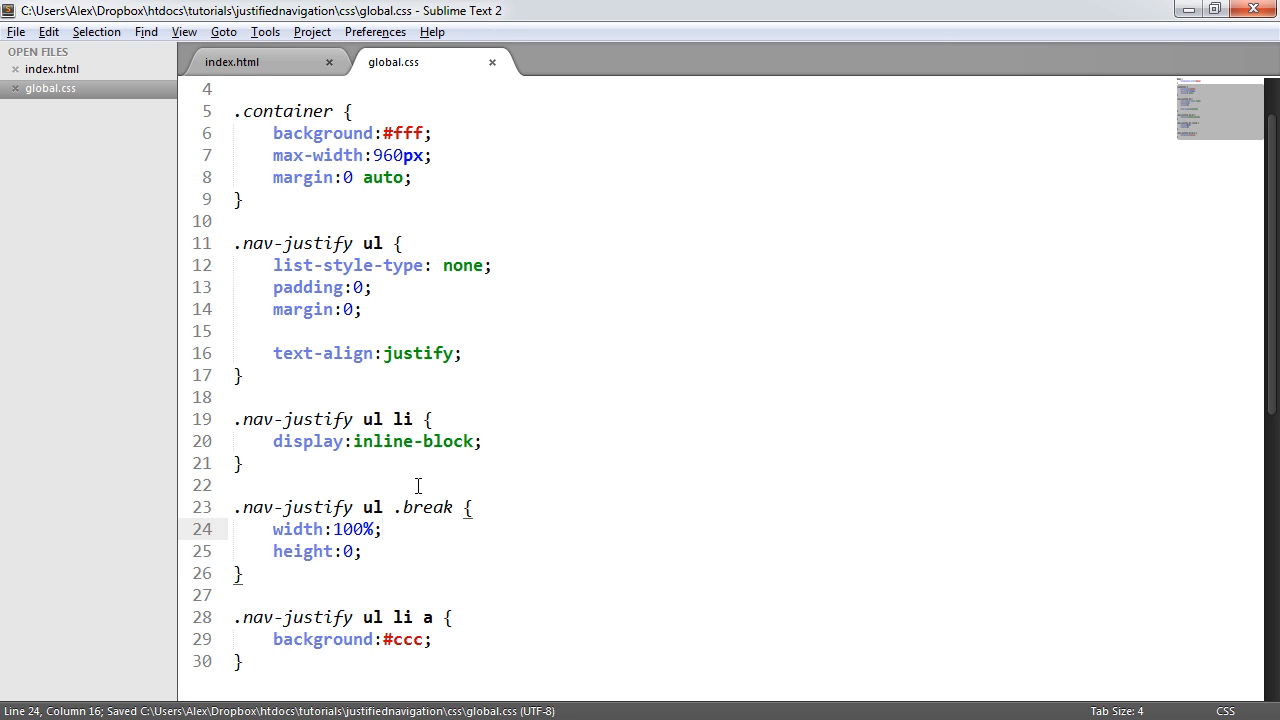
pyautogui.press('alt+tab')
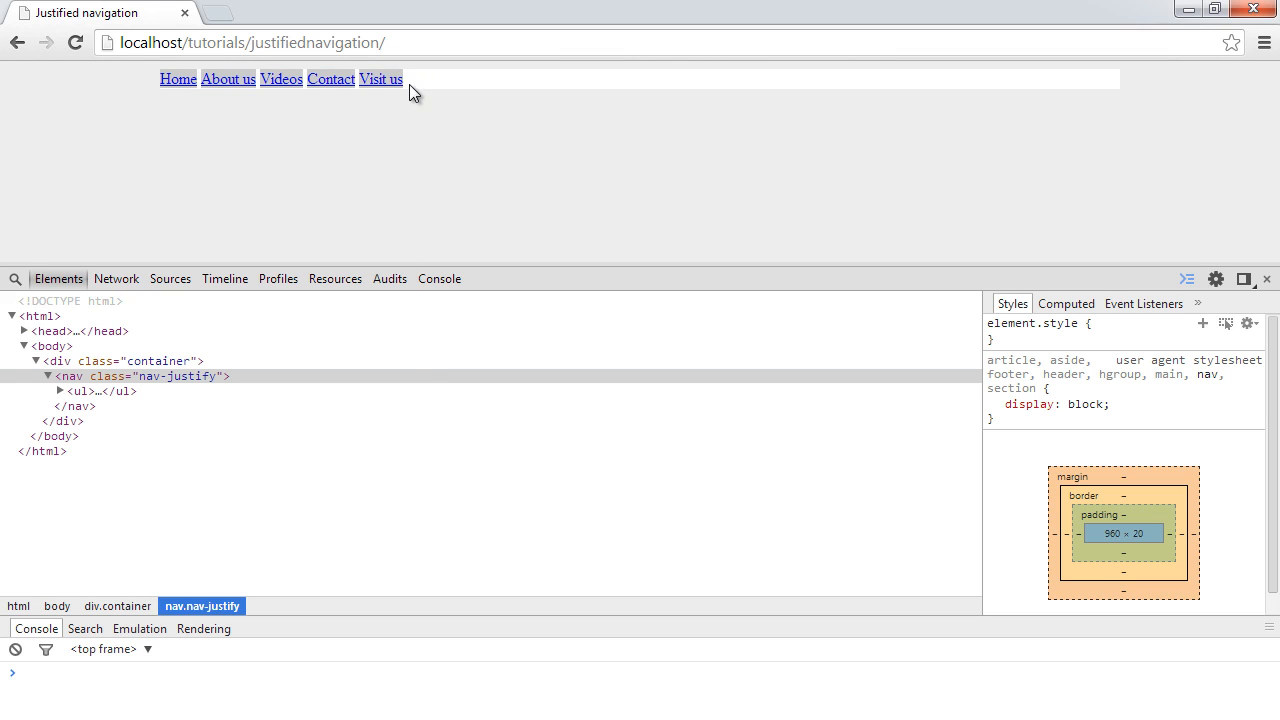
pyautogui.moveTo(415, 88)
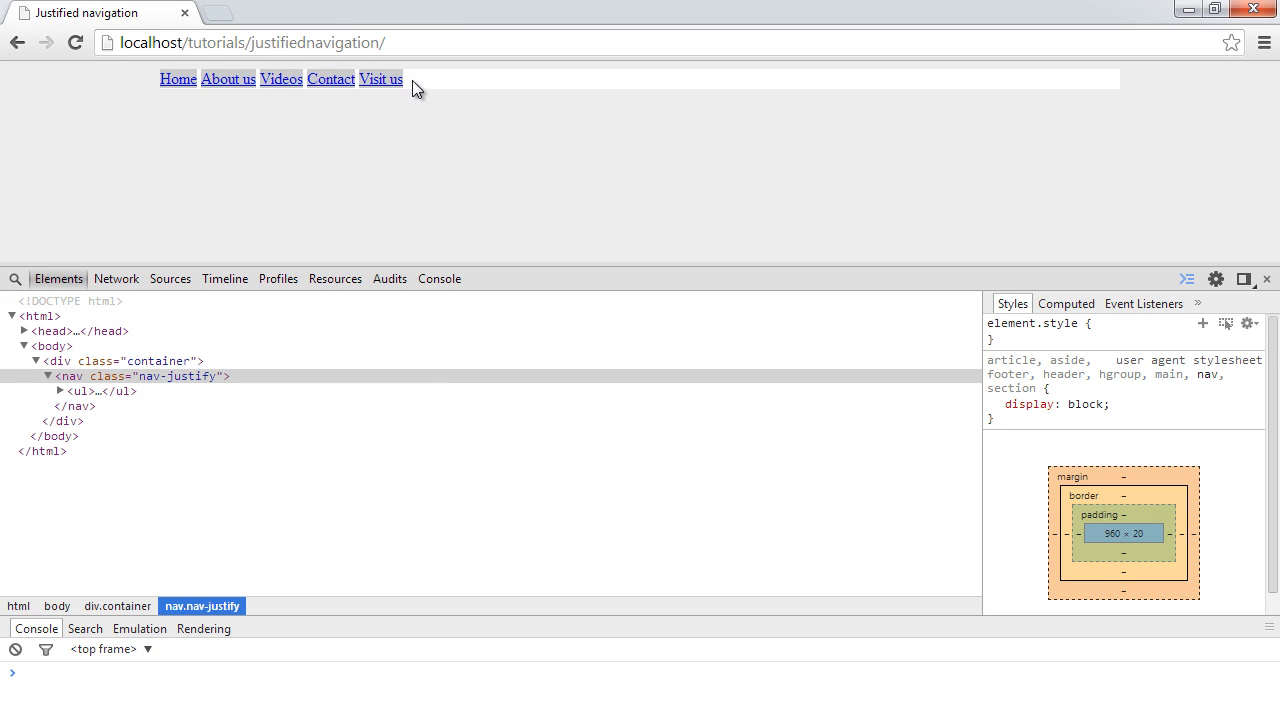
pyautogui.moveTo(535, 84)
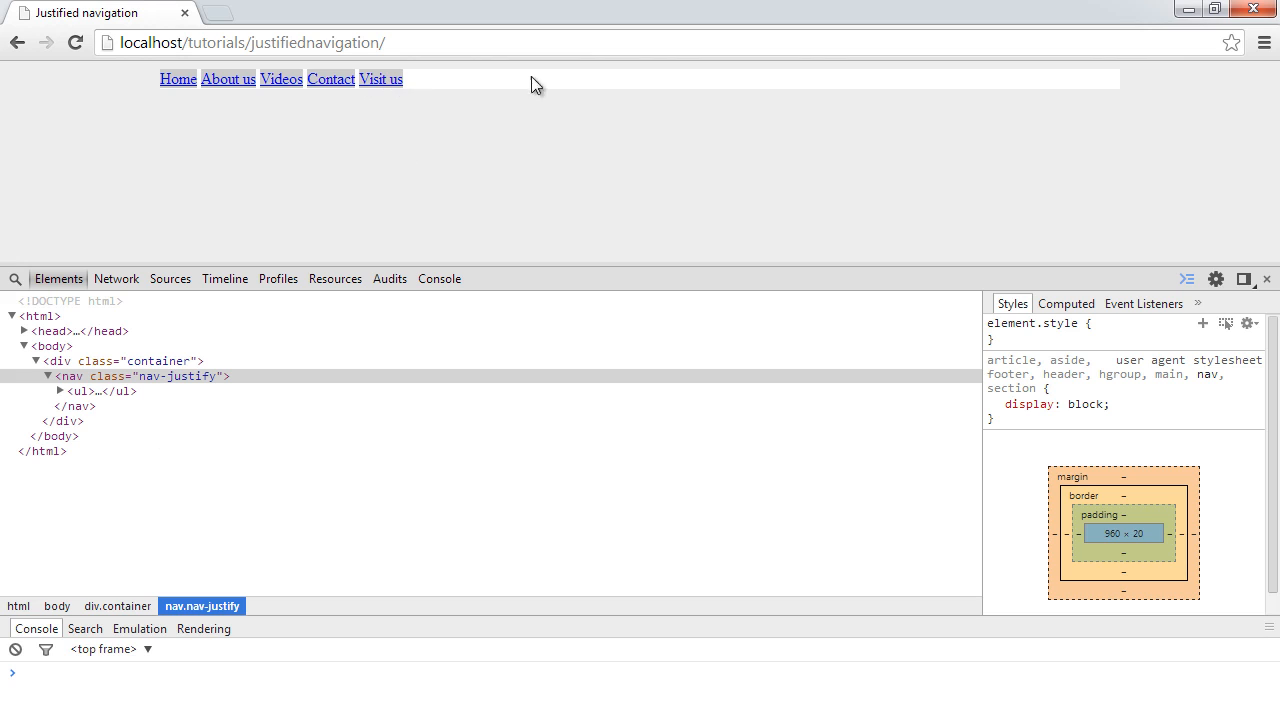
pyautogui.moveTo(585, 81)
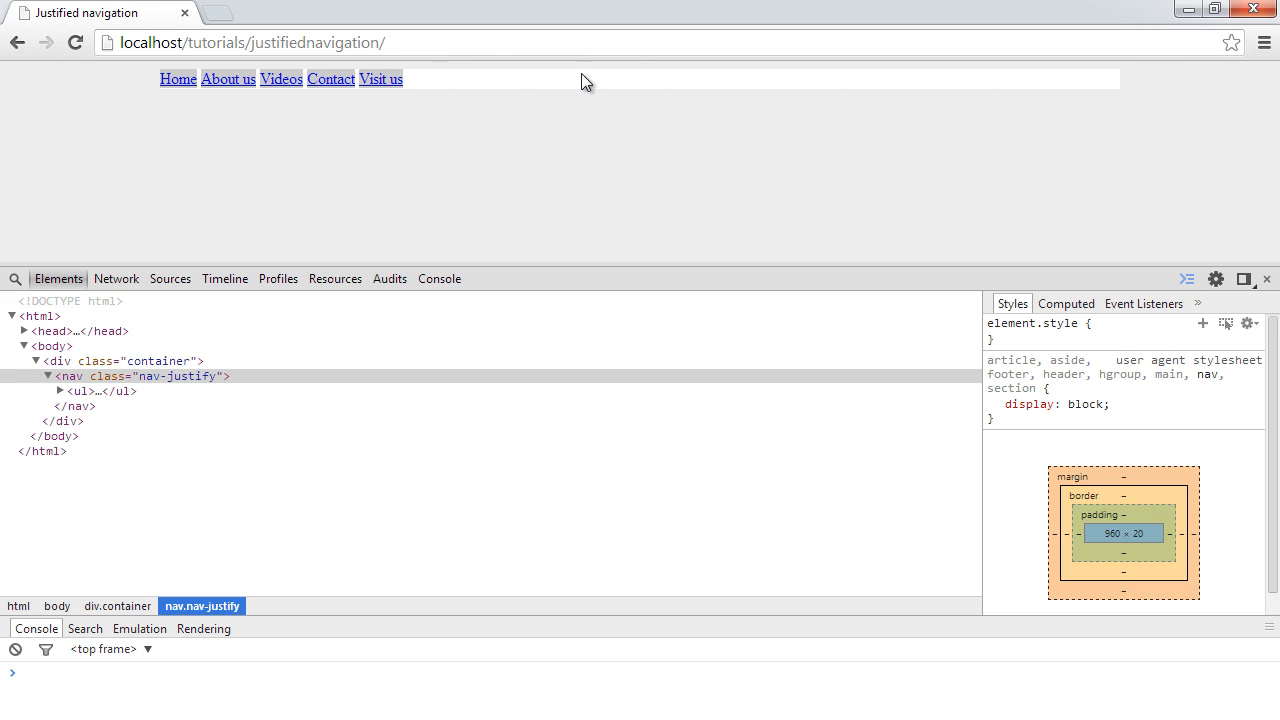
pyautogui.moveTo(148, 92)
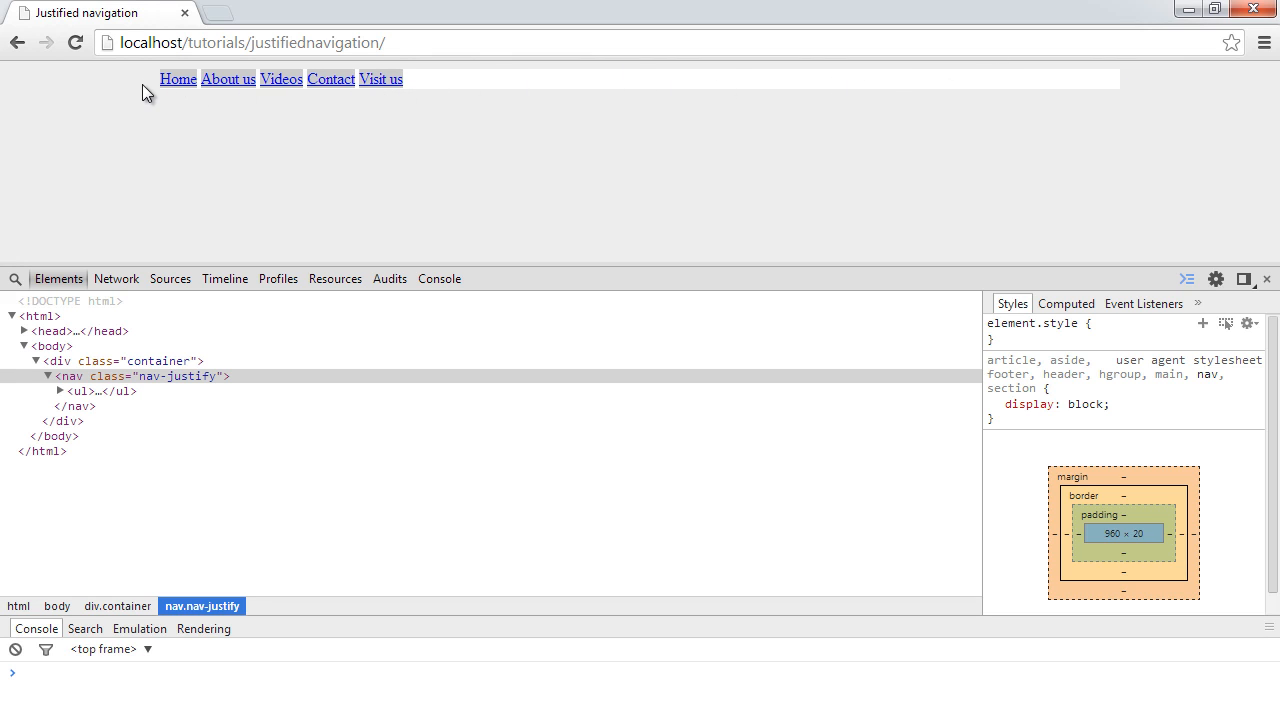
pyautogui.moveTo(553, 104)
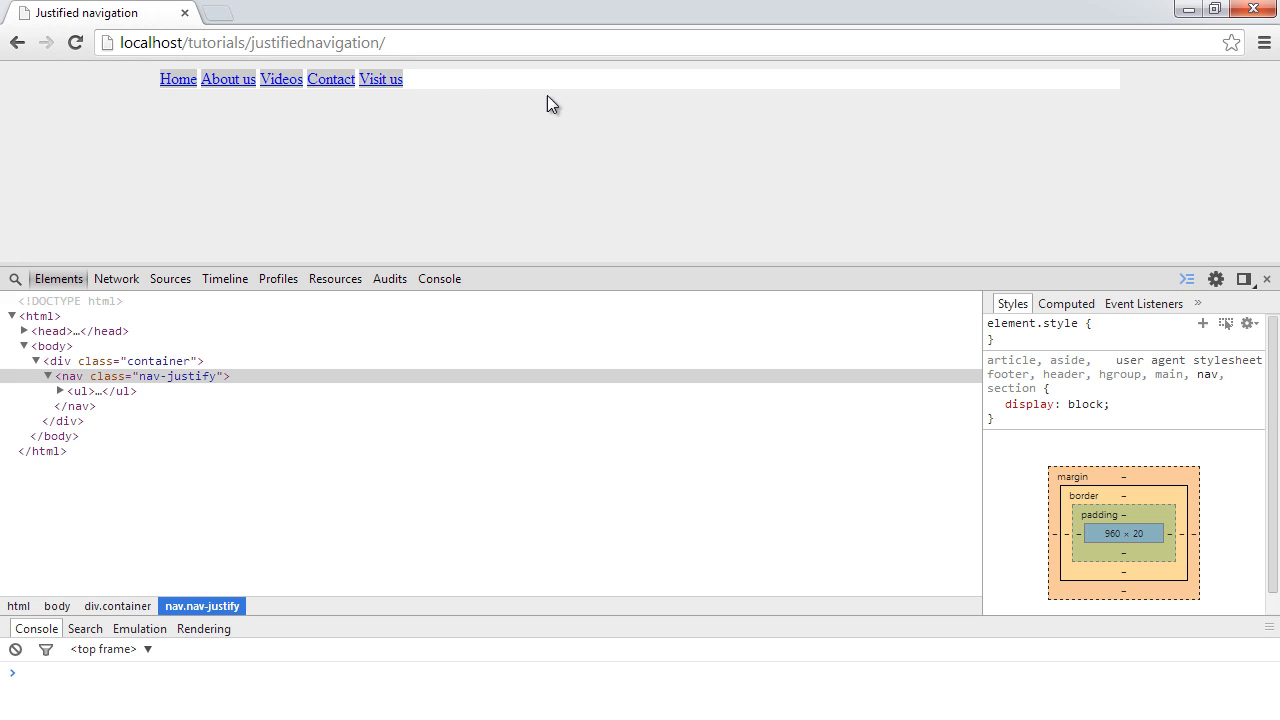
pyautogui.moveTo(178, 79)
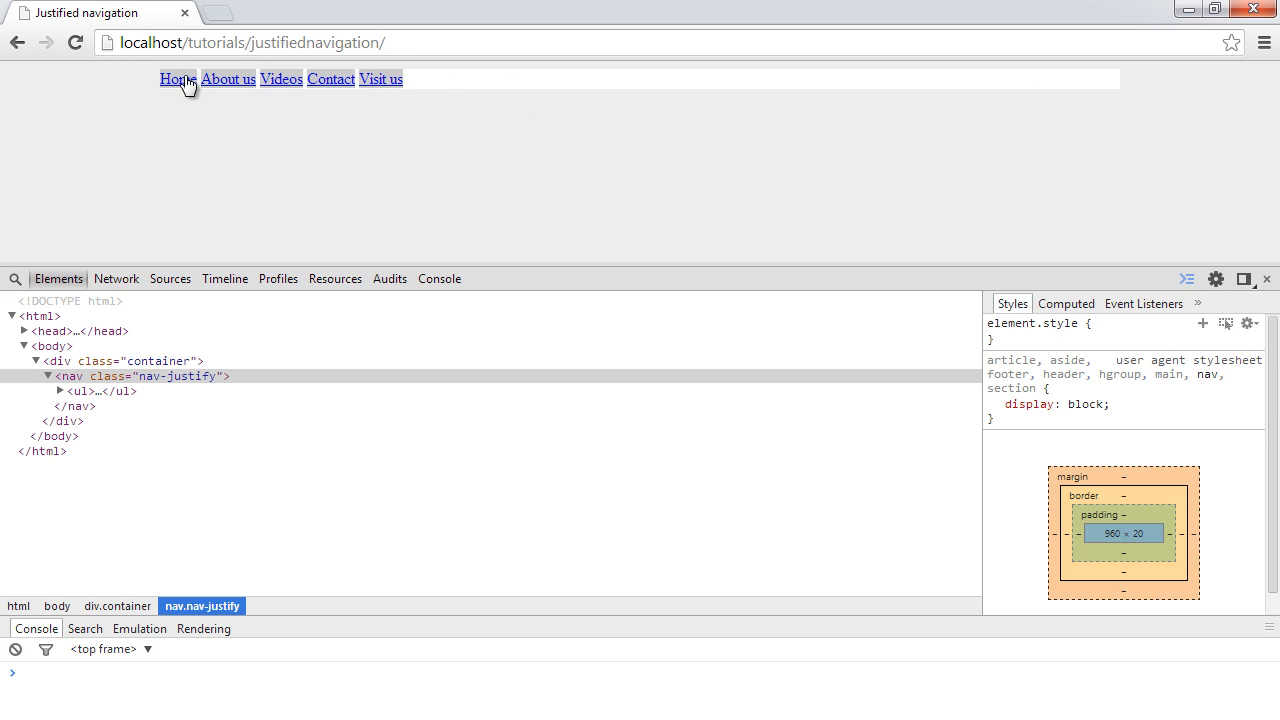
pyautogui.moveTo(1071, 105)
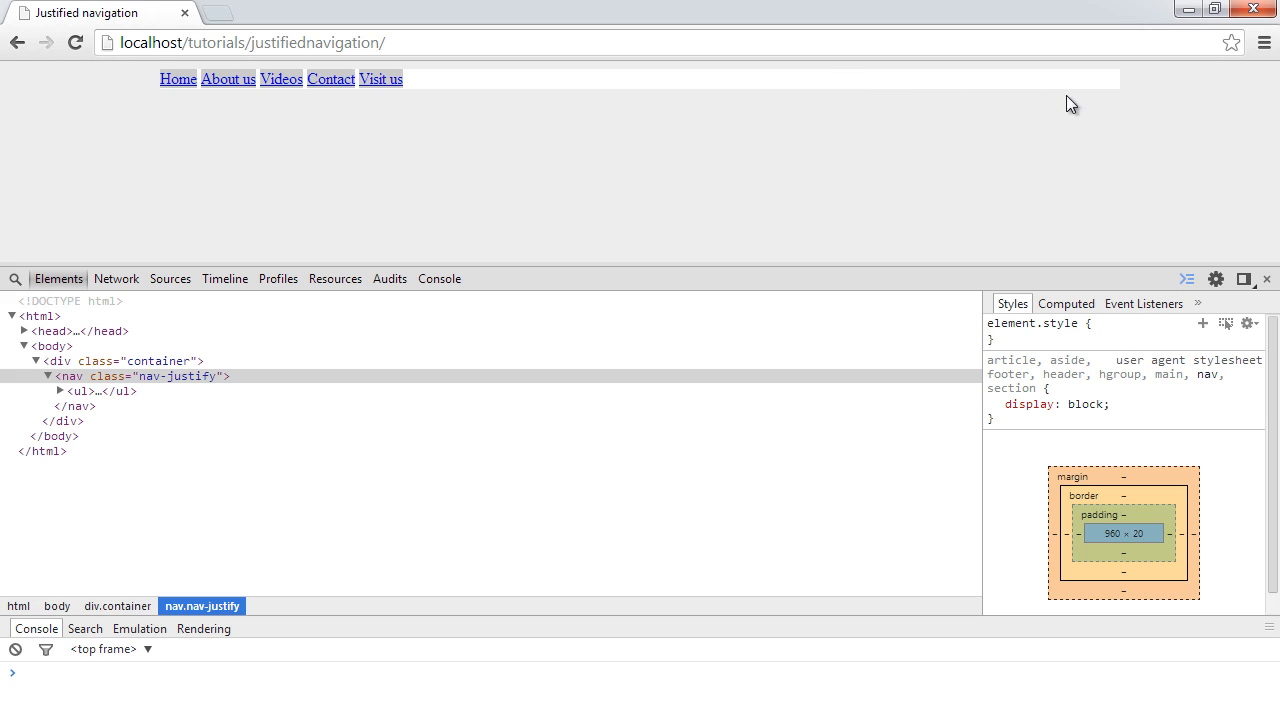
# - Reload Chrome to see the links spread across the full white container
pyautogui.click(75, 42)
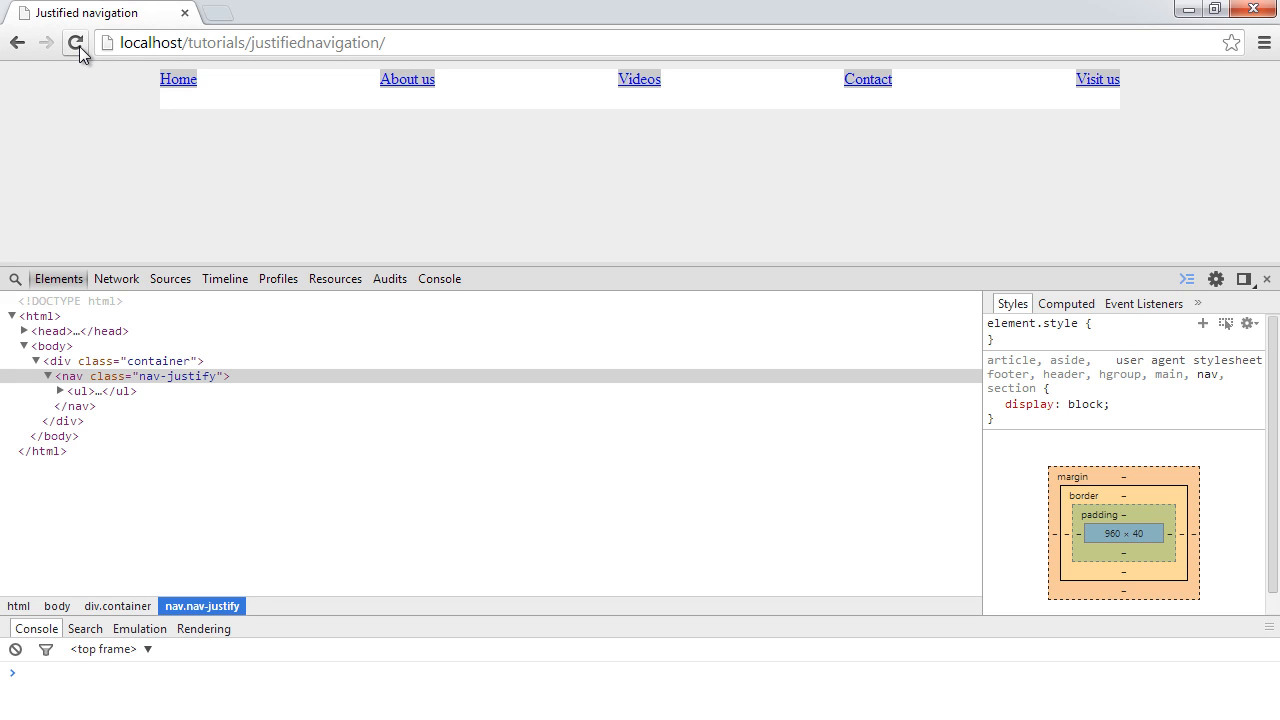
pyautogui.moveTo(503, 80)
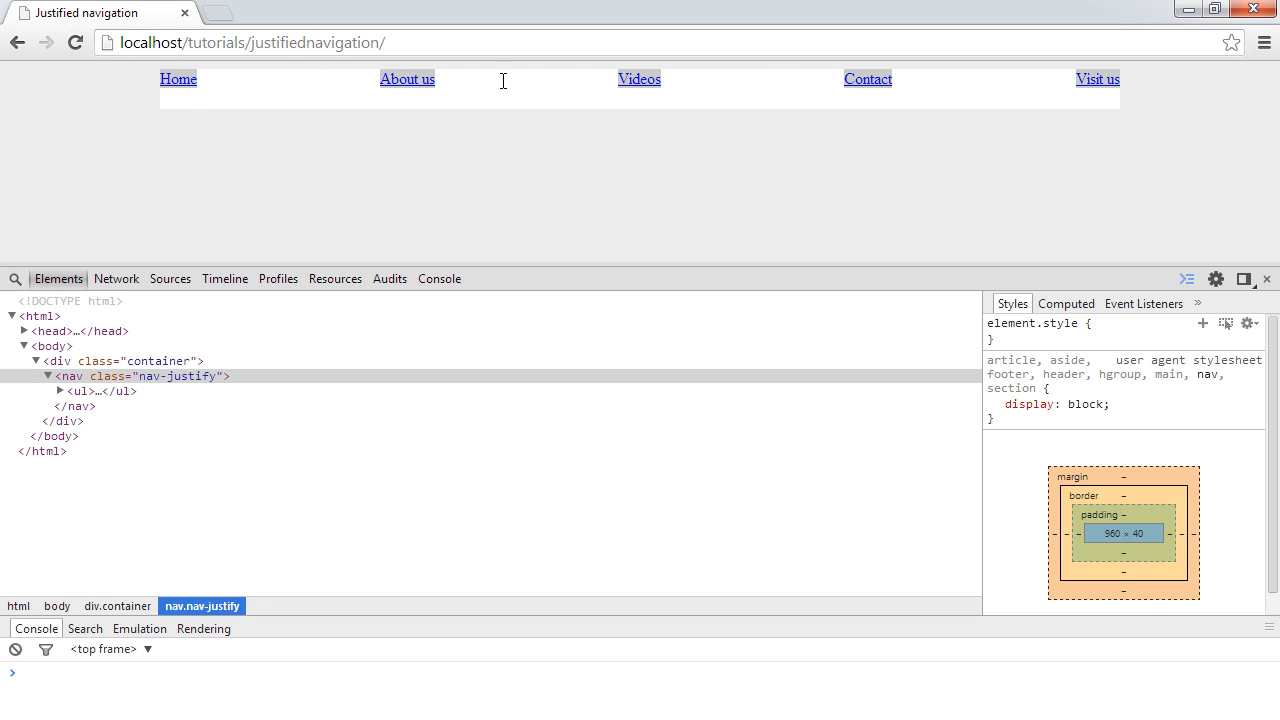
pyautogui.moveTo(461, 79)
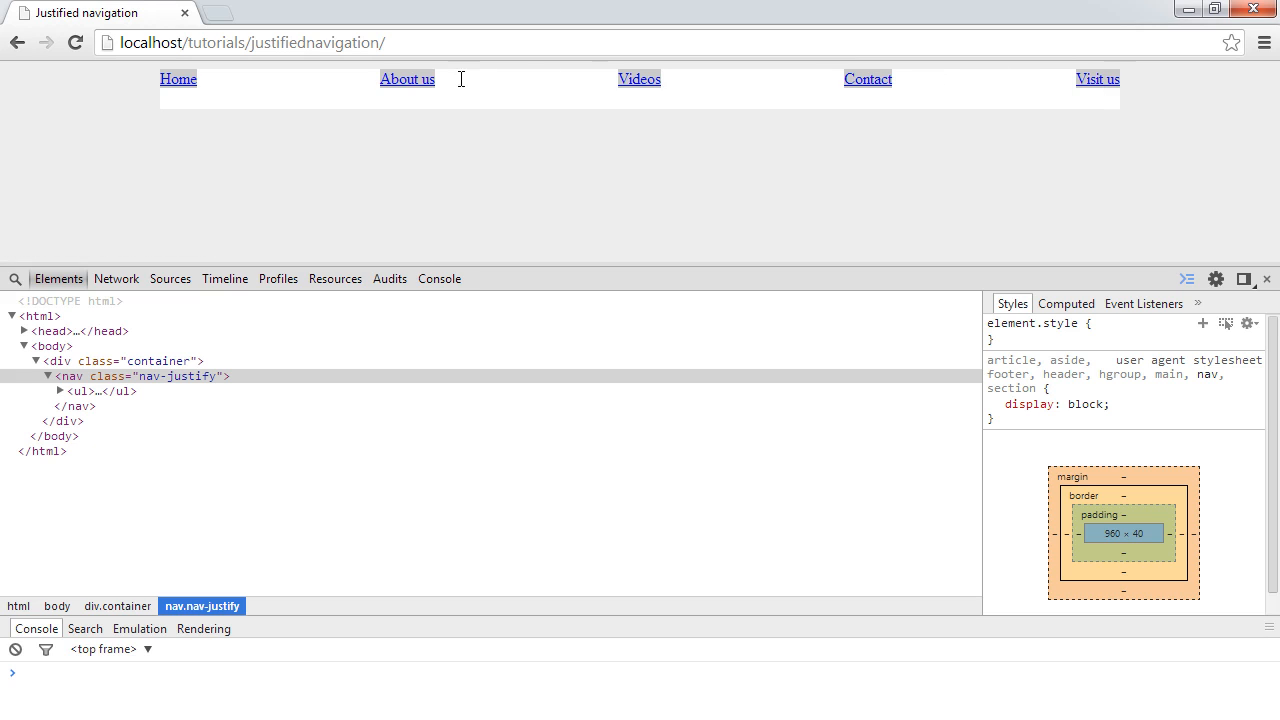
pyautogui.moveTo(140, 125)
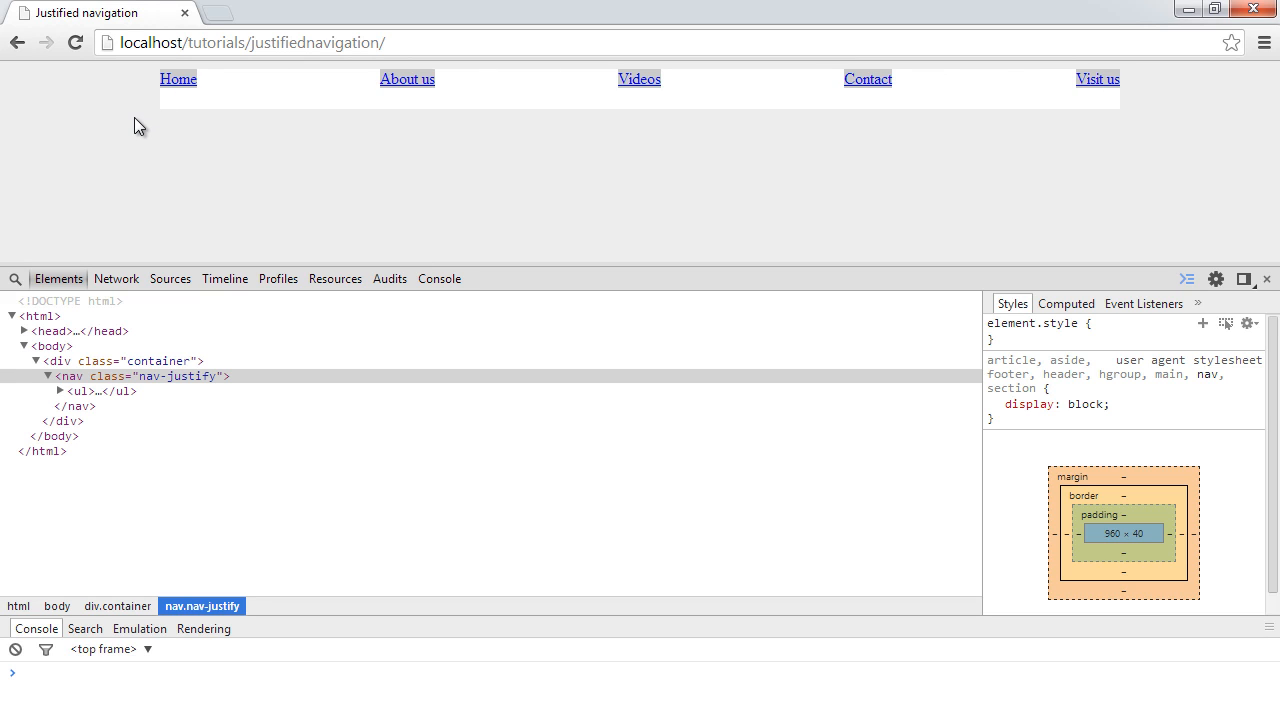
pyautogui.moveTo(168, 170)
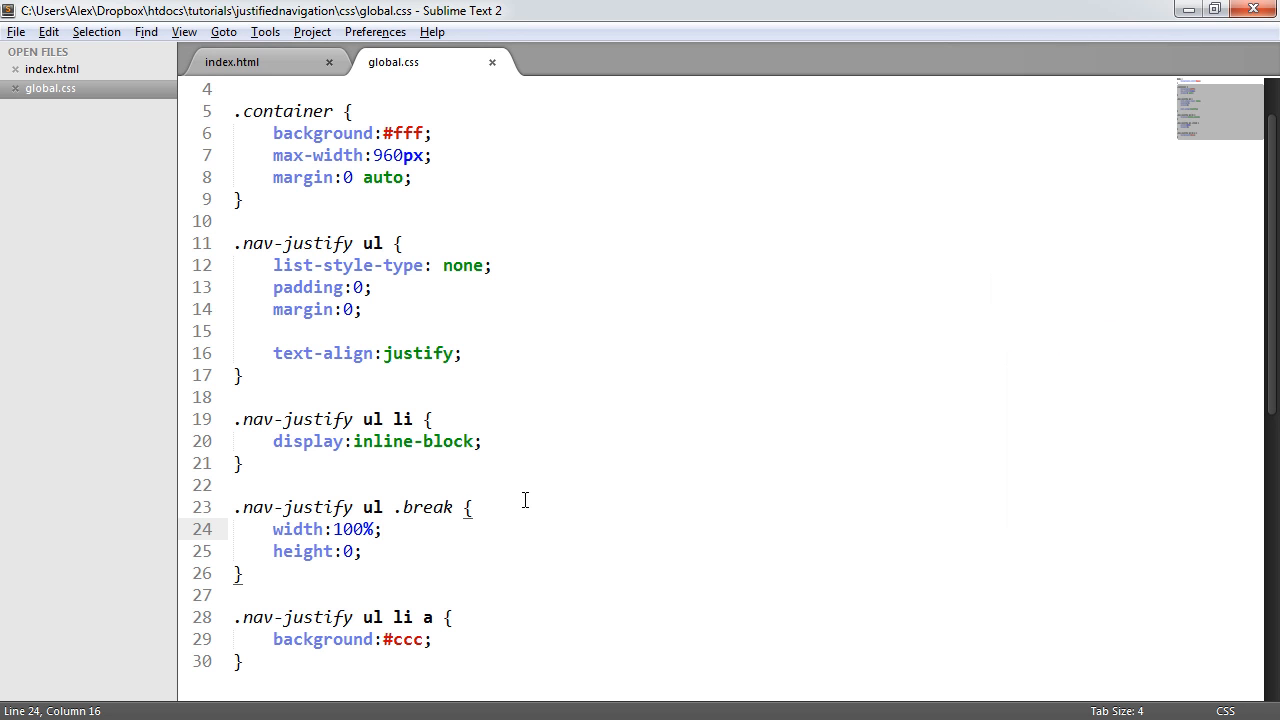
# - Delete the <li class="break"> line from index.html and save the markup
pyautogui.click(232, 61)
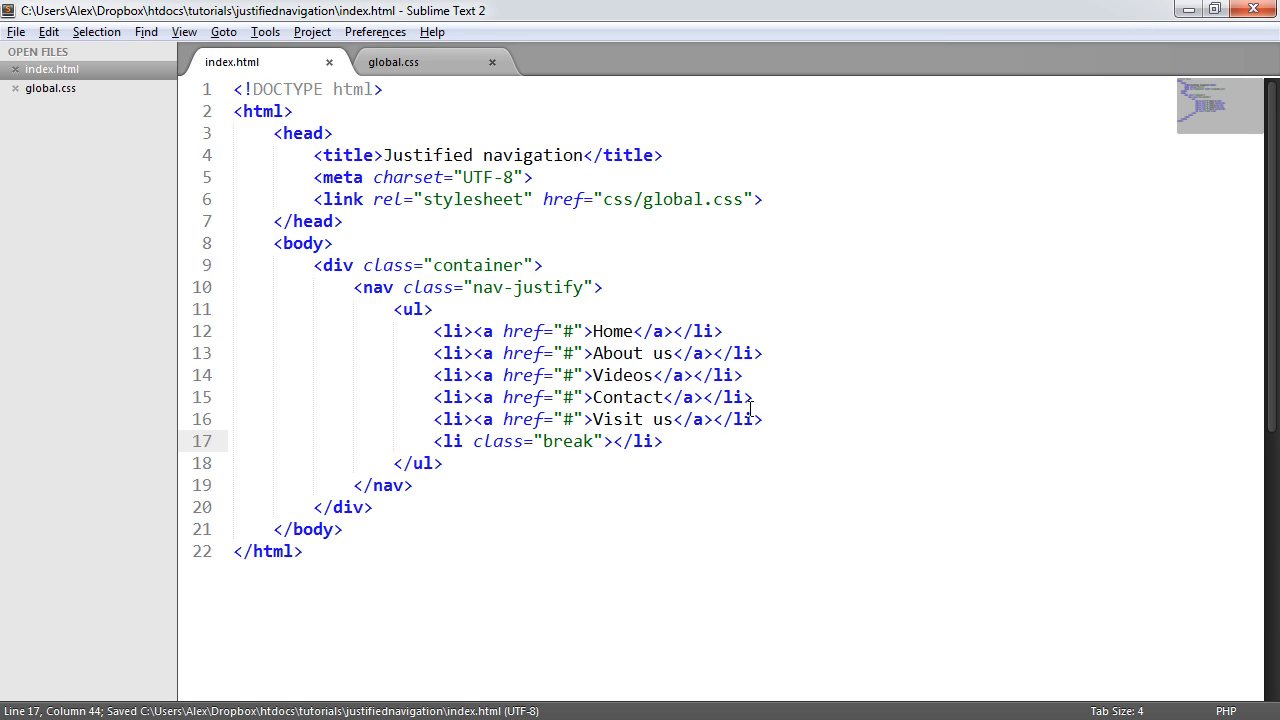
pyautogui.moveTo(688, 442)
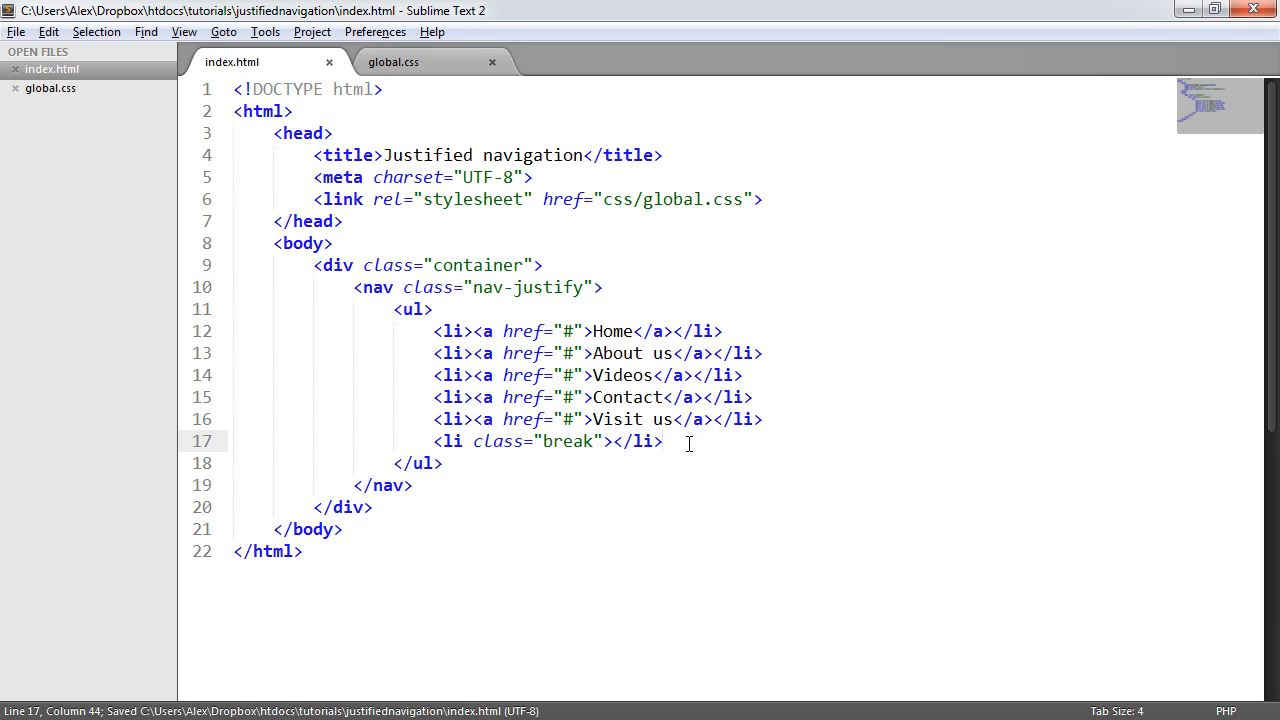
pyautogui.moveTo(433, 441); pyautogui.dragTo(663, 441)
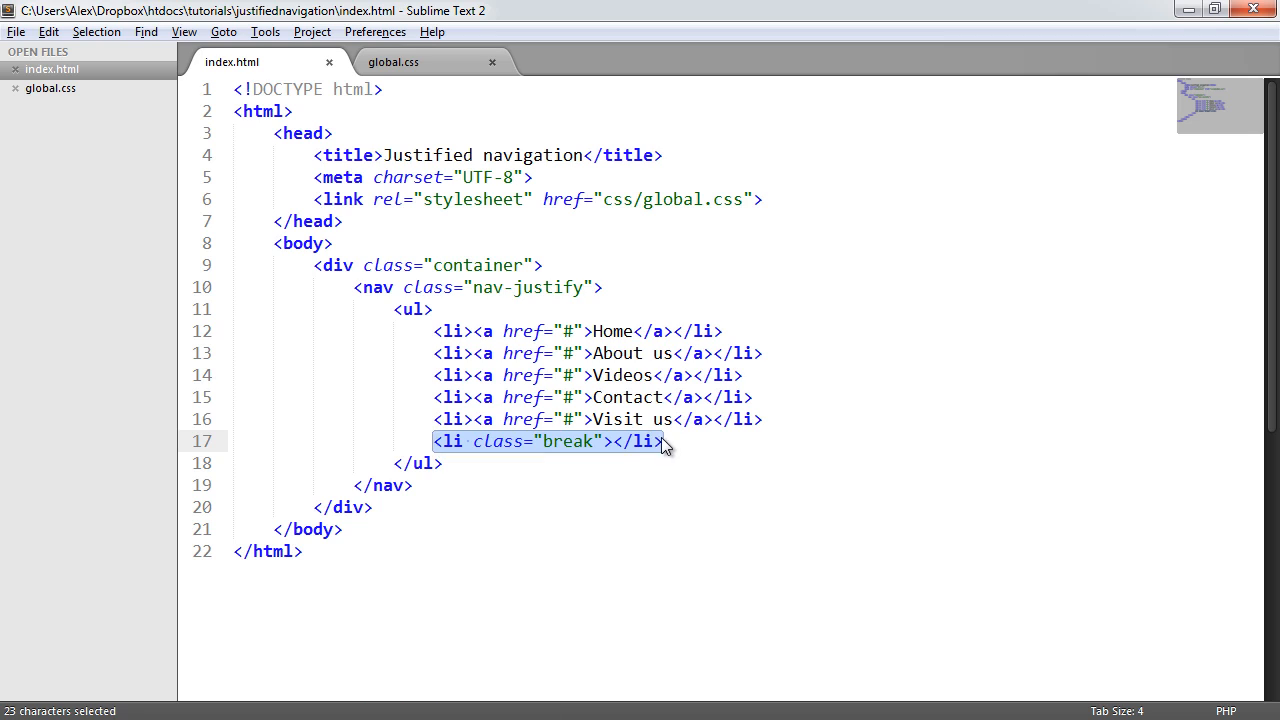
pyautogui.press('Delete')
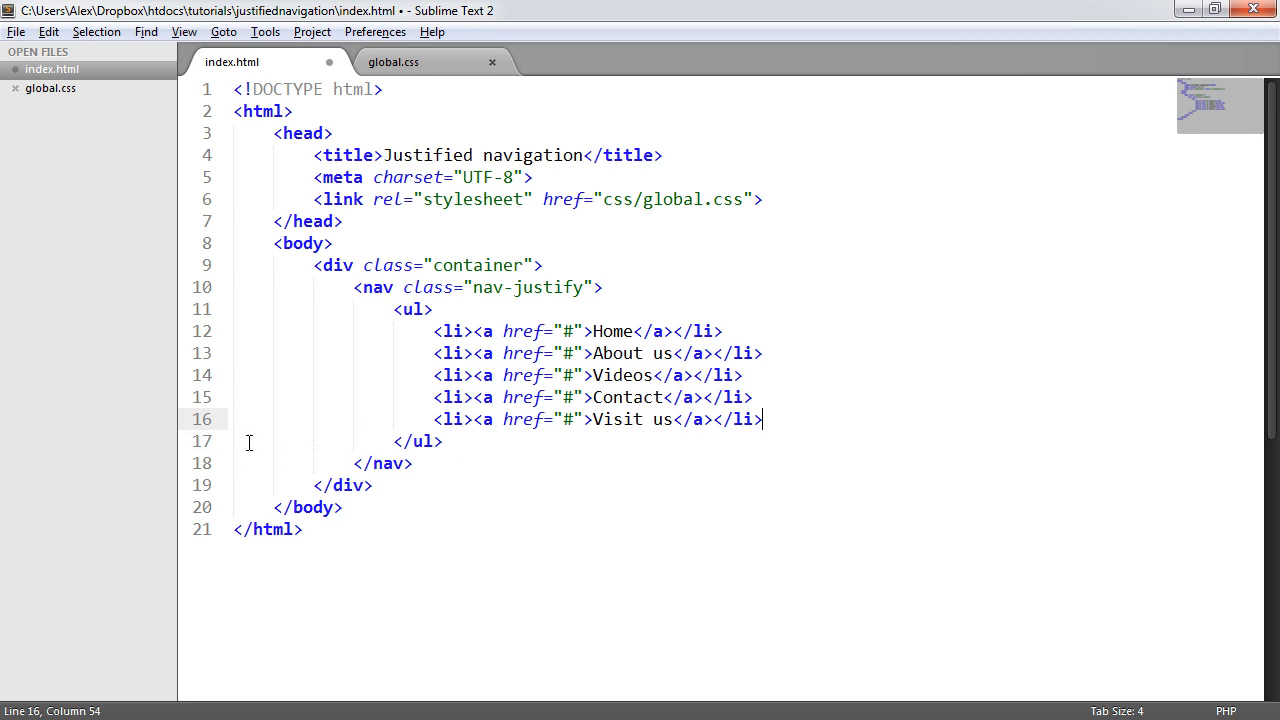
pyautogui.press('ctrl+s')
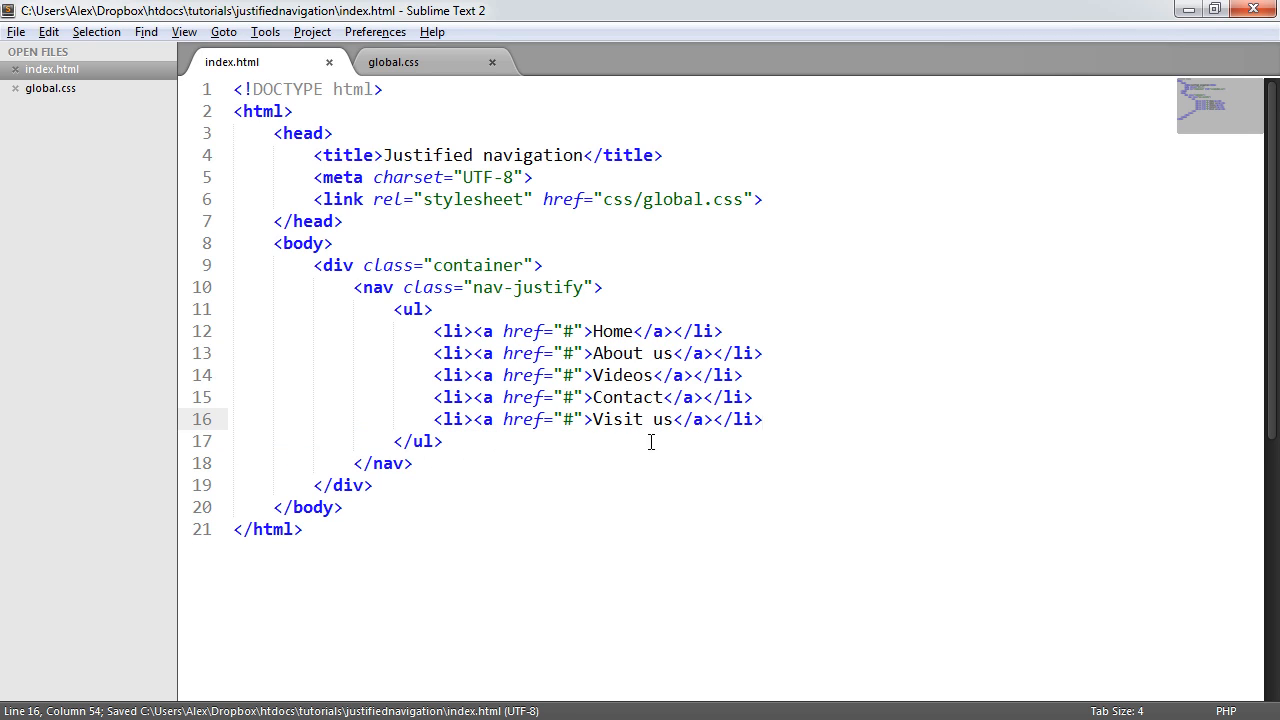
pyautogui.write('<li class="break"></li>')
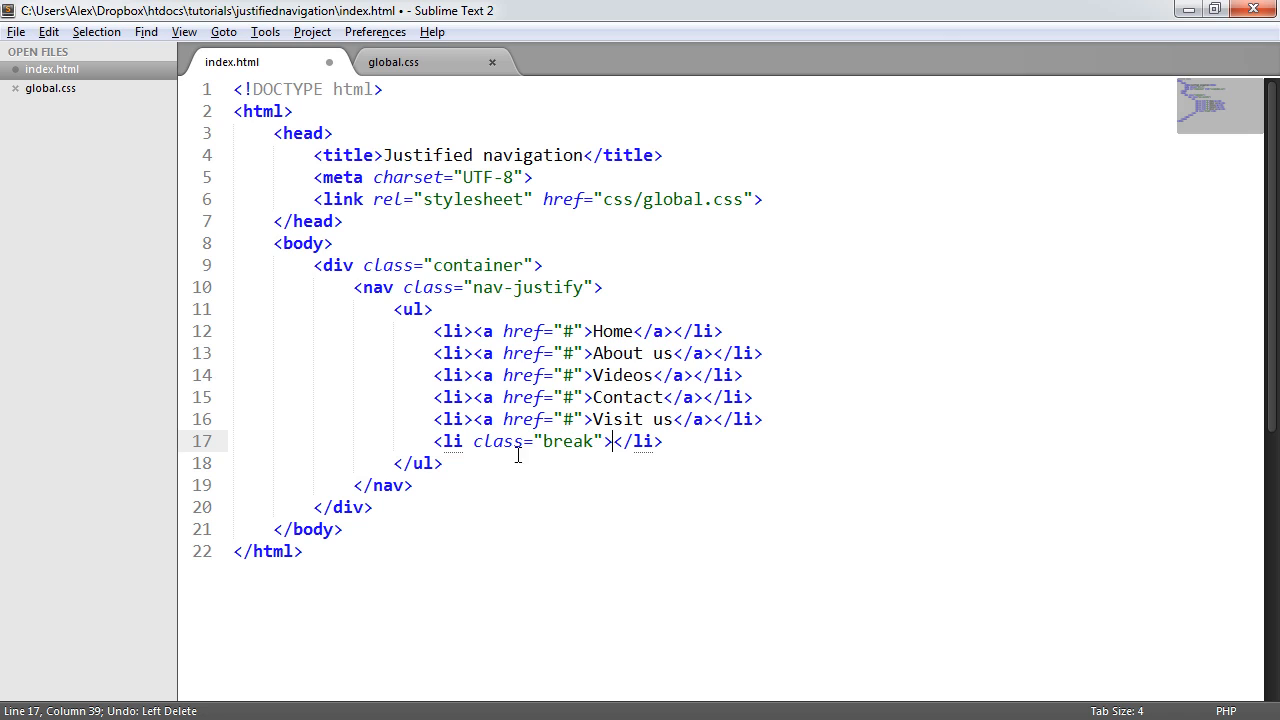
pyautogui.press('ctrl+shift+k')
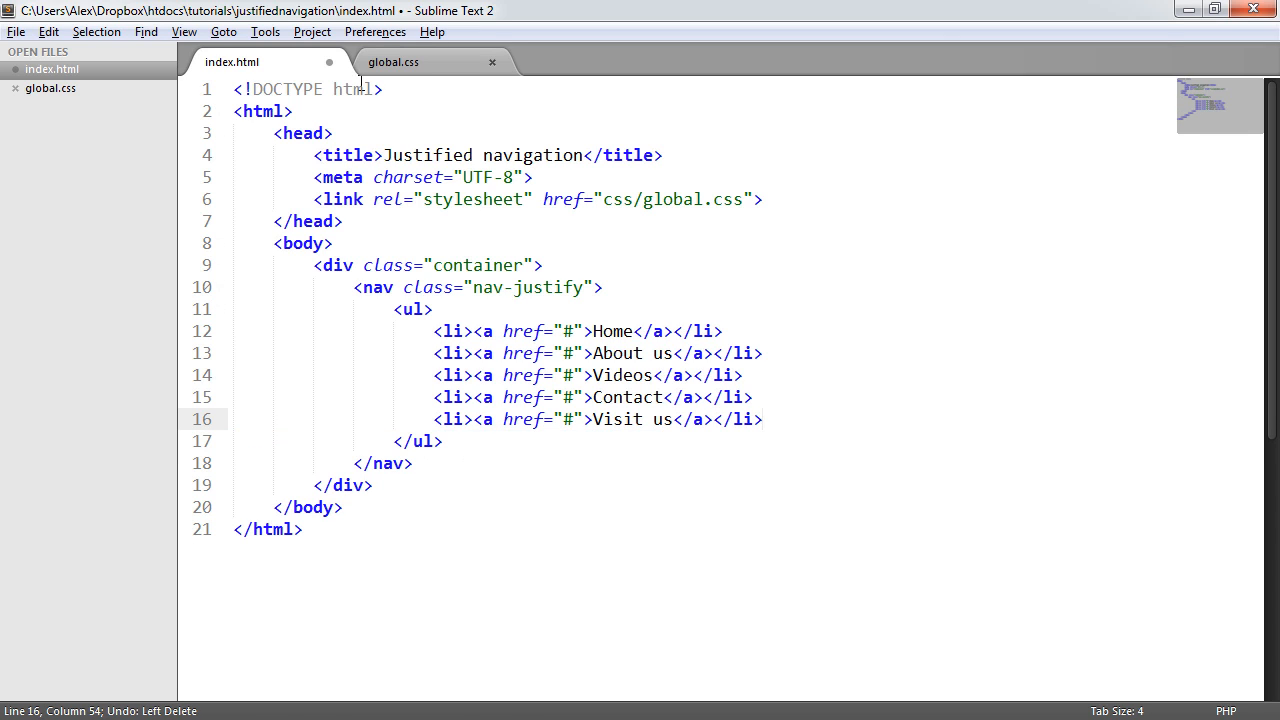
pyautogui.click(393, 61)
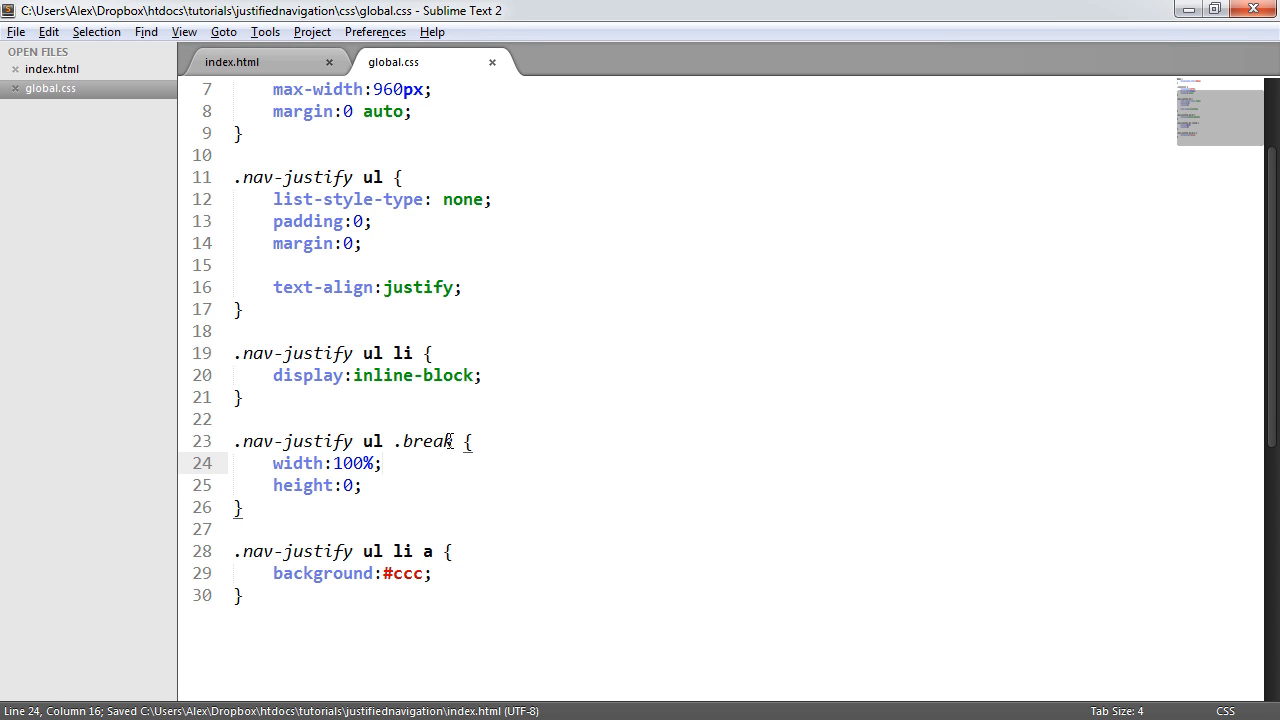
# - Change the selector to .nav-justify ul:after, adding content: " " and display:inline-block
pyautogui.press('Backspace')
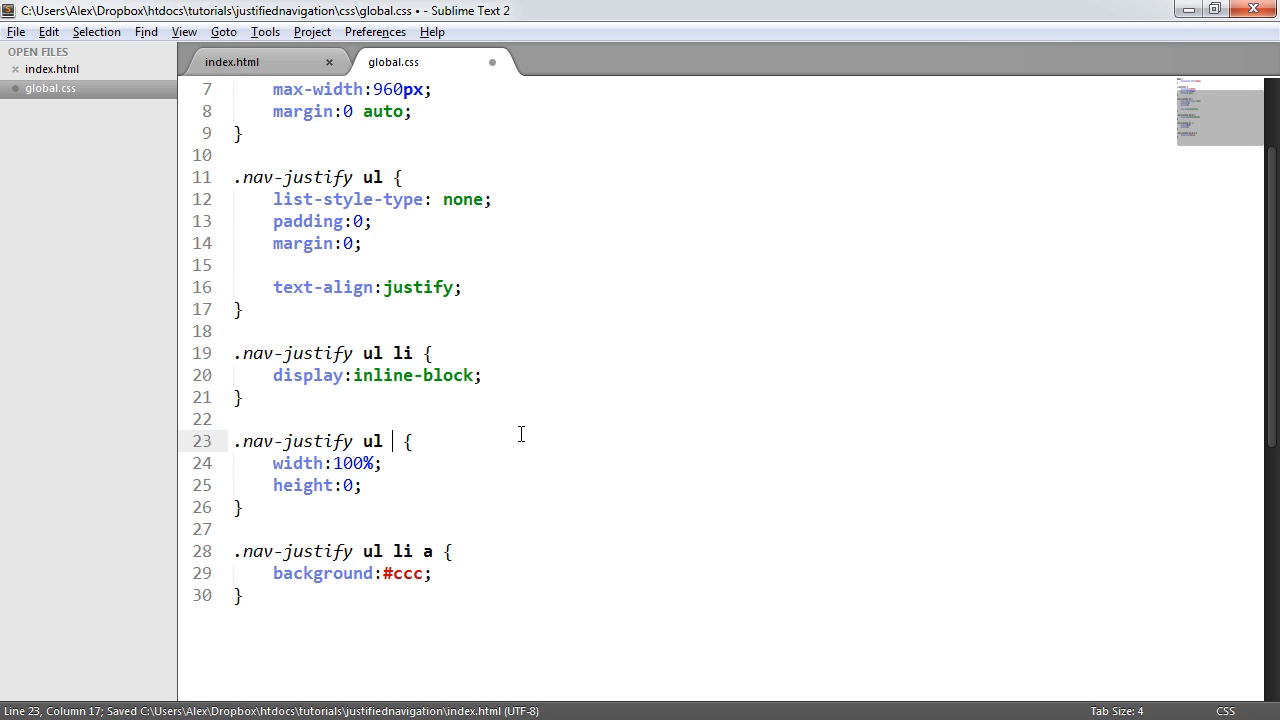
pyautogui.write(':')
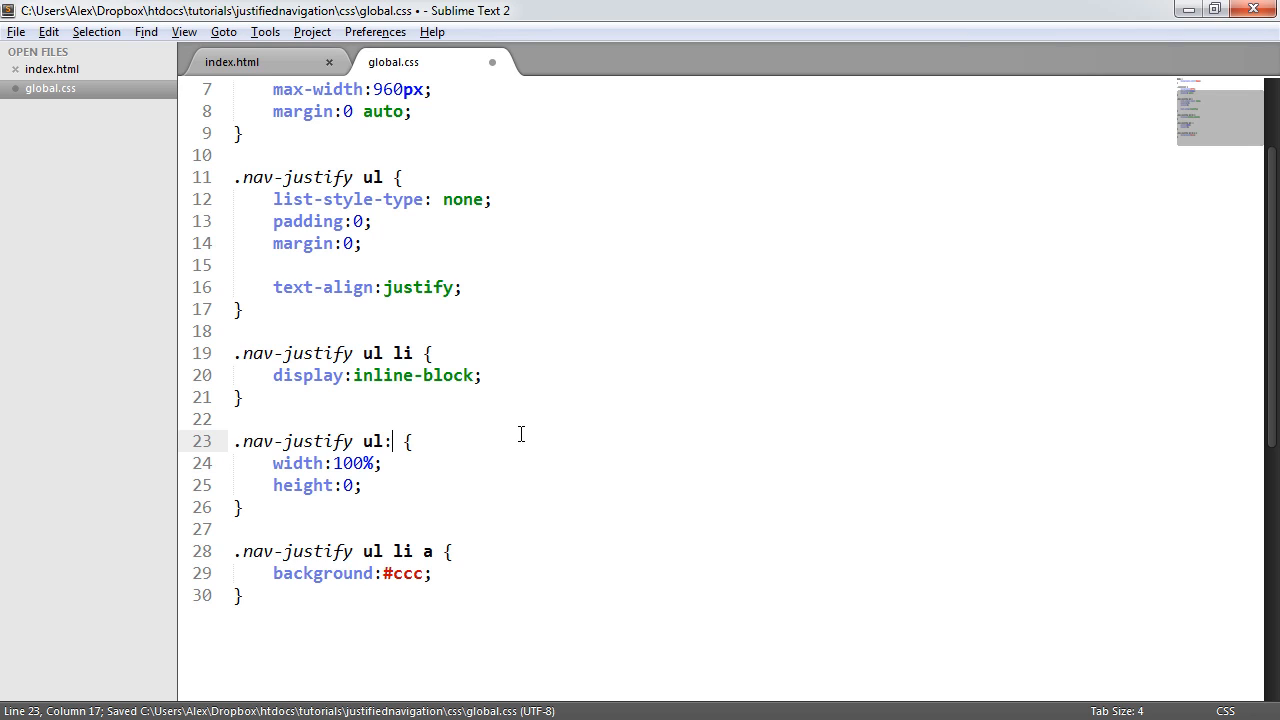
pyautogui.write('after')
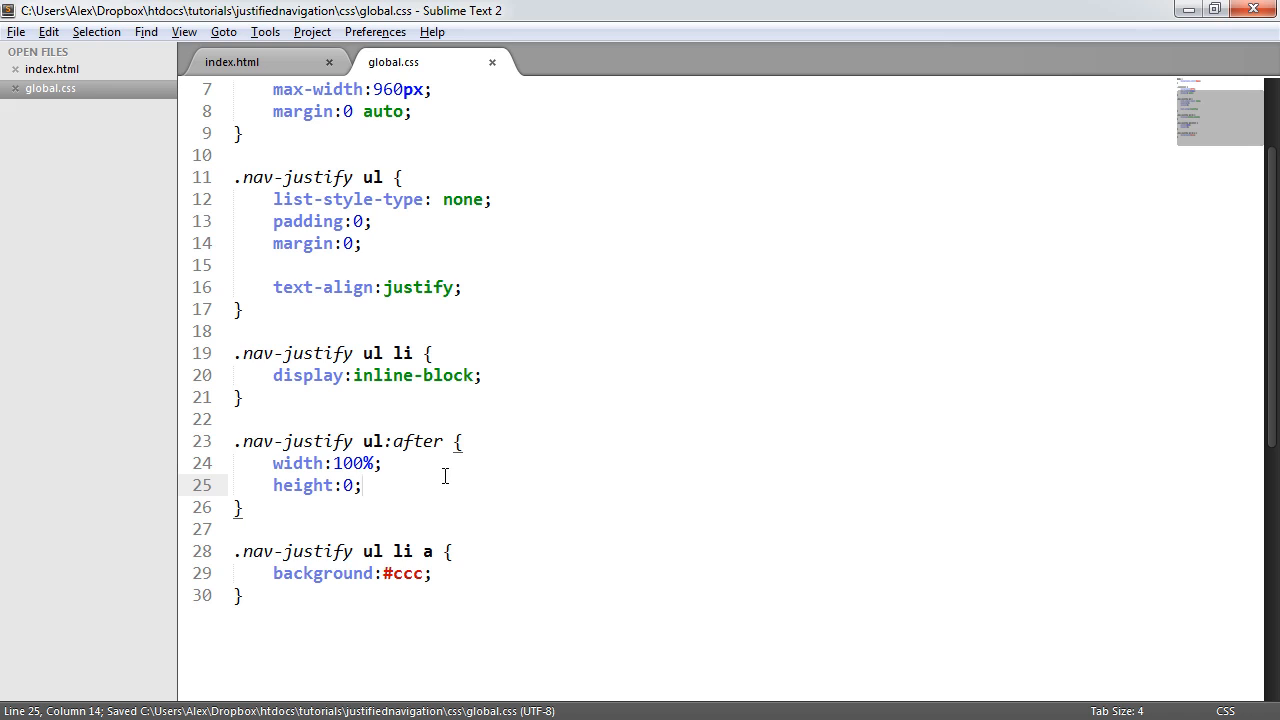
pyautogui.press('enter')
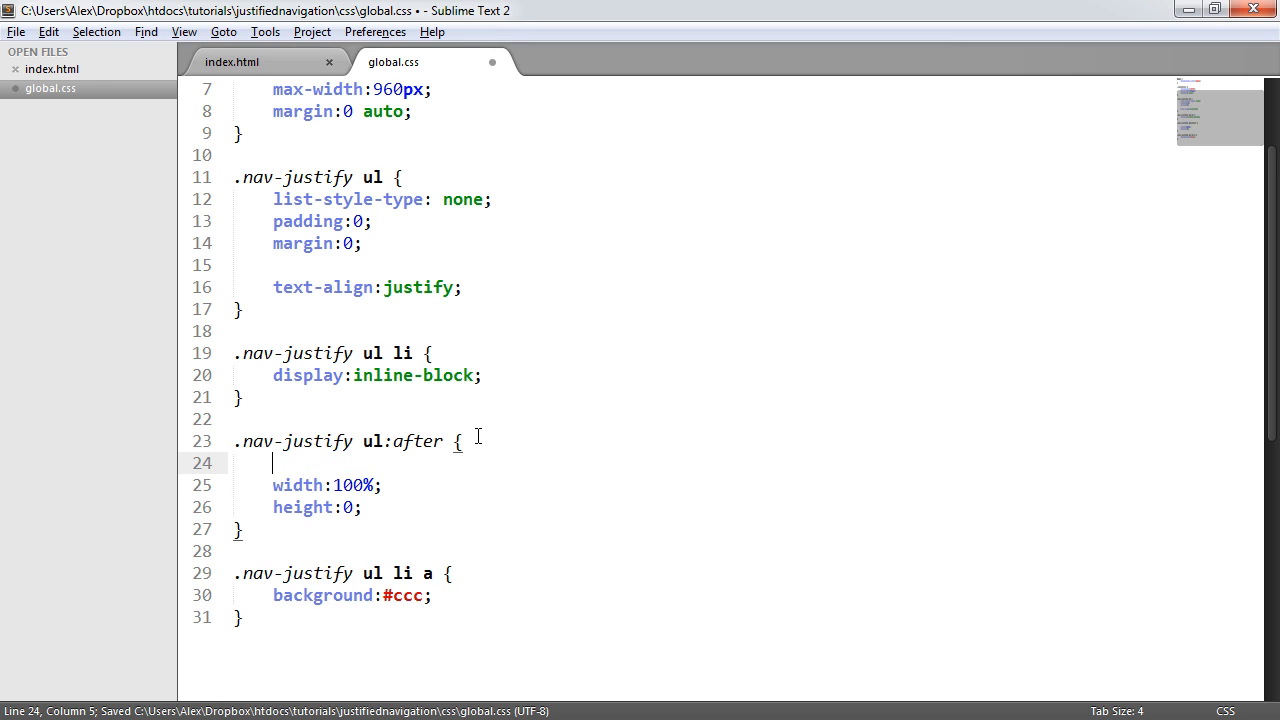
pyautogui.write('content: "";')
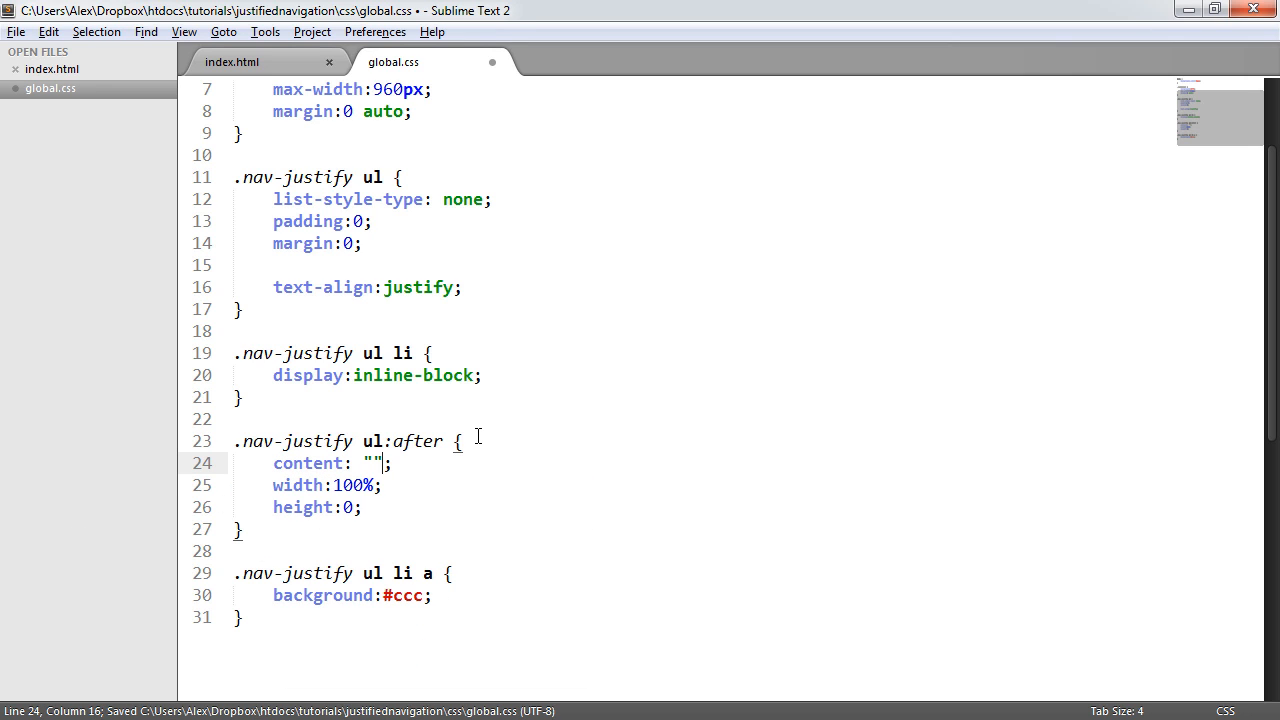
pyautogui.write('"')
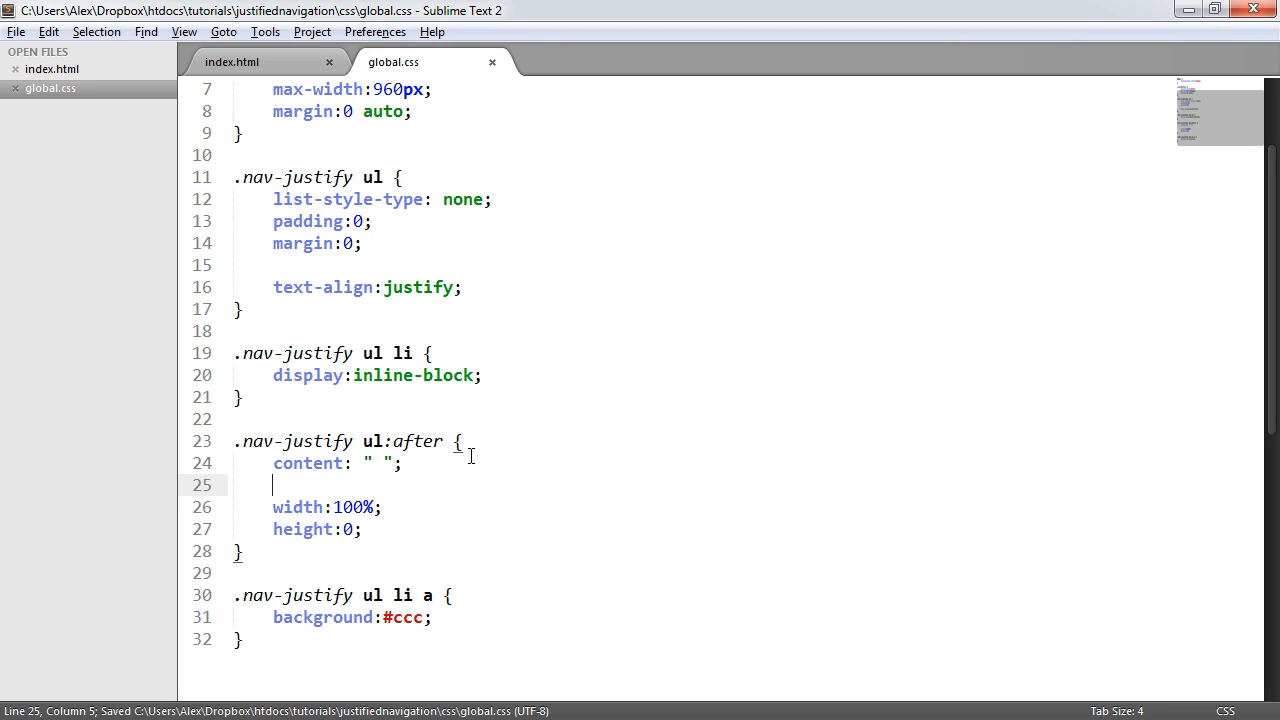
pyautogui.write('display:;')
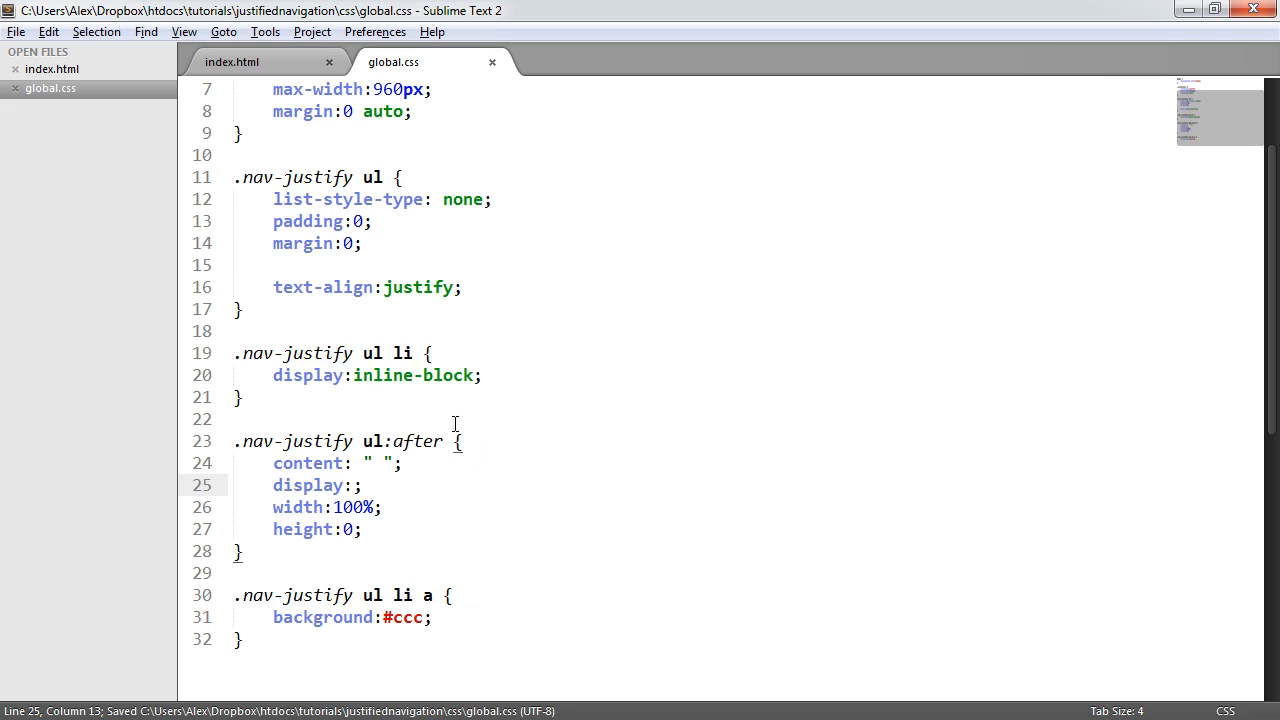
pyautogui.click(394, 353)
pyautogui.write('inline-block')
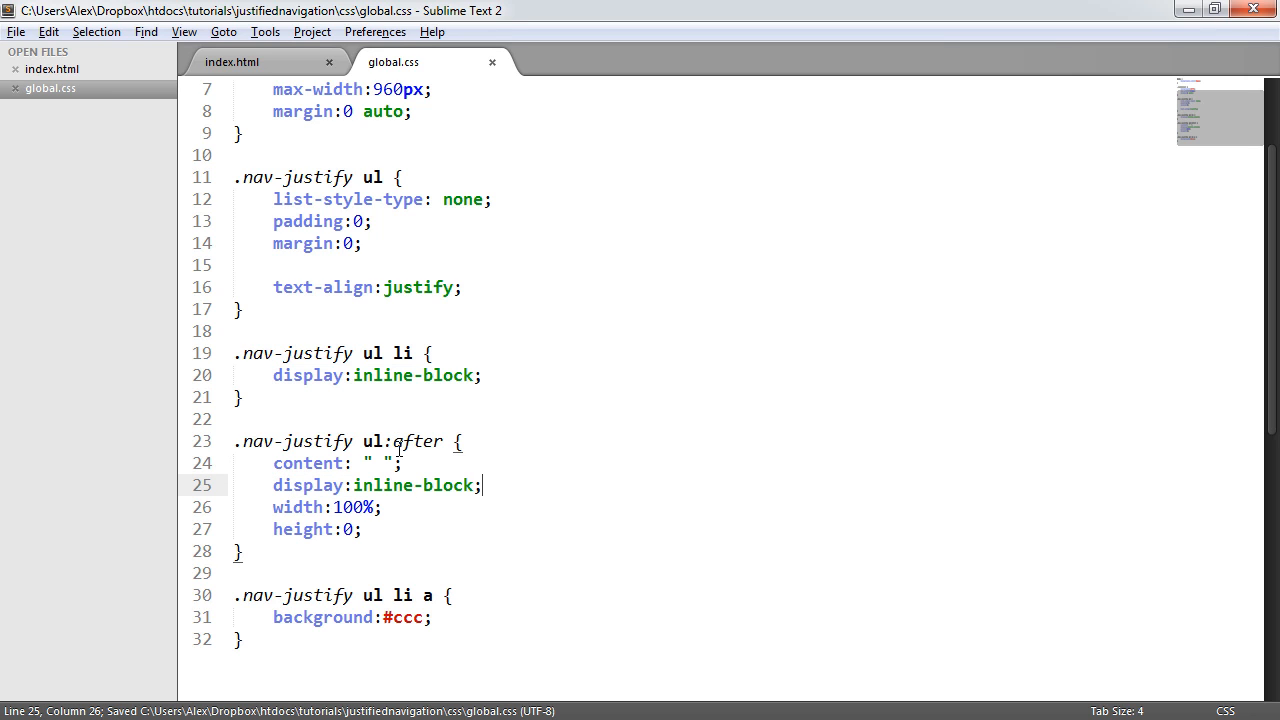
pyautogui.click(414, 353)
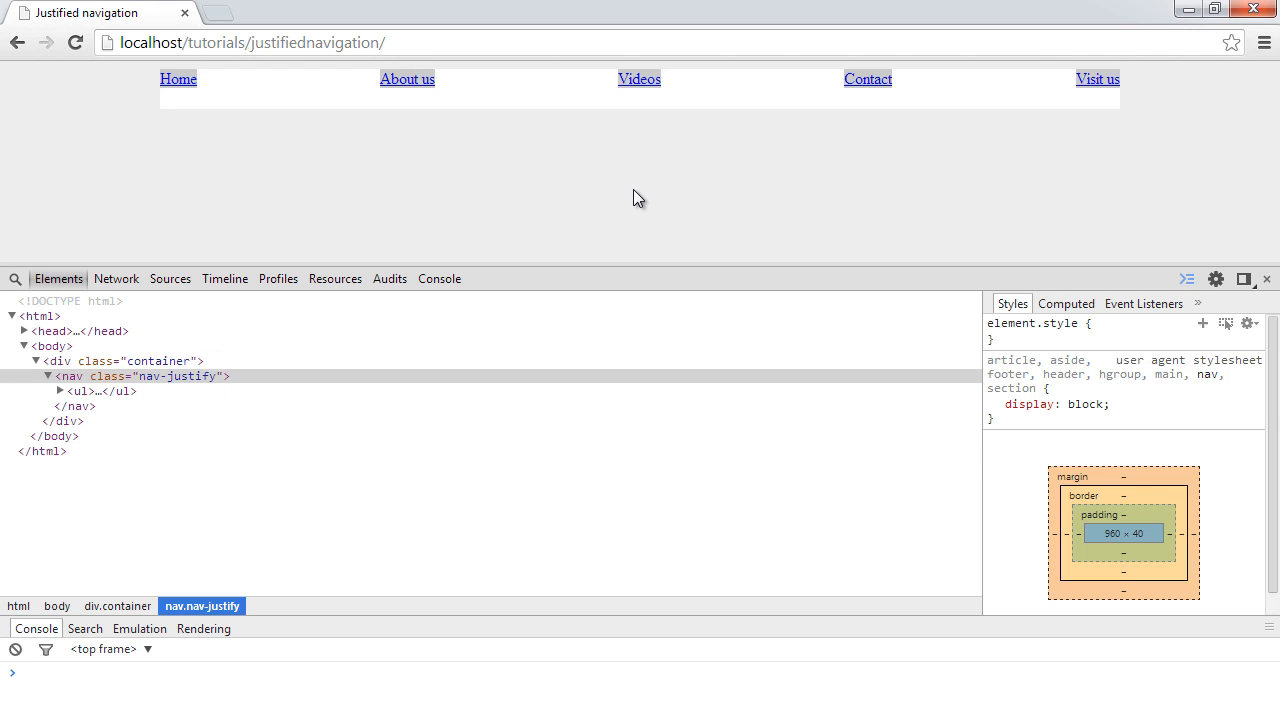
# - Expand the ul in DevTools and inspect its ::after pseudo-element's 960 × 0 rule
pyautogui.click(60, 390)
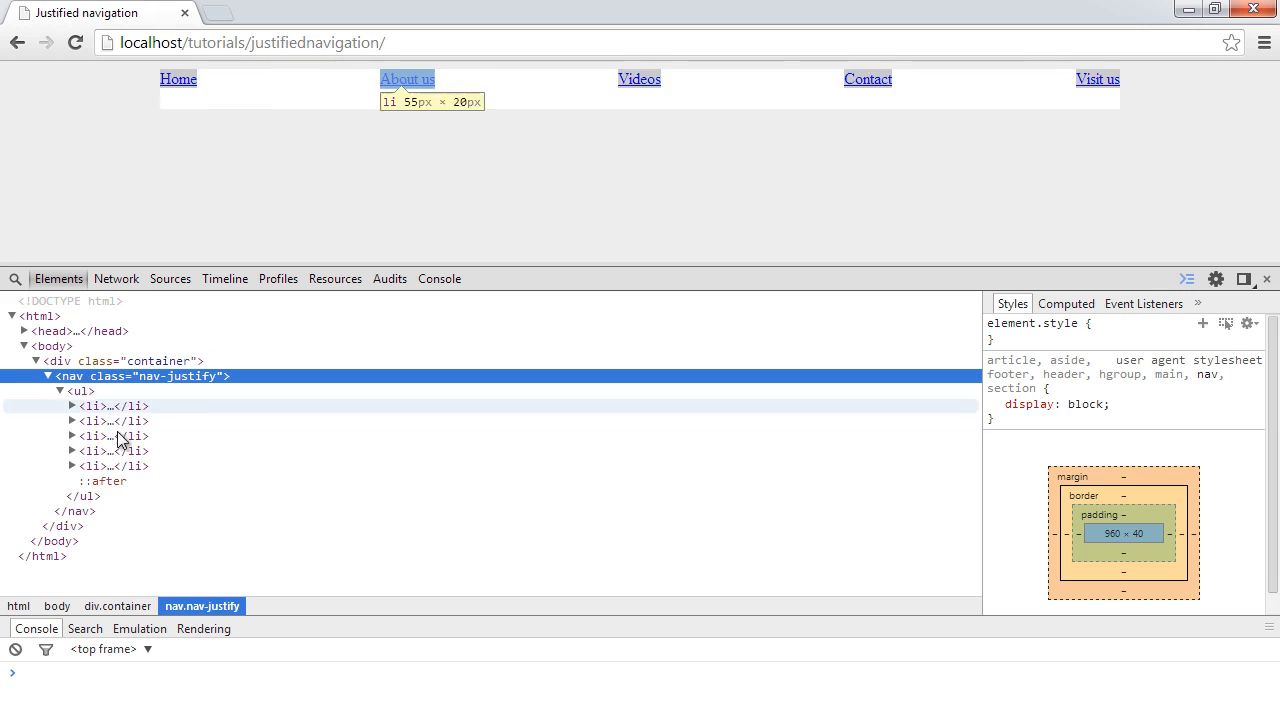
pyautogui.click(100, 481)
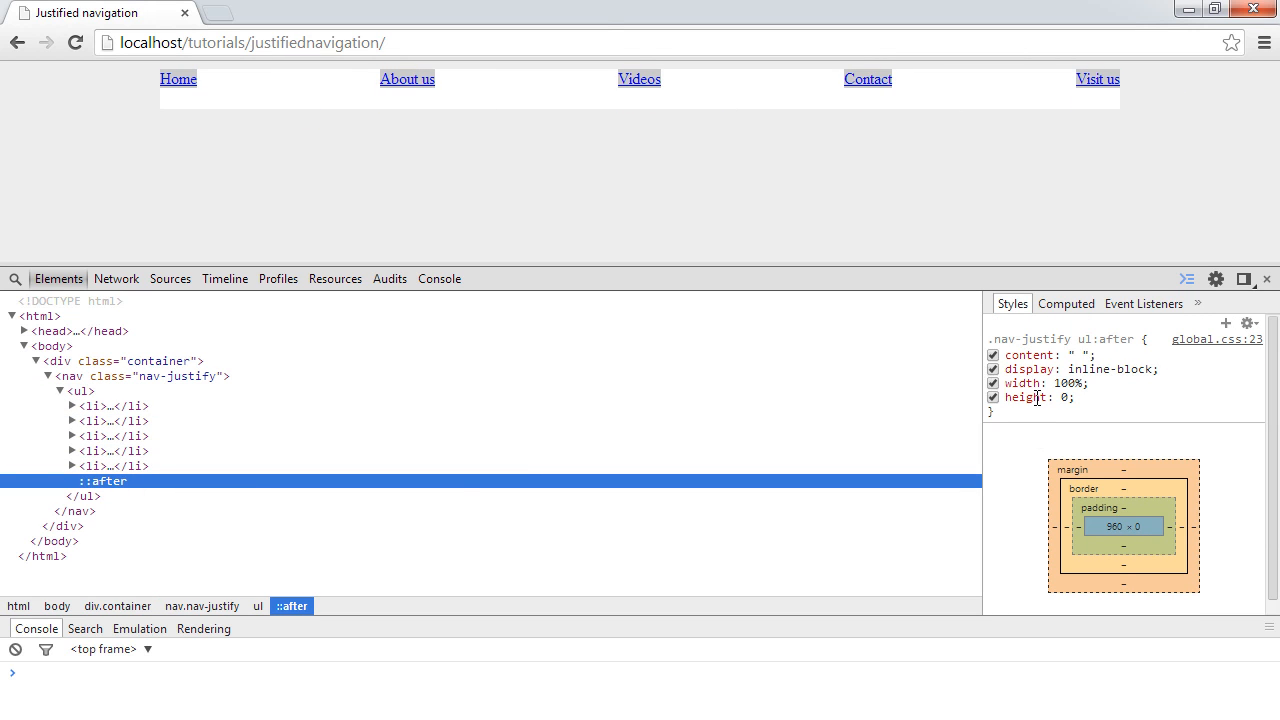
pyautogui.moveTo(110, 481)
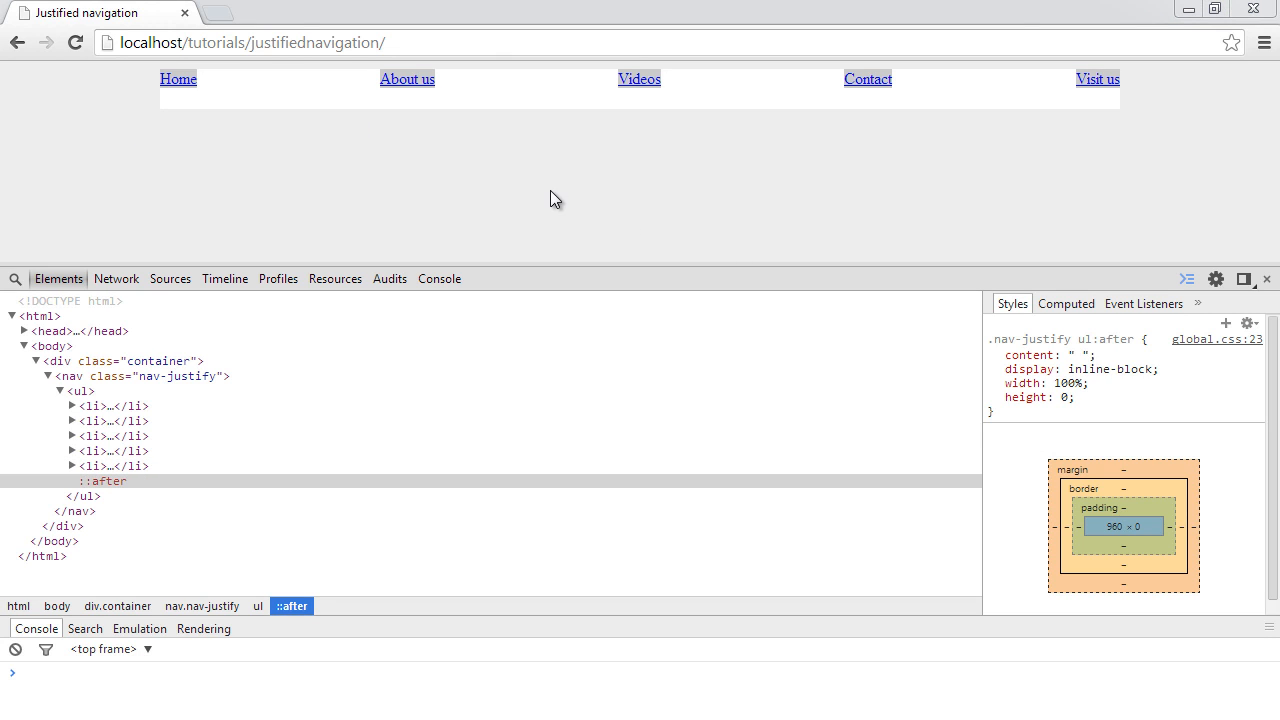
pyautogui.click(51, 346)
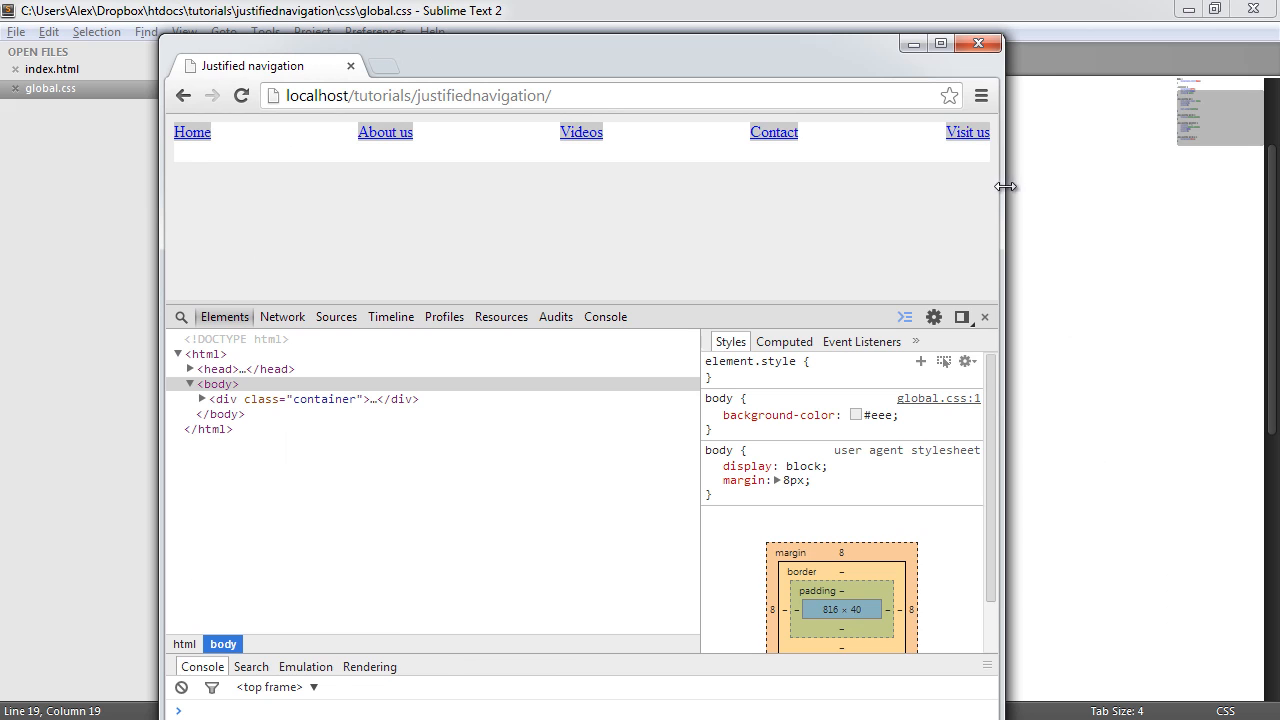
# - Drag Chrome's right edge left to make the window narrower
pyautogui.moveTo(1005, 186); pyautogui.dragTo(555, 213)
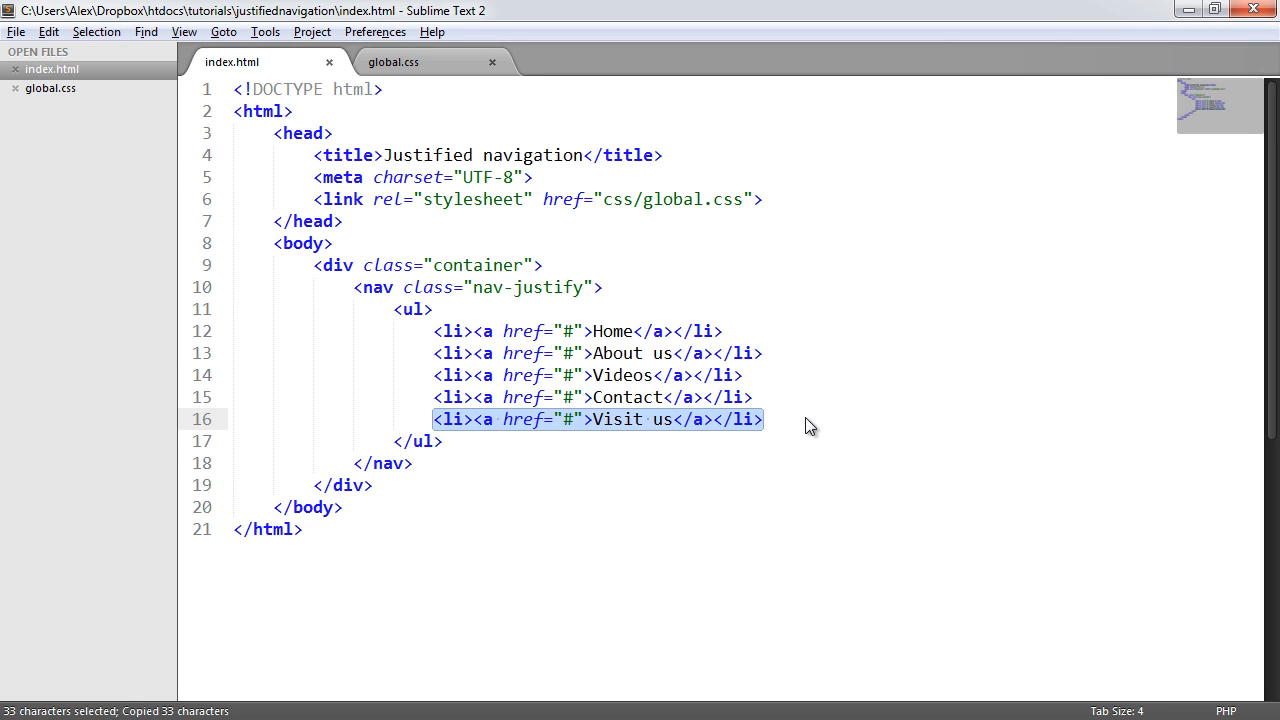
# - Paste a copy of the Visit us item and change its link text to 'Social networks'
pyautogui.press('ctrl+v')
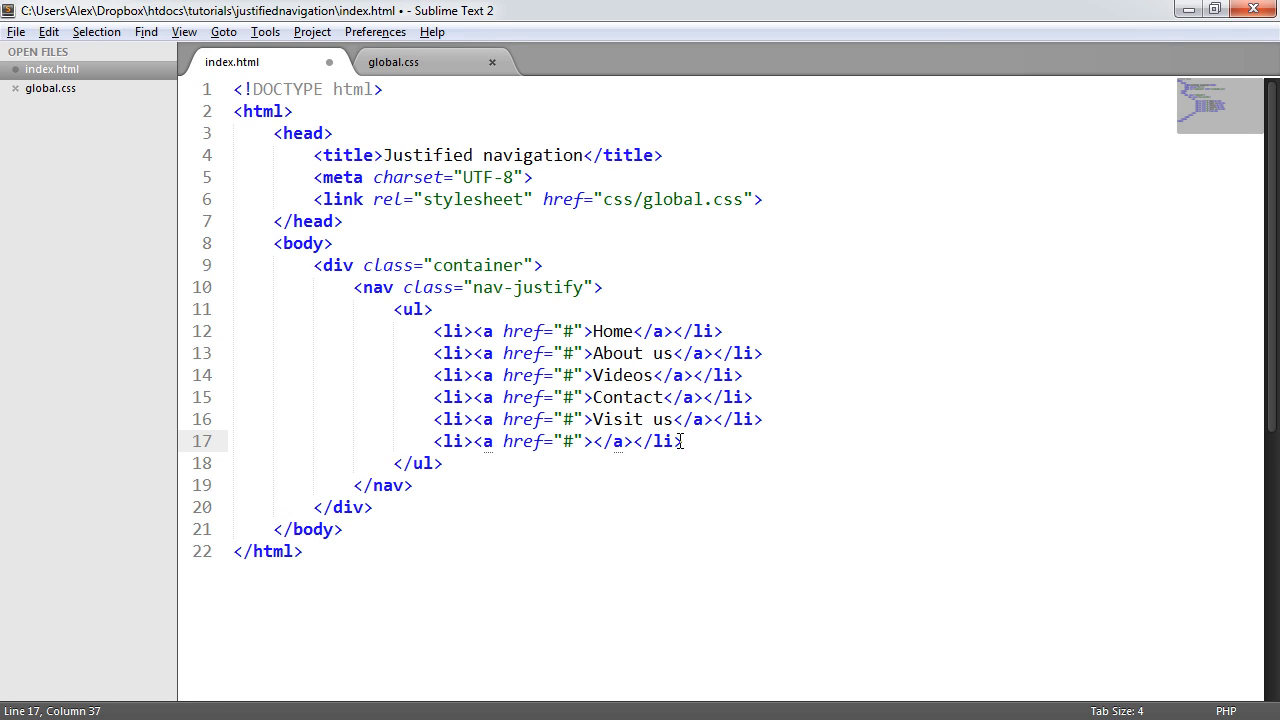
pyautogui.write('Social ne')
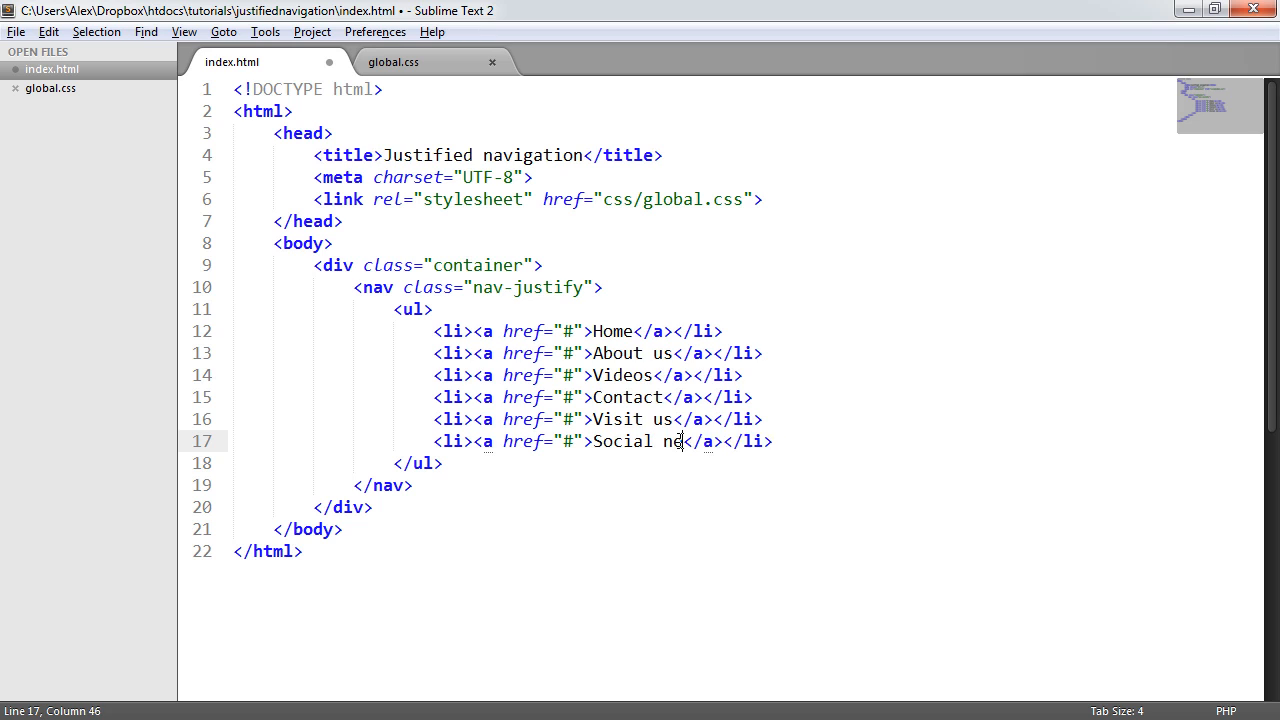
pyautogui.write('tworks')
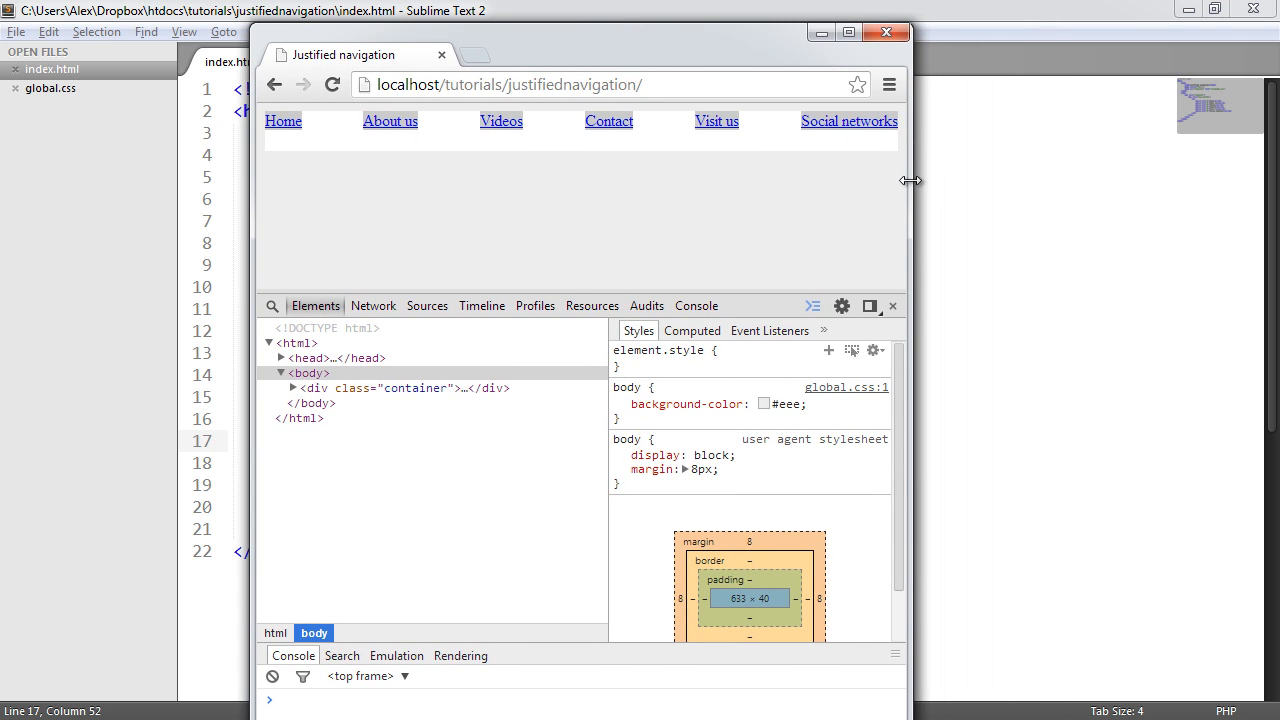
# - Narrow the Chrome window further until the six links wrap onto two rows
pyautogui.moveTo(908, 181); pyautogui.dragTo(628, 195)
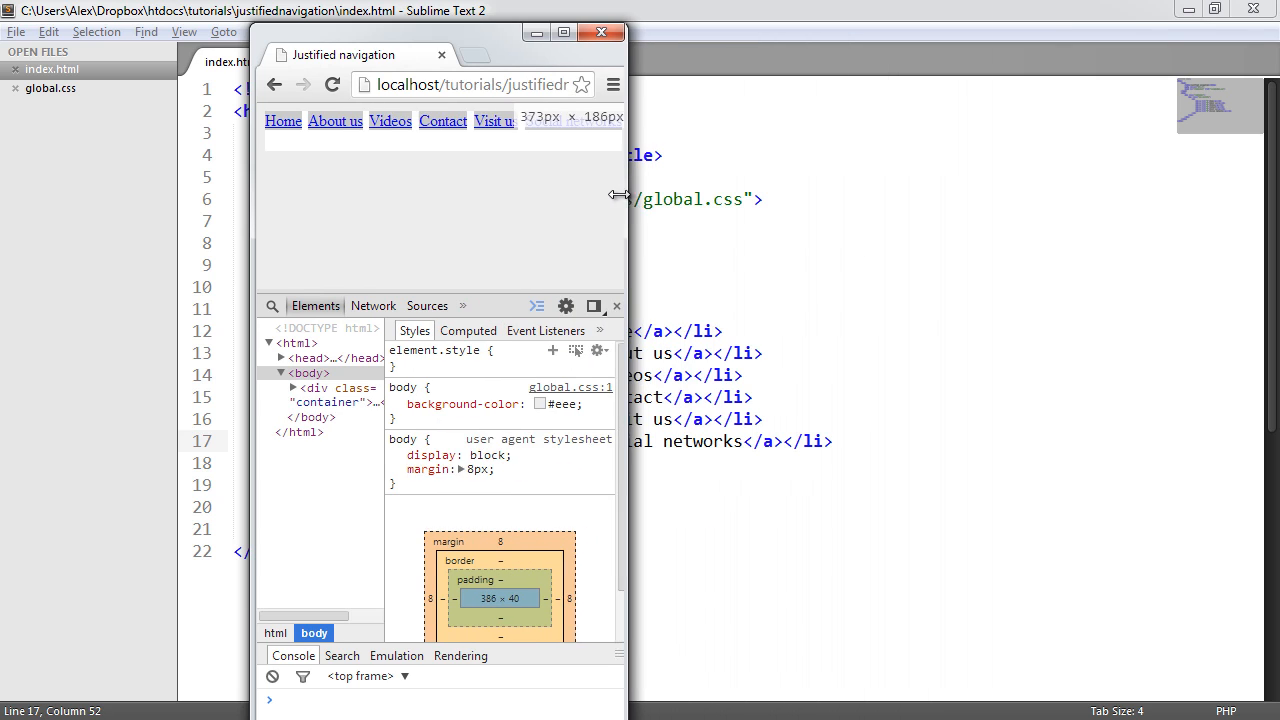
pyautogui.moveTo(618, 195); pyautogui.dragTo(570, 195)
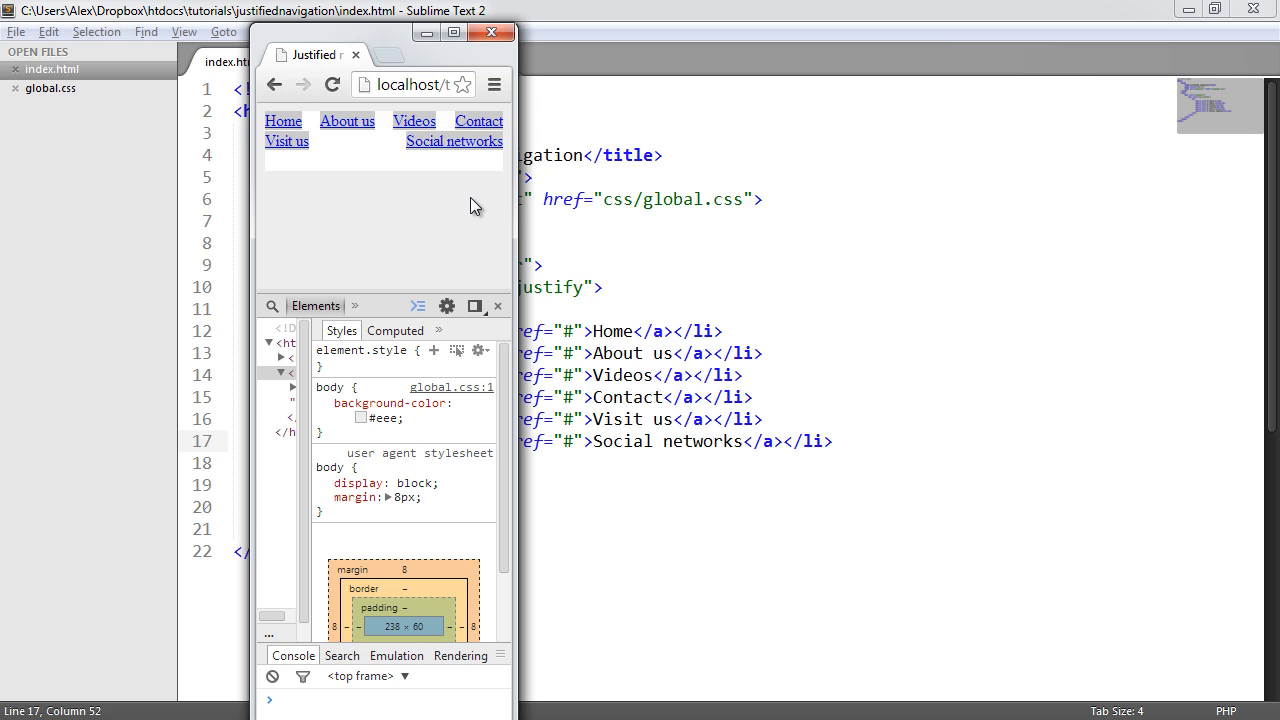
pyautogui.moveTo(483, 161)
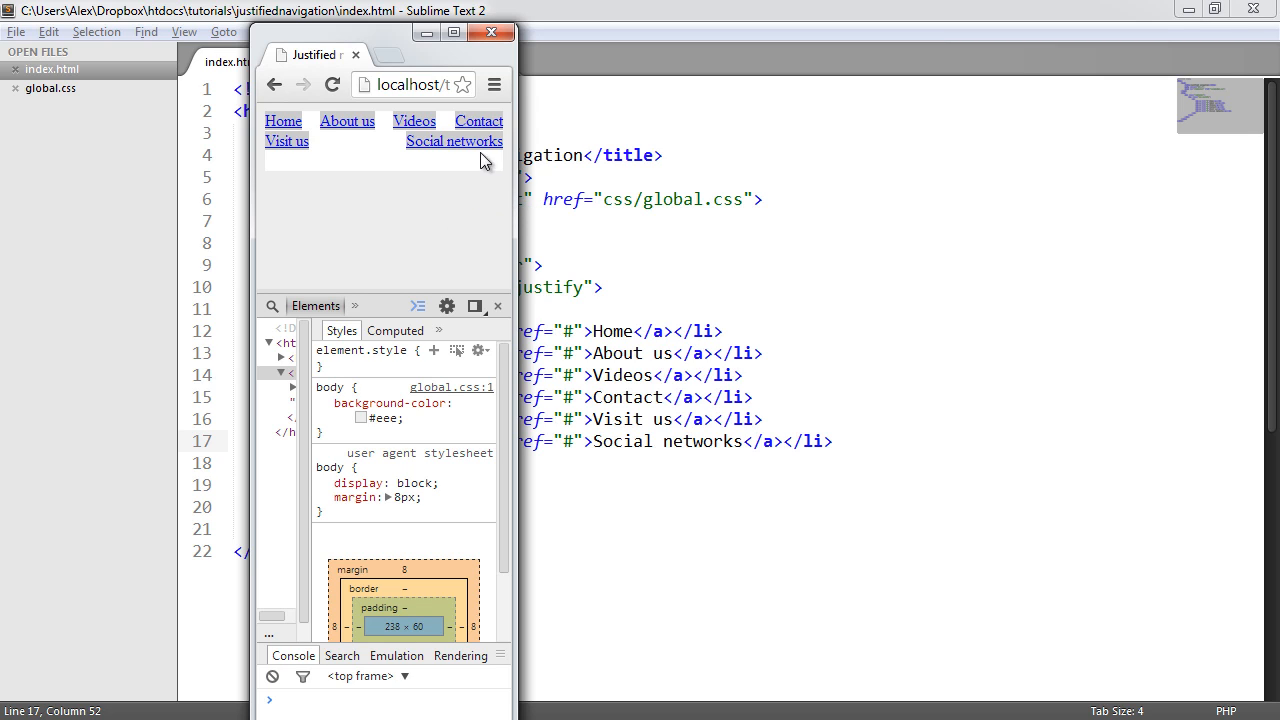
pyautogui.moveTo(510, 203)
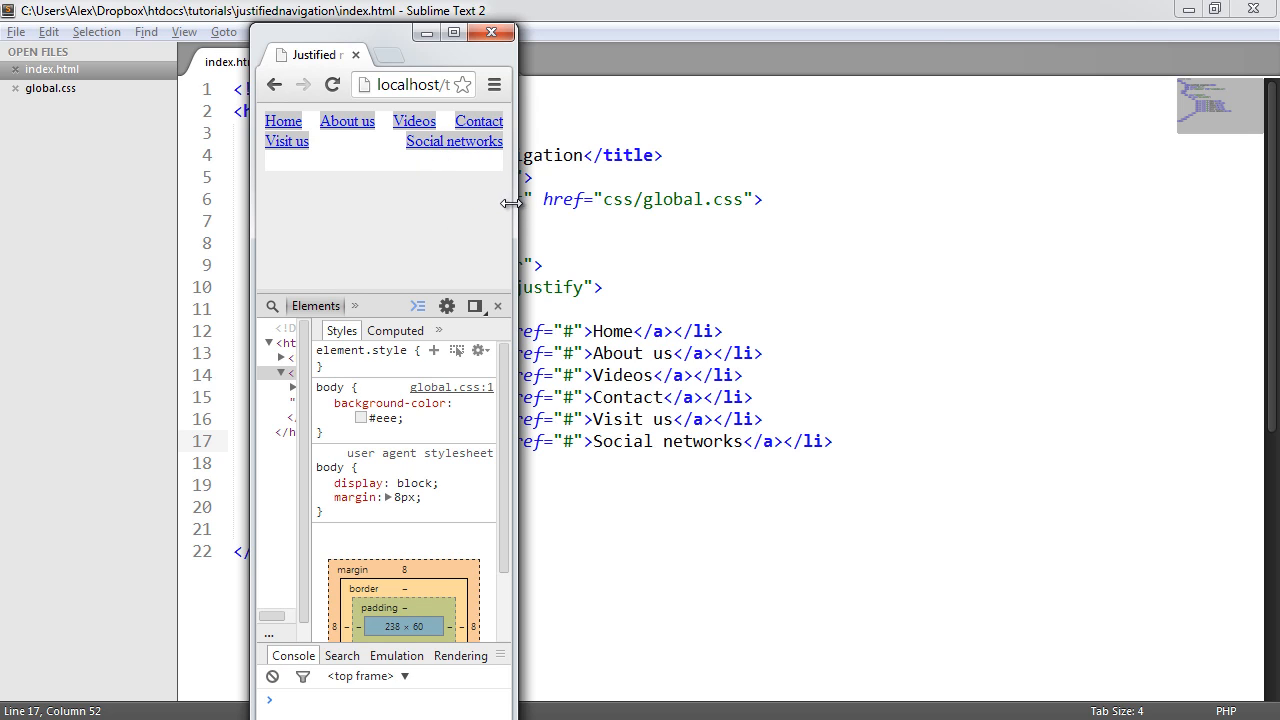